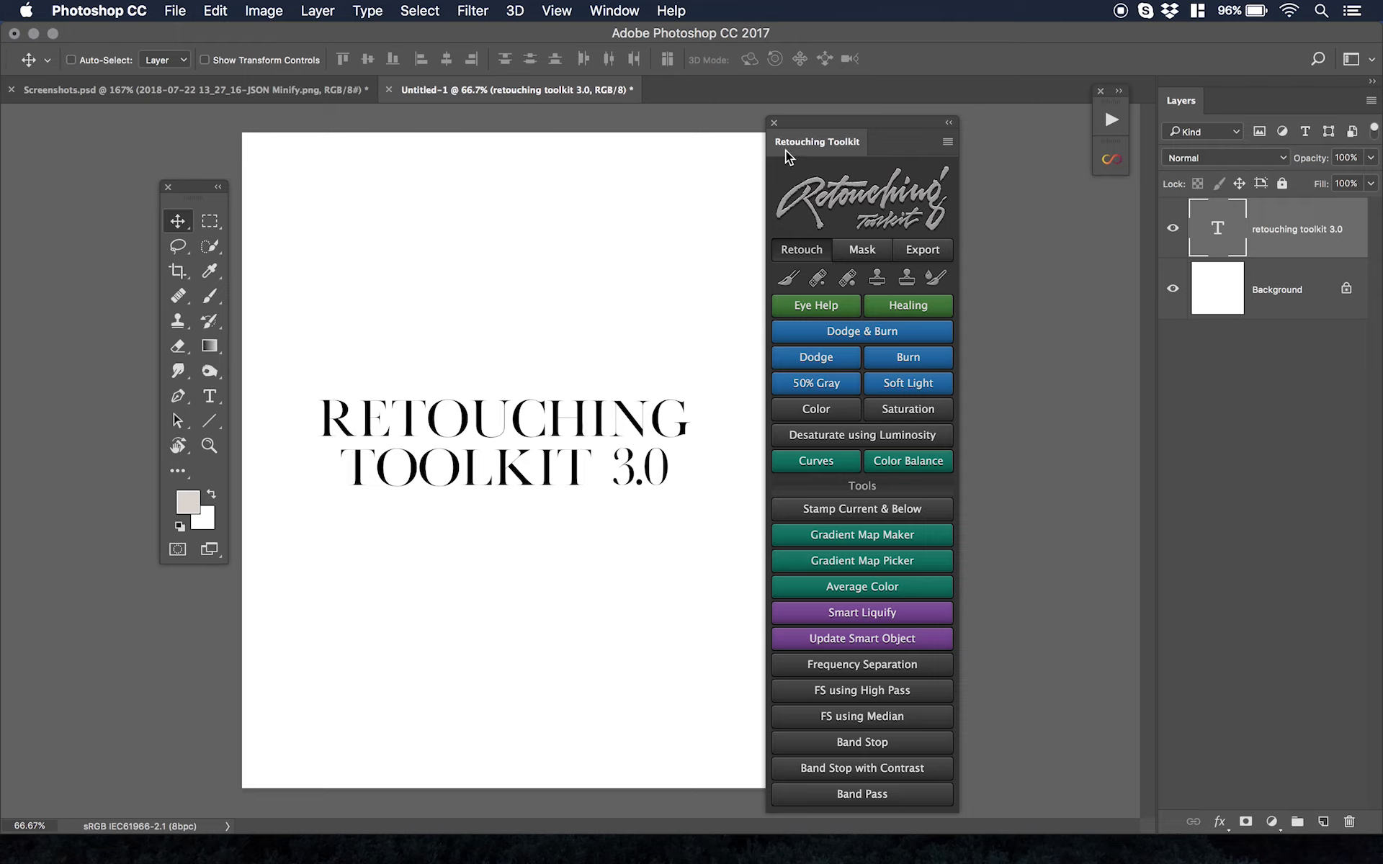
# - Bring the Screenshots.psd document with the configurator layout mockup to the front
pyautogui.moveTo(816, 142); pyautogui.dragTo(822, 134)
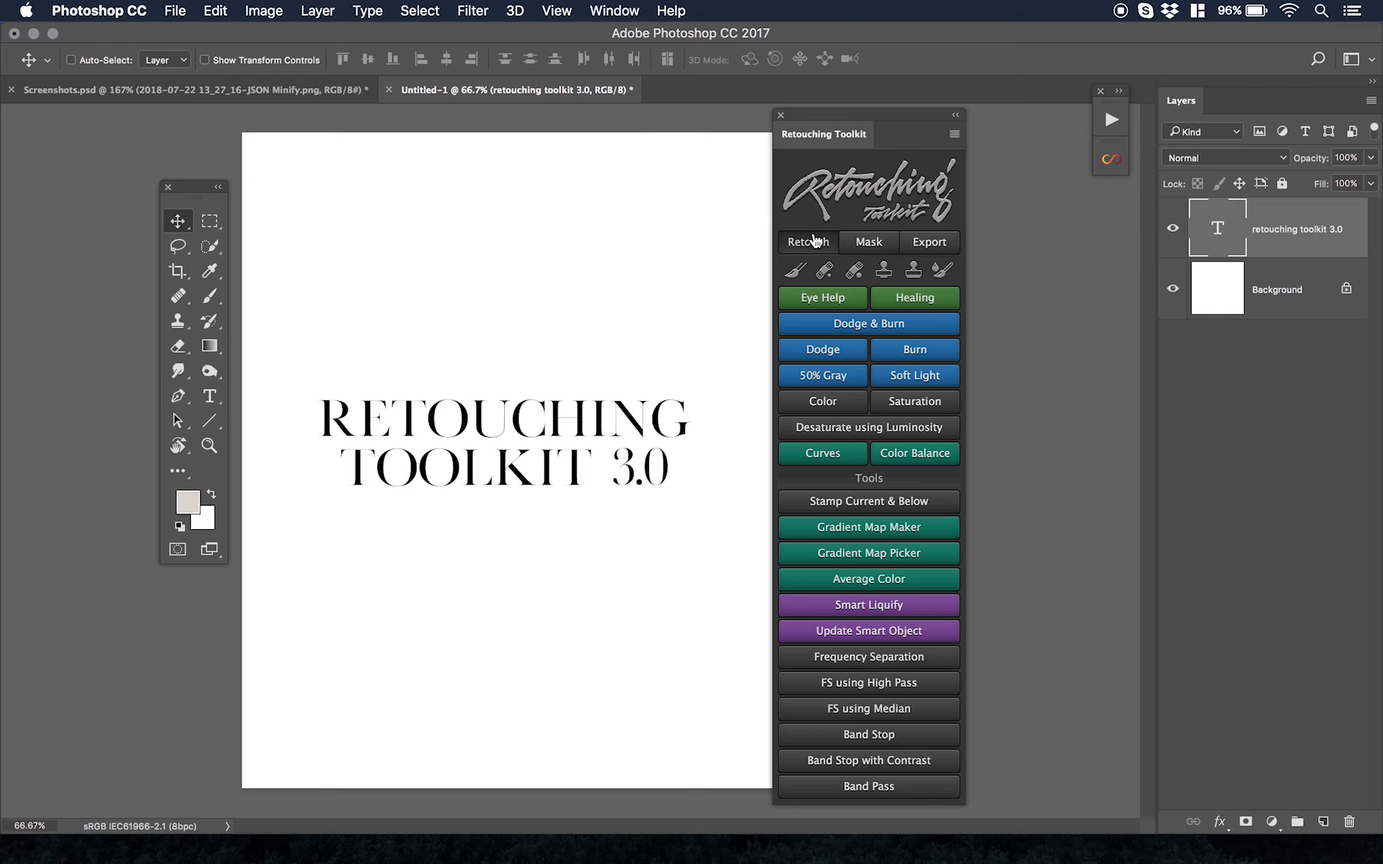
pyautogui.moveTo(868, 527)
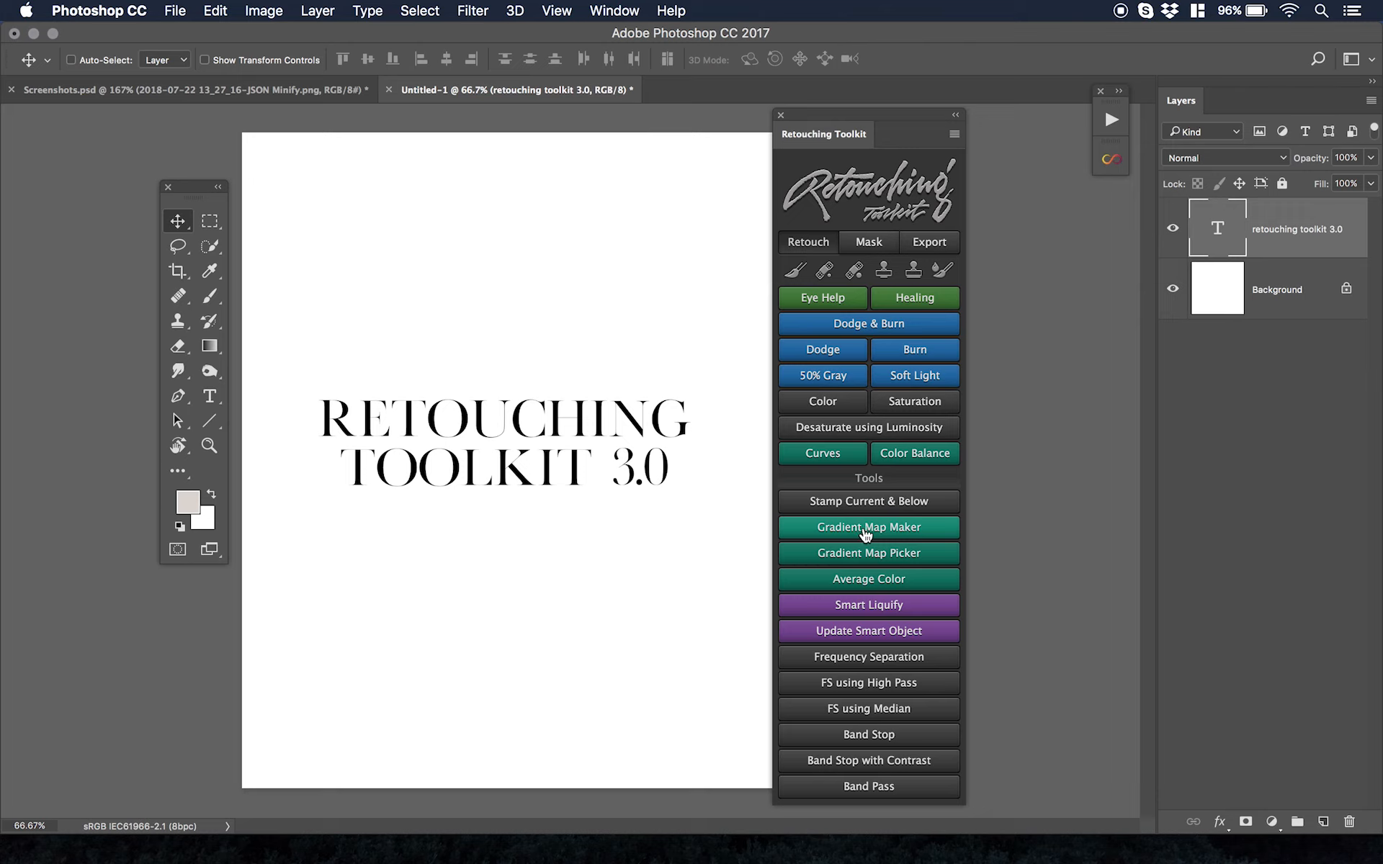
pyautogui.moveTo(863, 533)
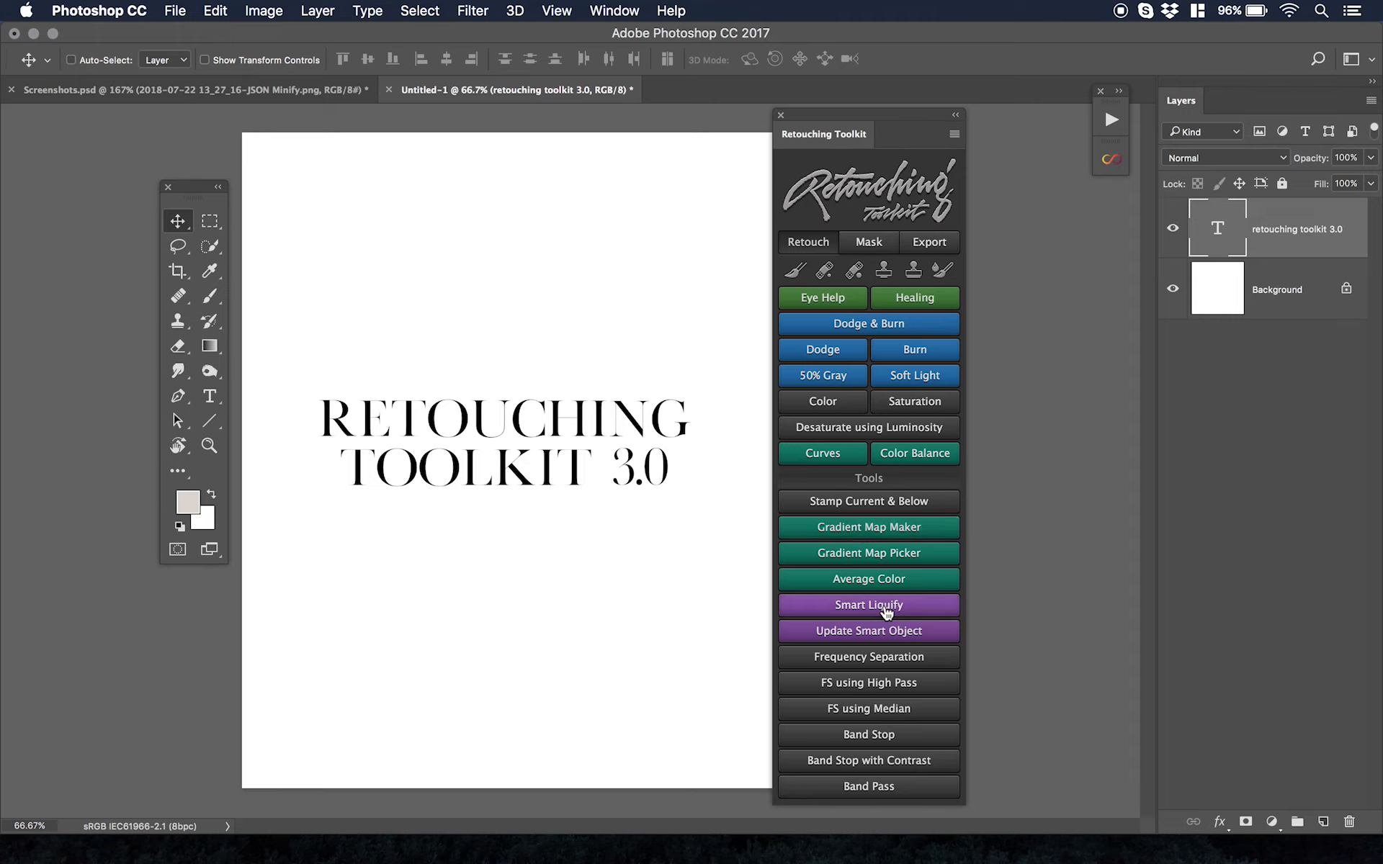
pyautogui.moveTo(887, 230)
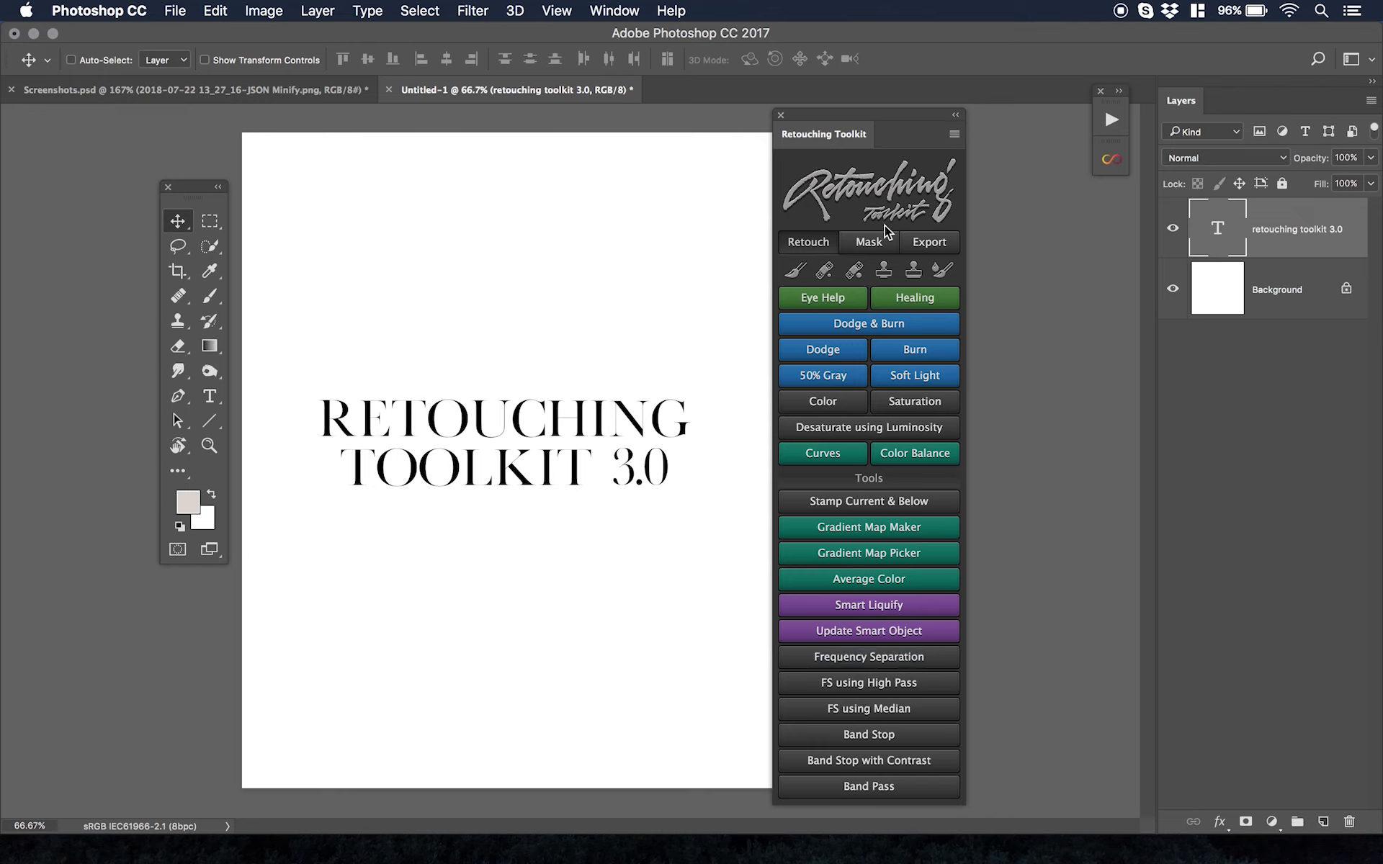
pyautogui.moveTo(883, 226)
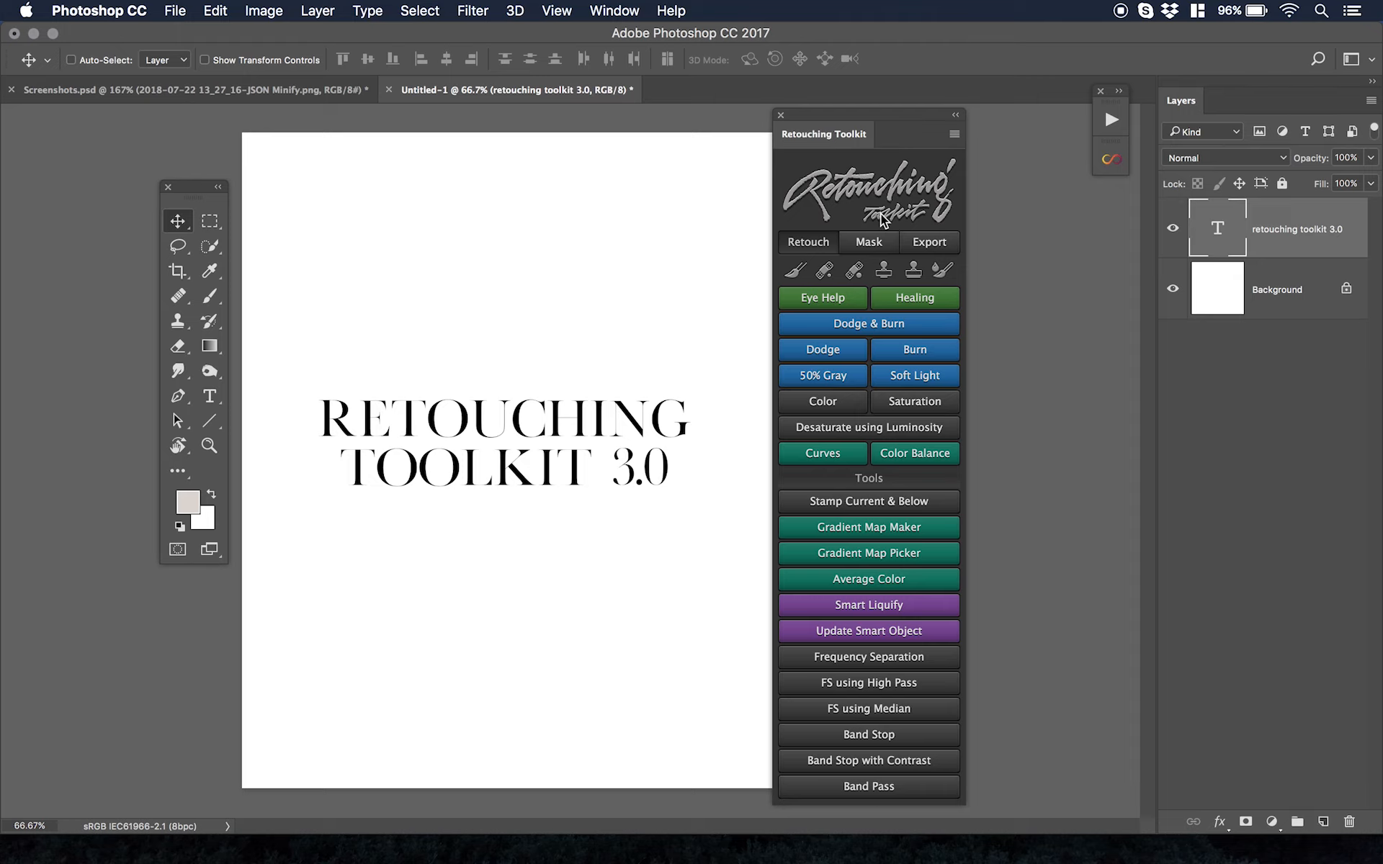
pyautogui.moveTo(619, 245)
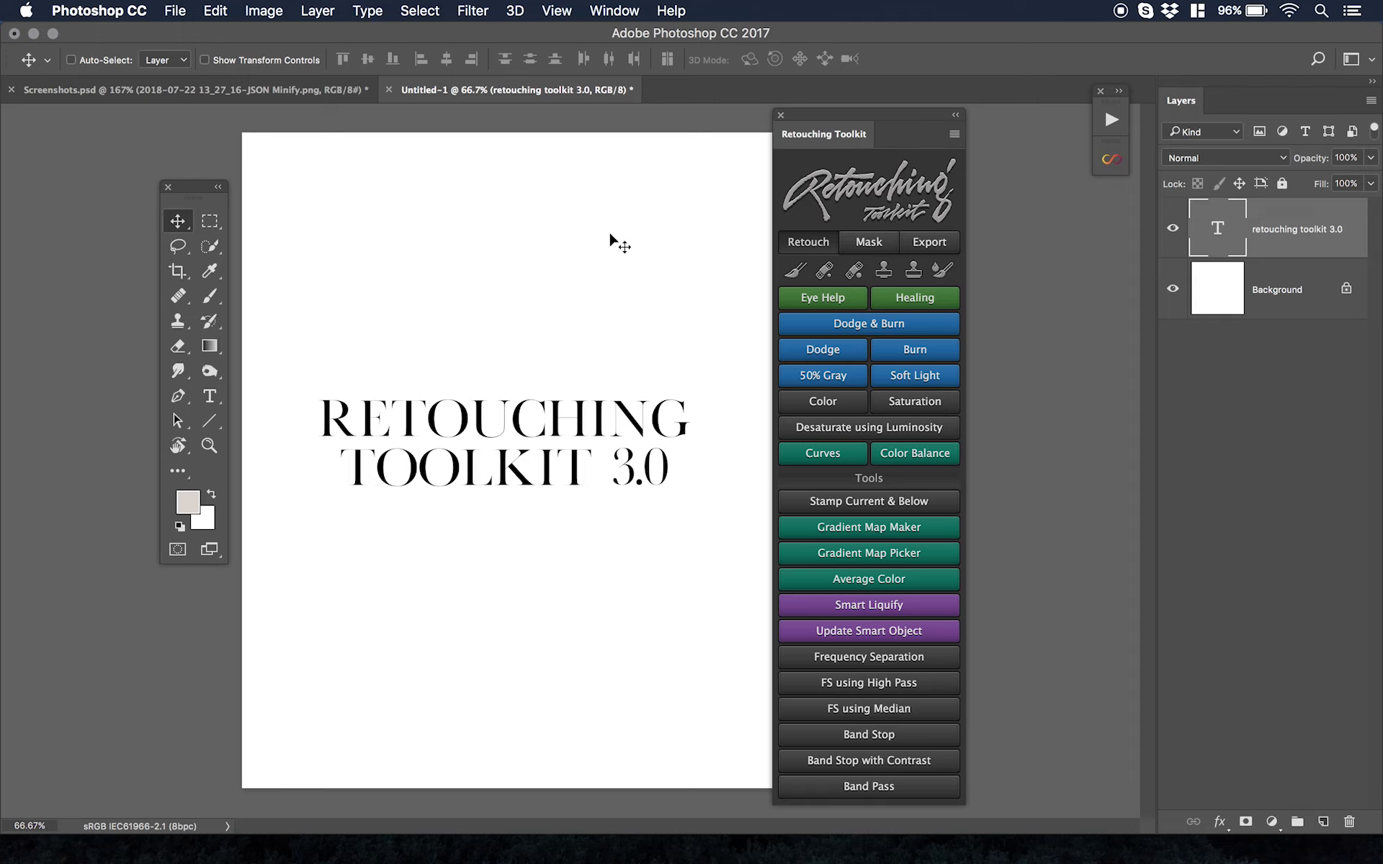
pyautogui.moveTo(611, 245)
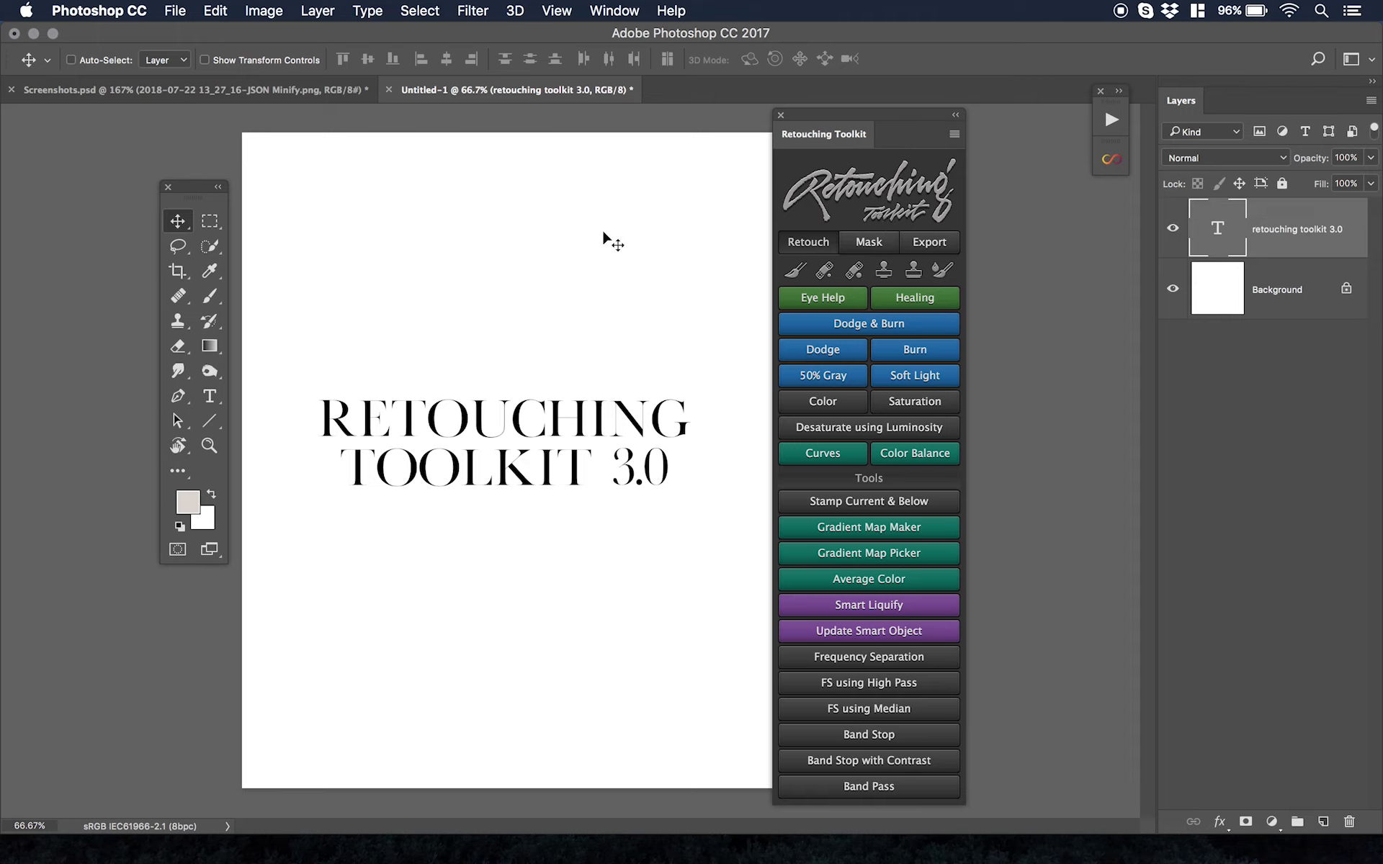
pyautogui.moveTo(376, 146)
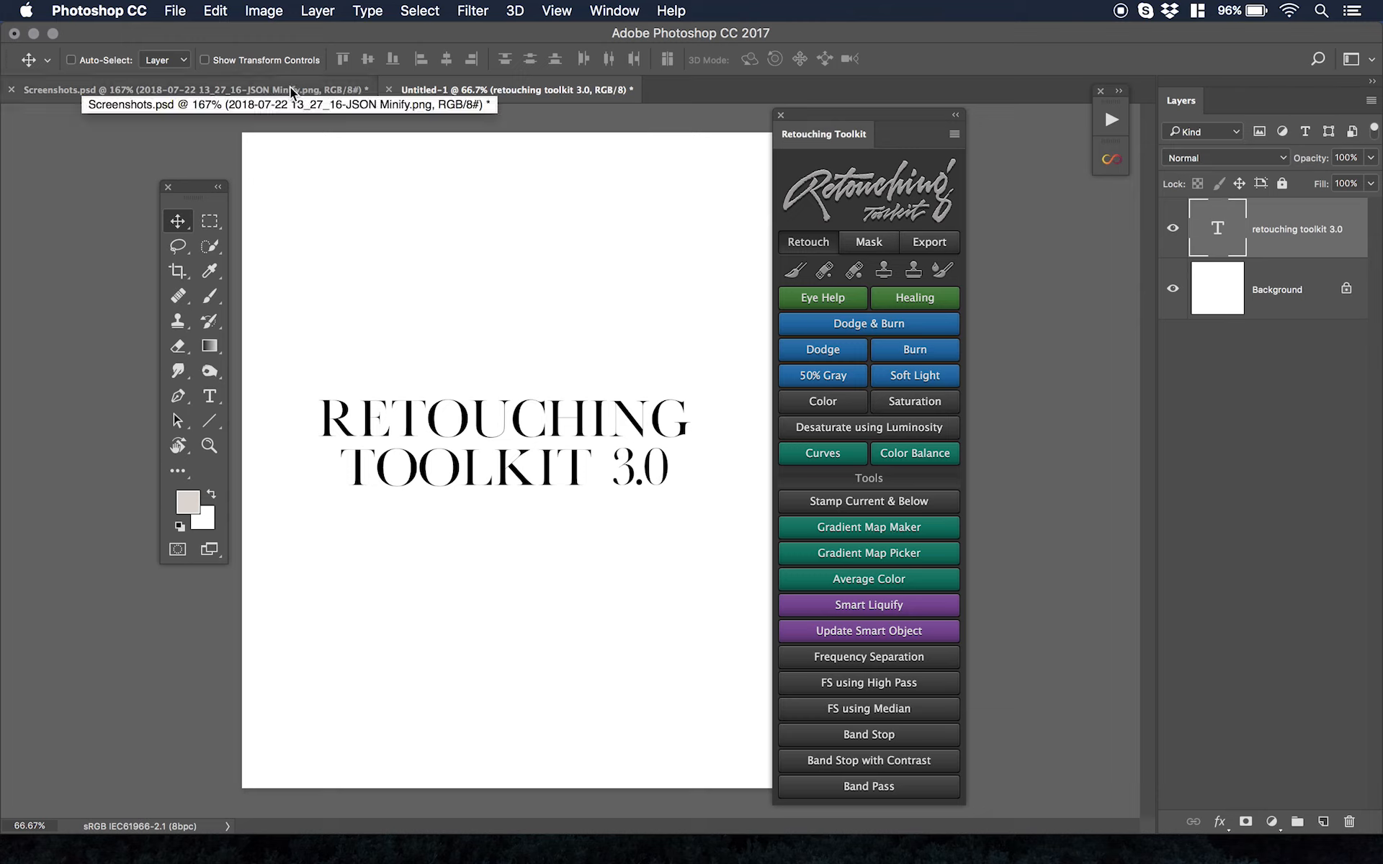
pyautogui.moveTo(315, 121)
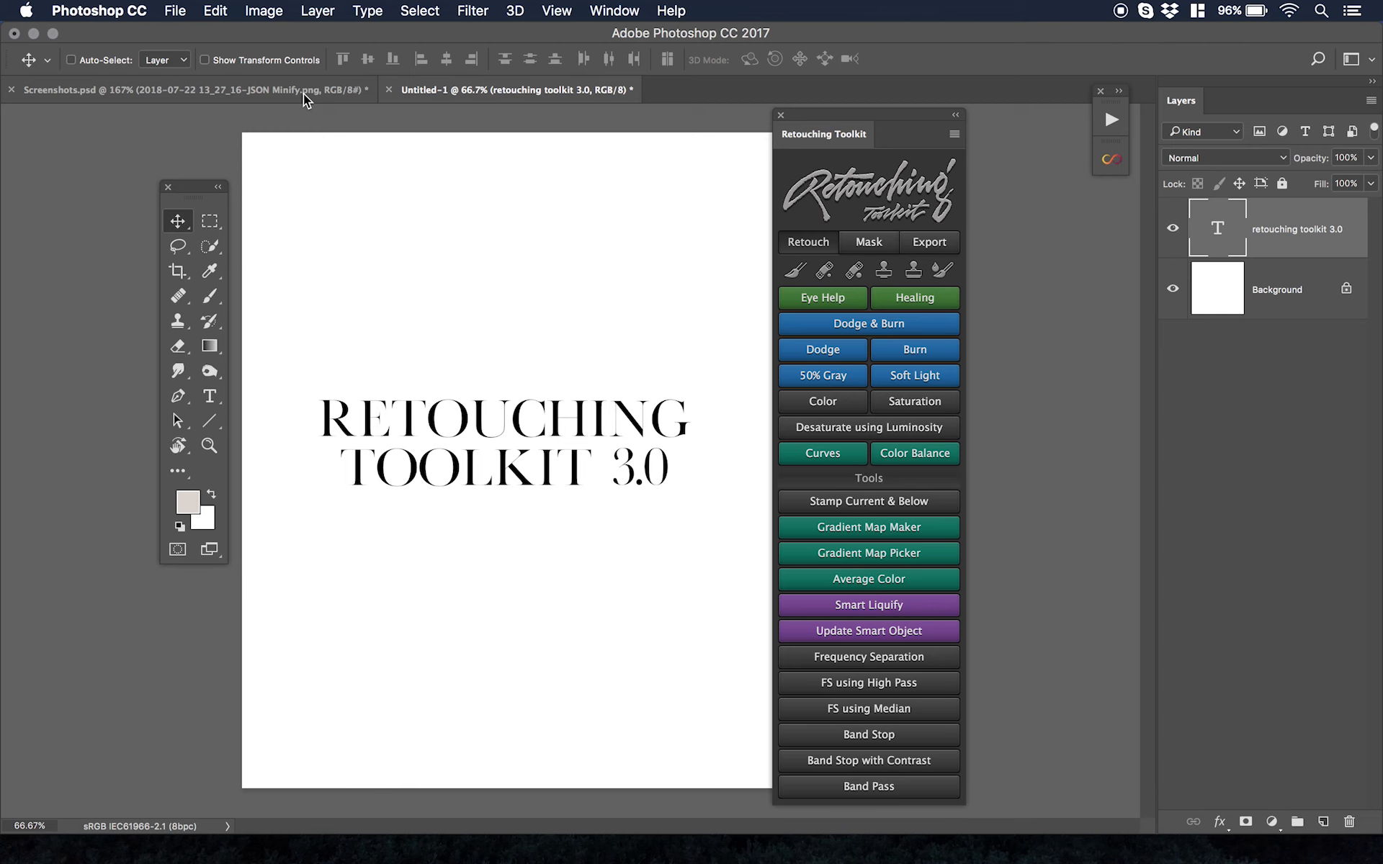
pyautogui.click(176, 90)
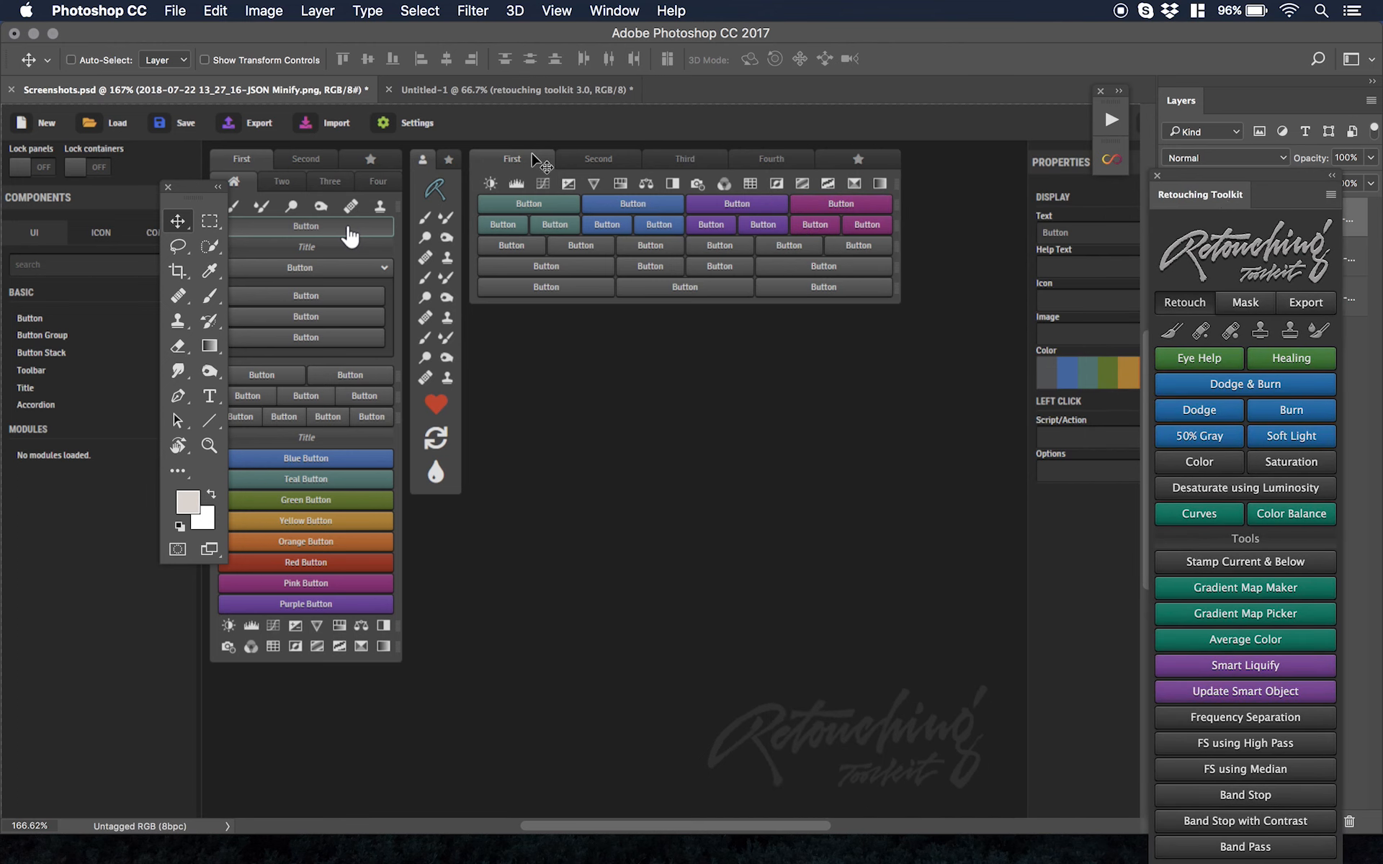
pyautogui.click(168, 187)
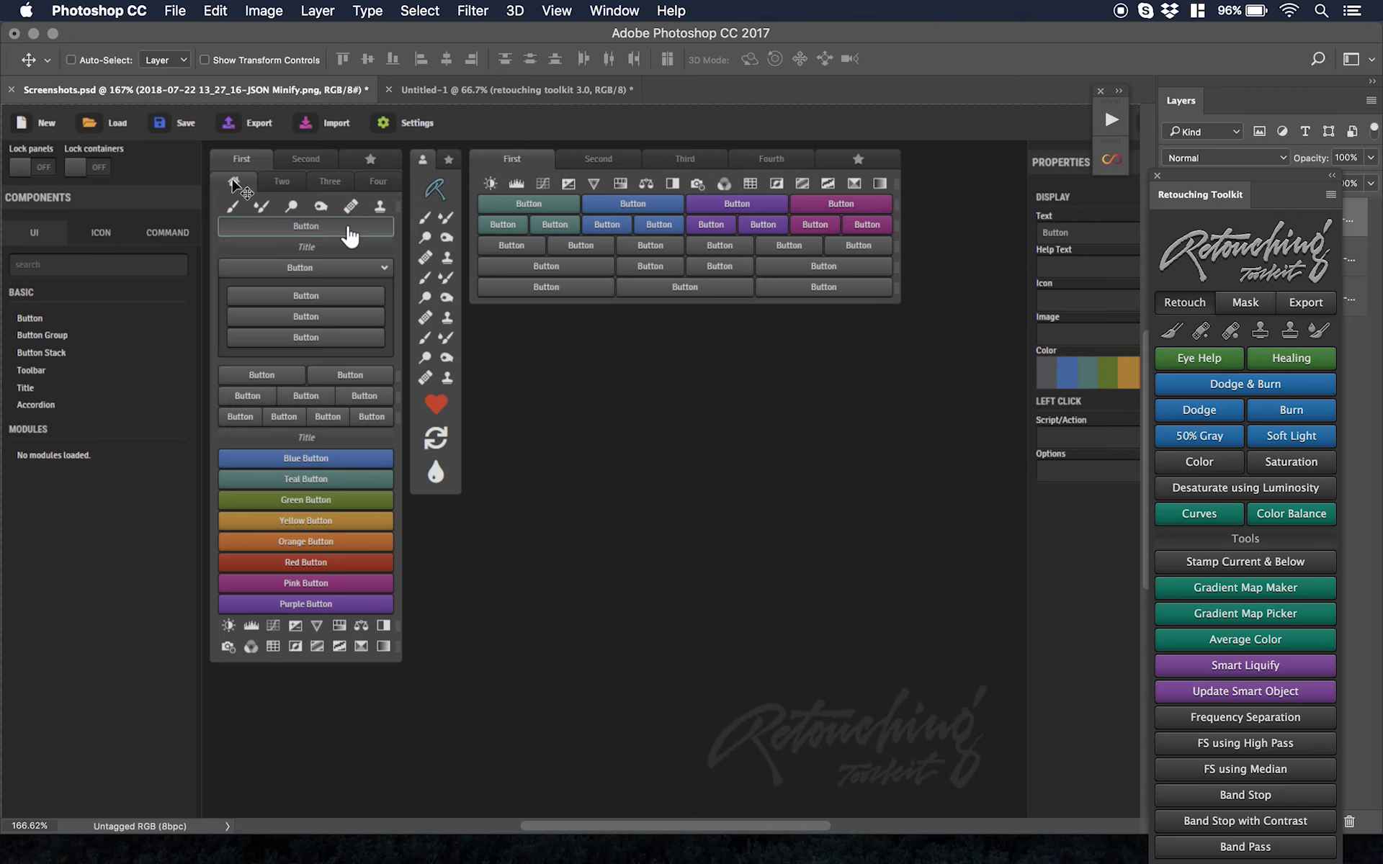
pyautogui.moveTo(379, 441)
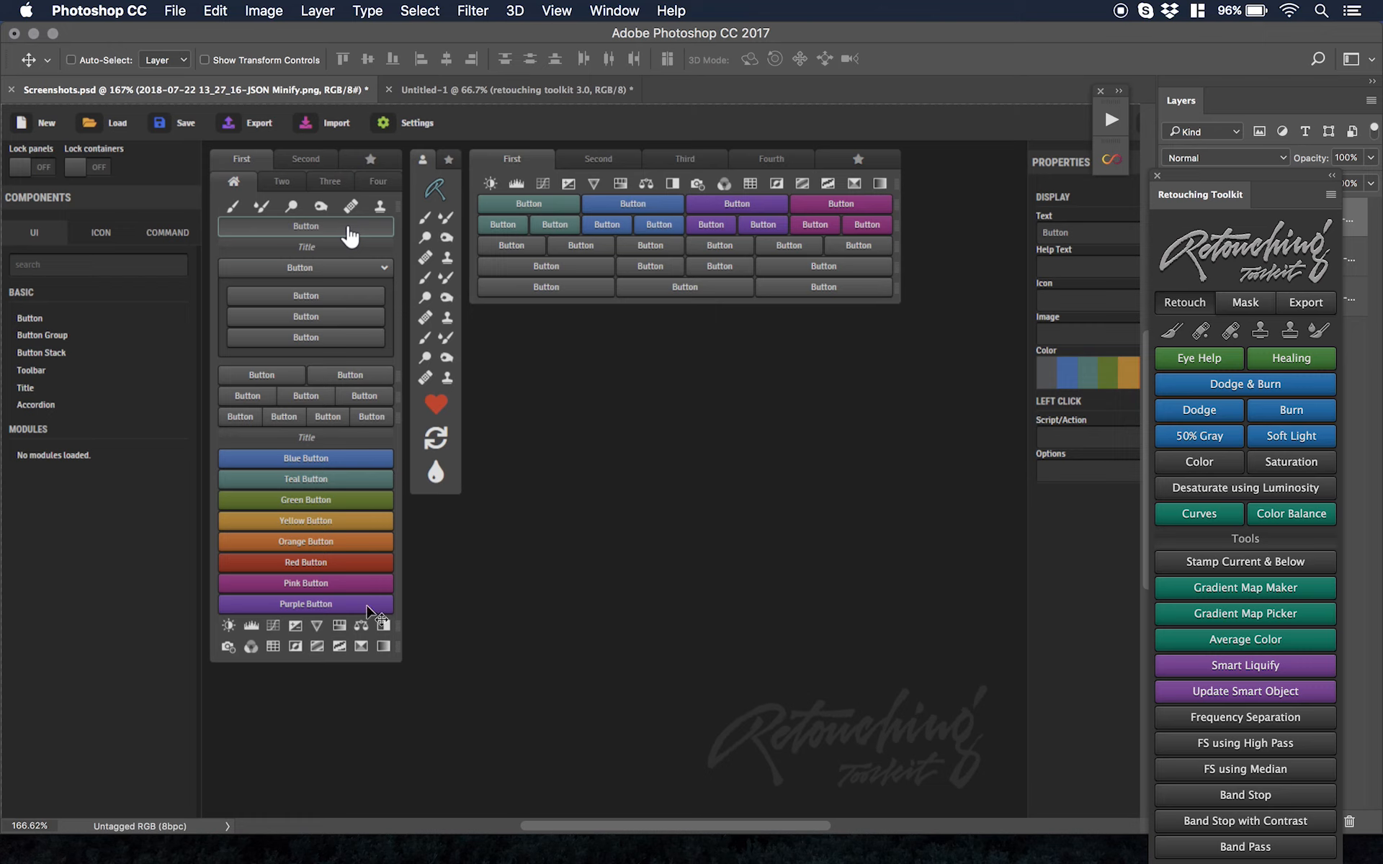
pyautogui.moveTo(392, 308)
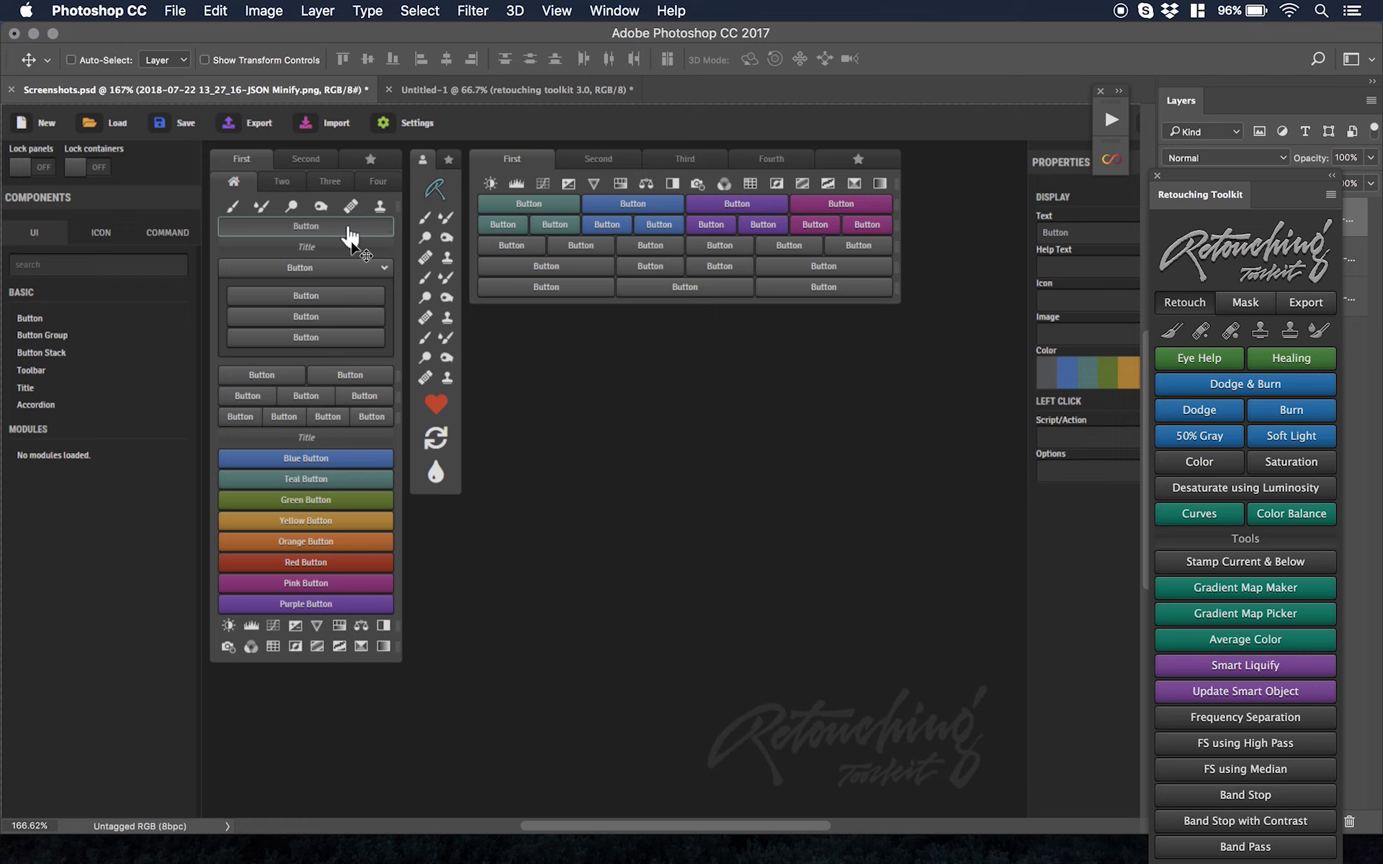
pyautogui.moveTo(536, 260)
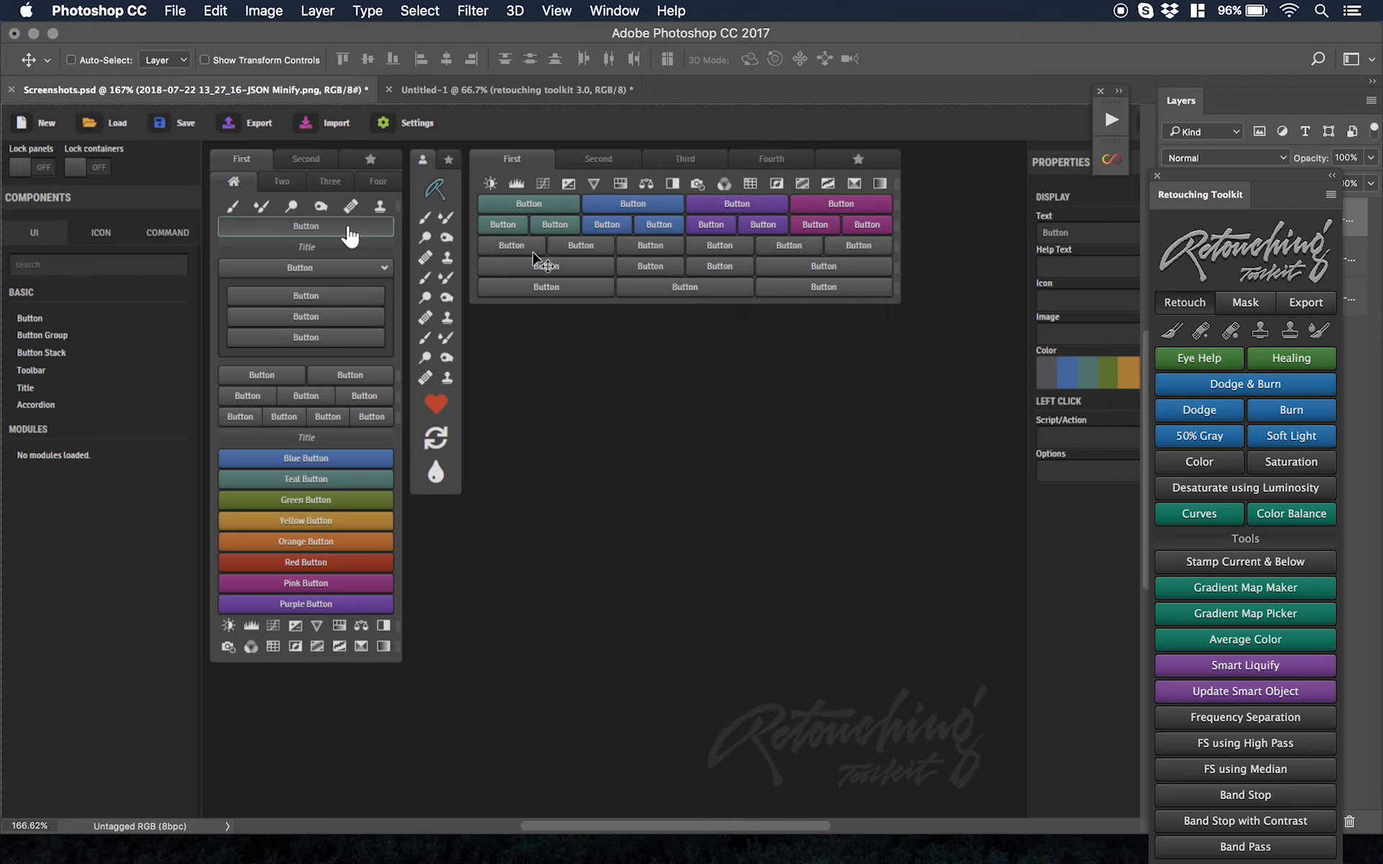
pyautogui.moveTo(453, 266)
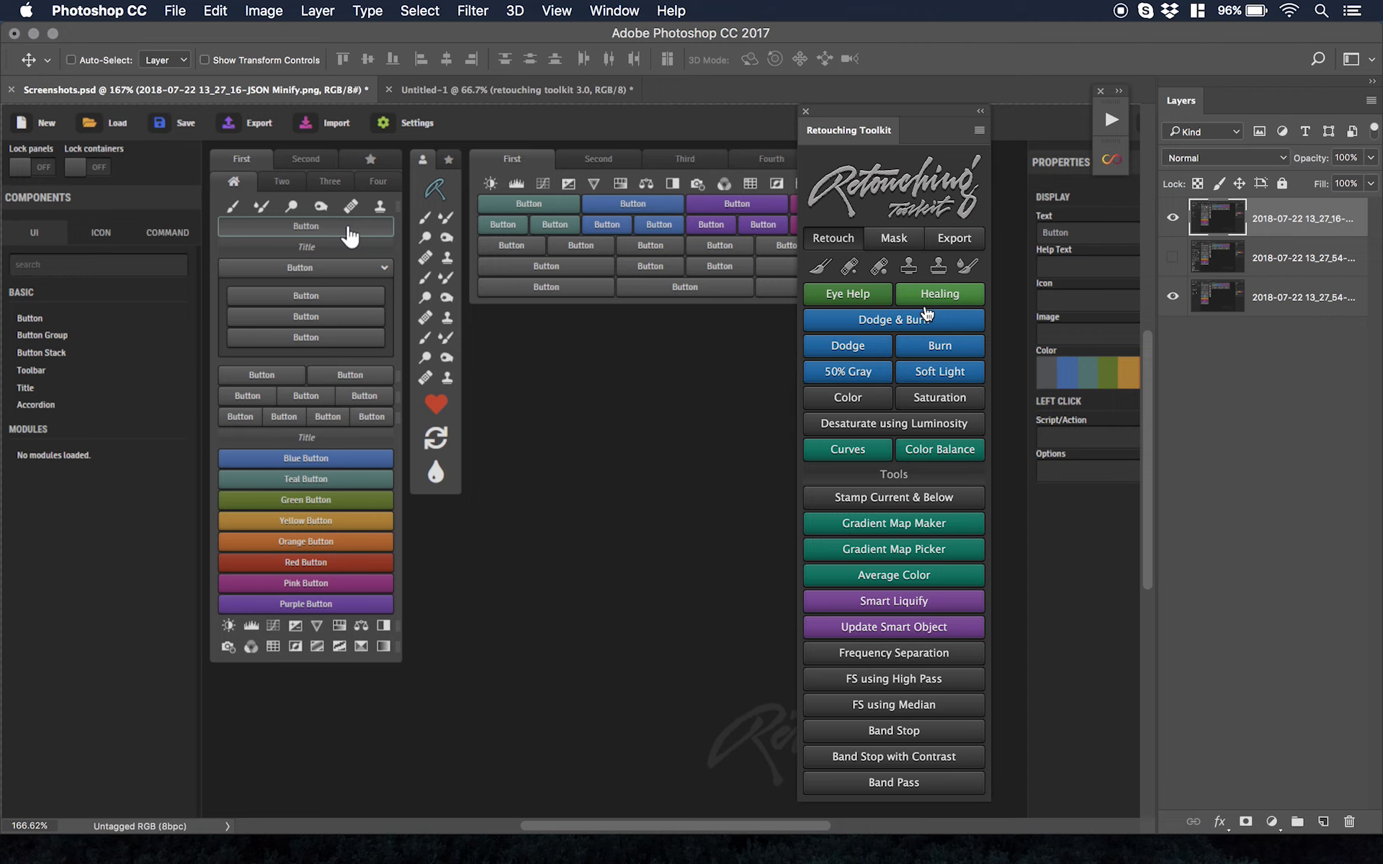
pyautogui.moveTo(363, 380)
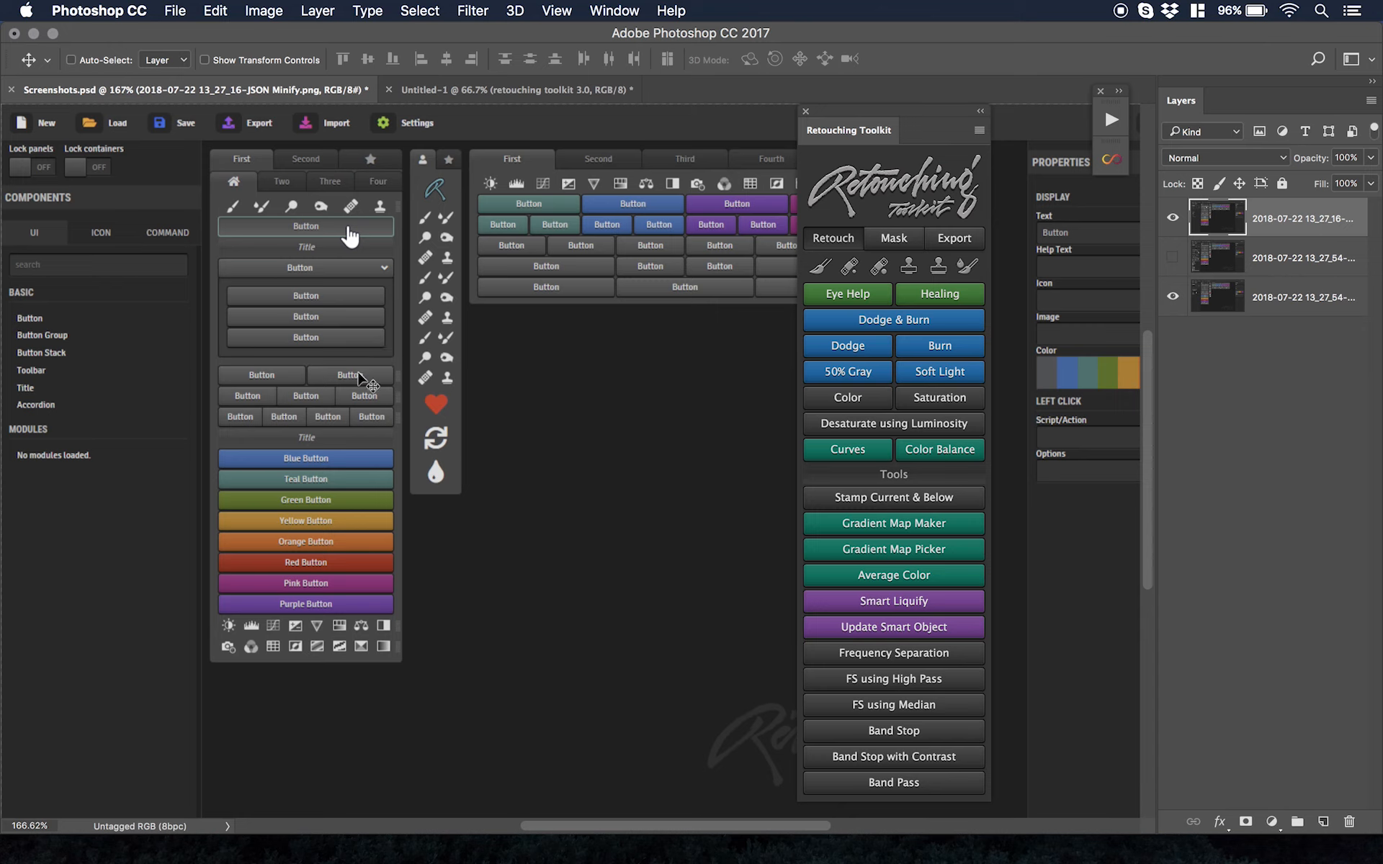
pyautogui.moveTo(372, 336)
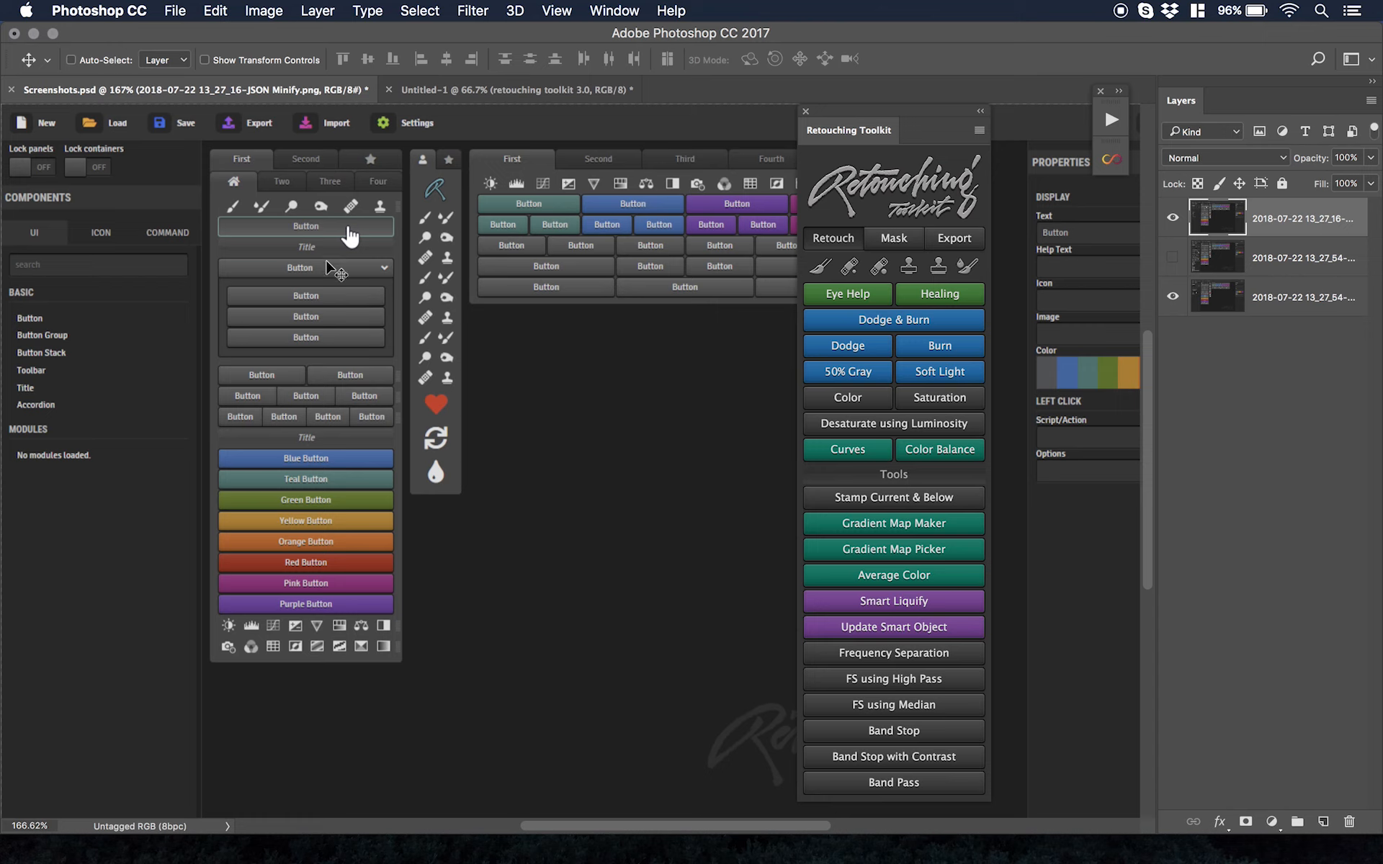
pyautogui.moveTo(330, 301)
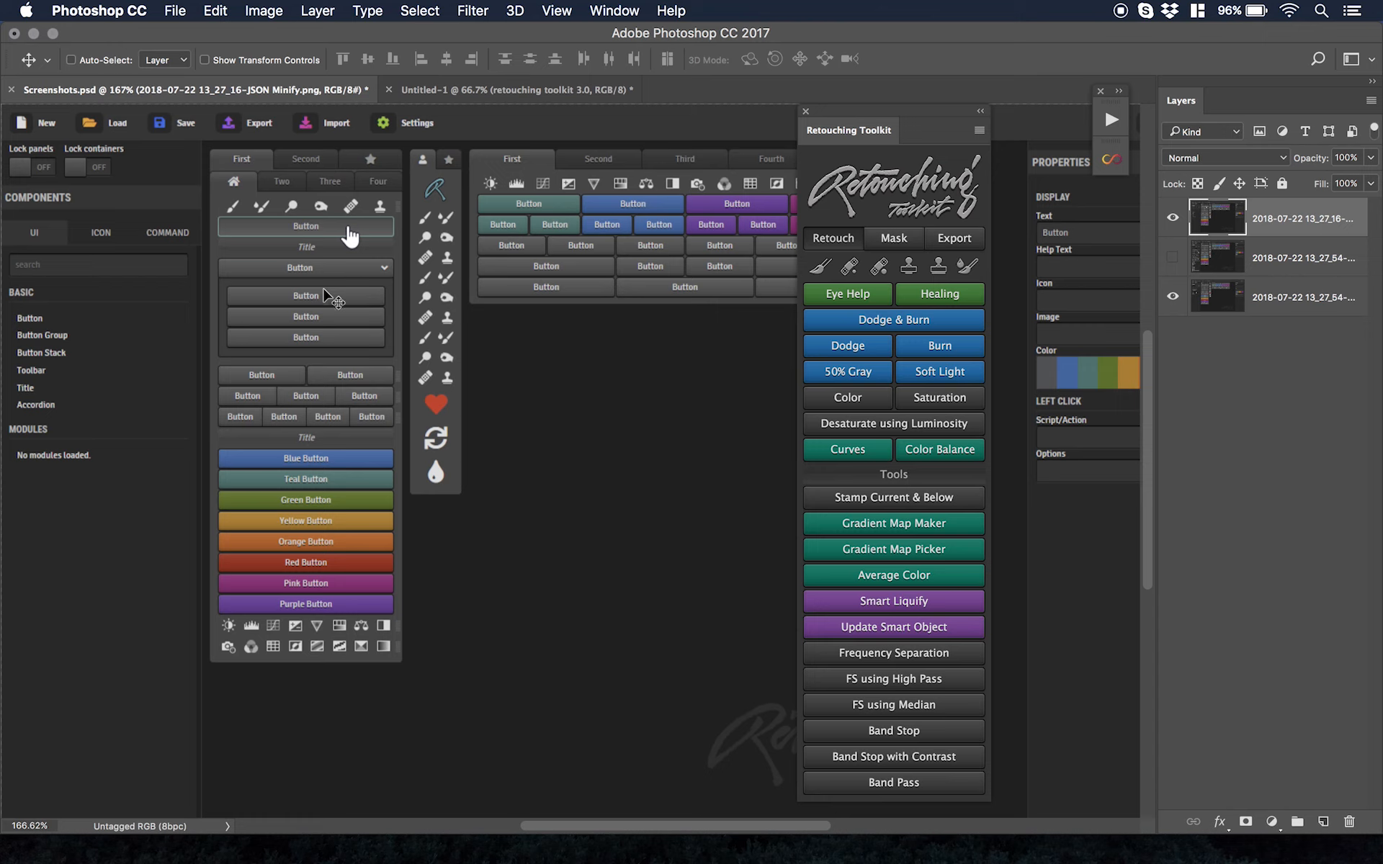
pyautogui.moveTo(331, 300)
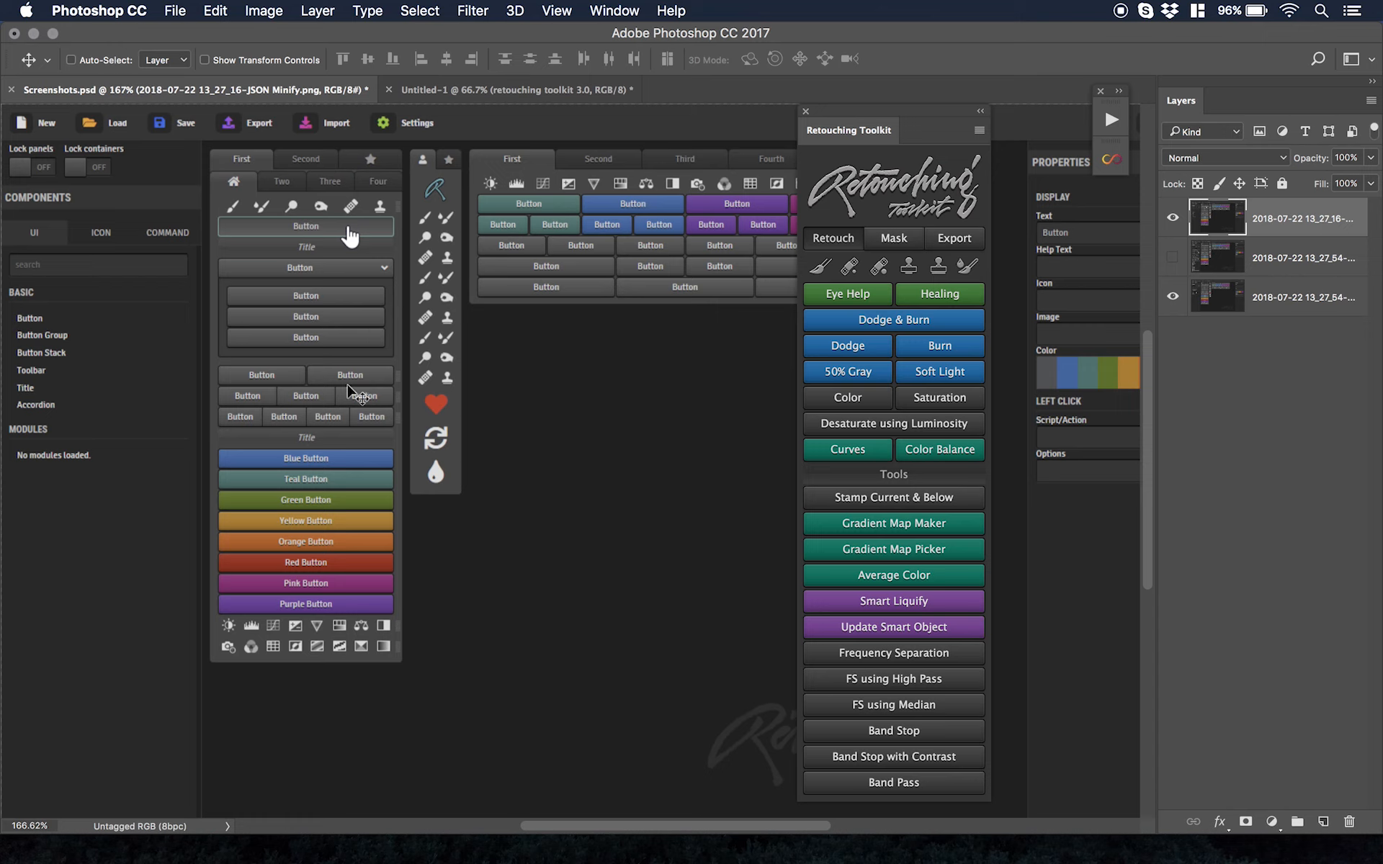
pyautogui.moveTo(344, 378)
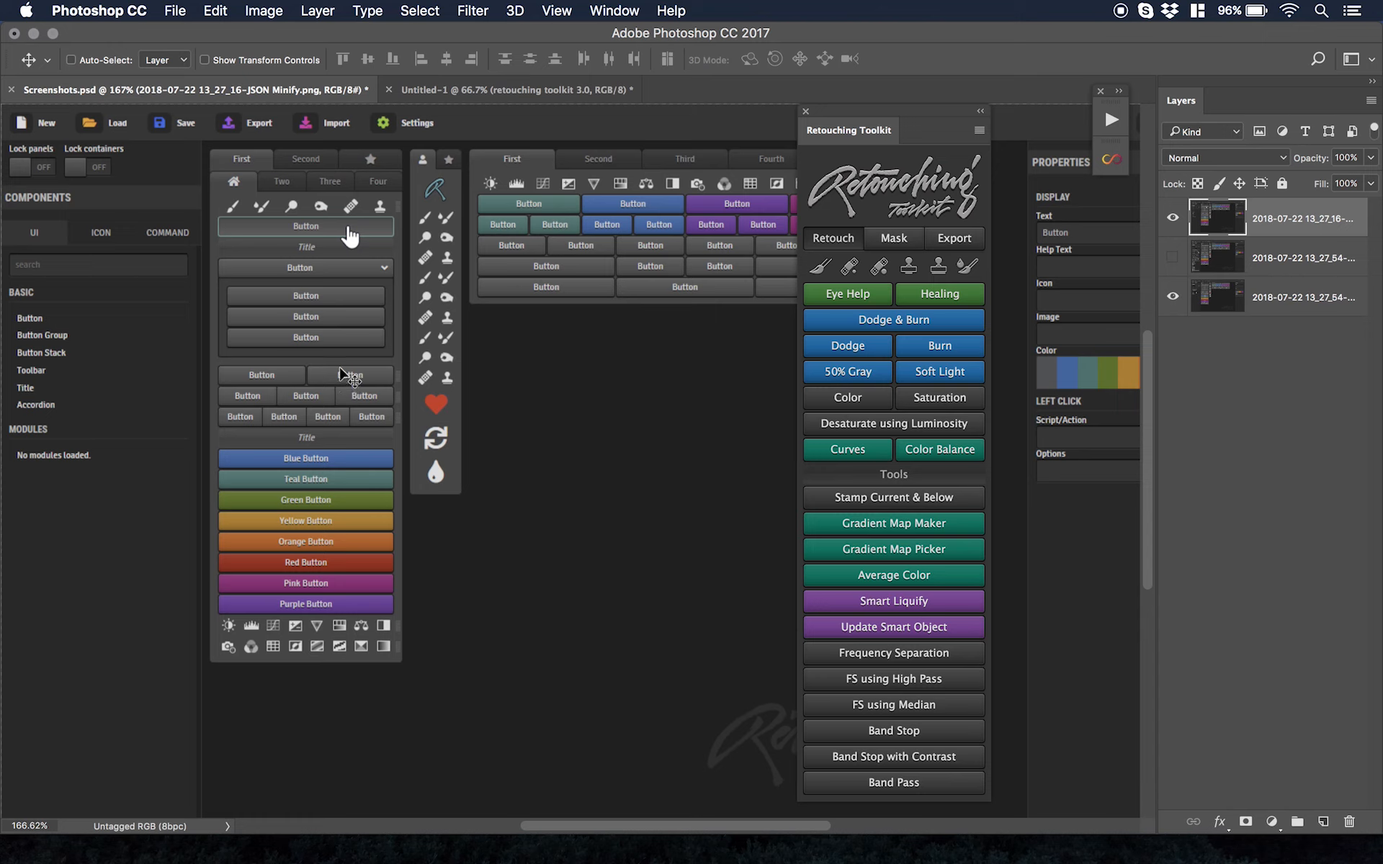
pyautogui.moveTo(356, 380)
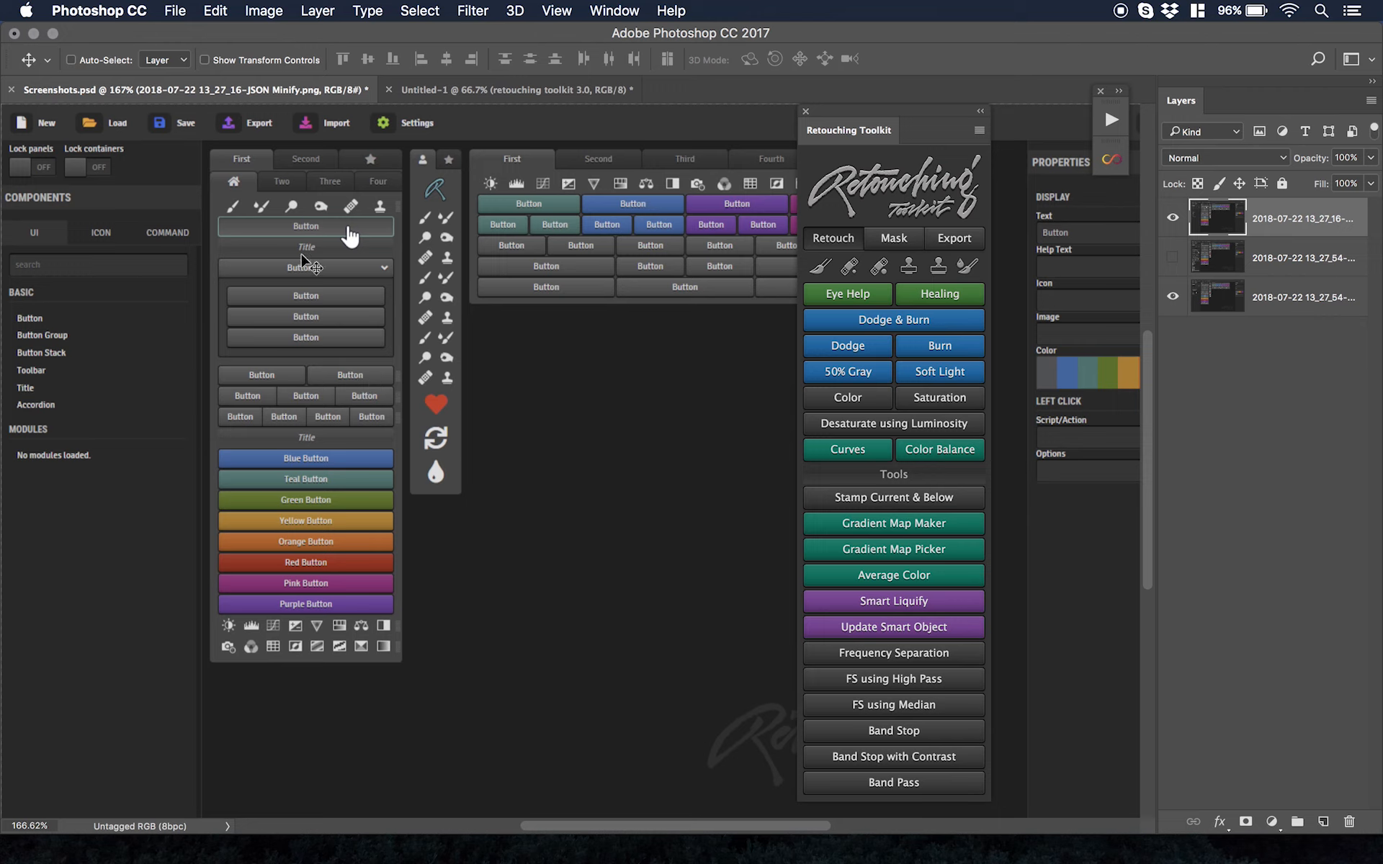
pyautogui.moveTo(381, 201)
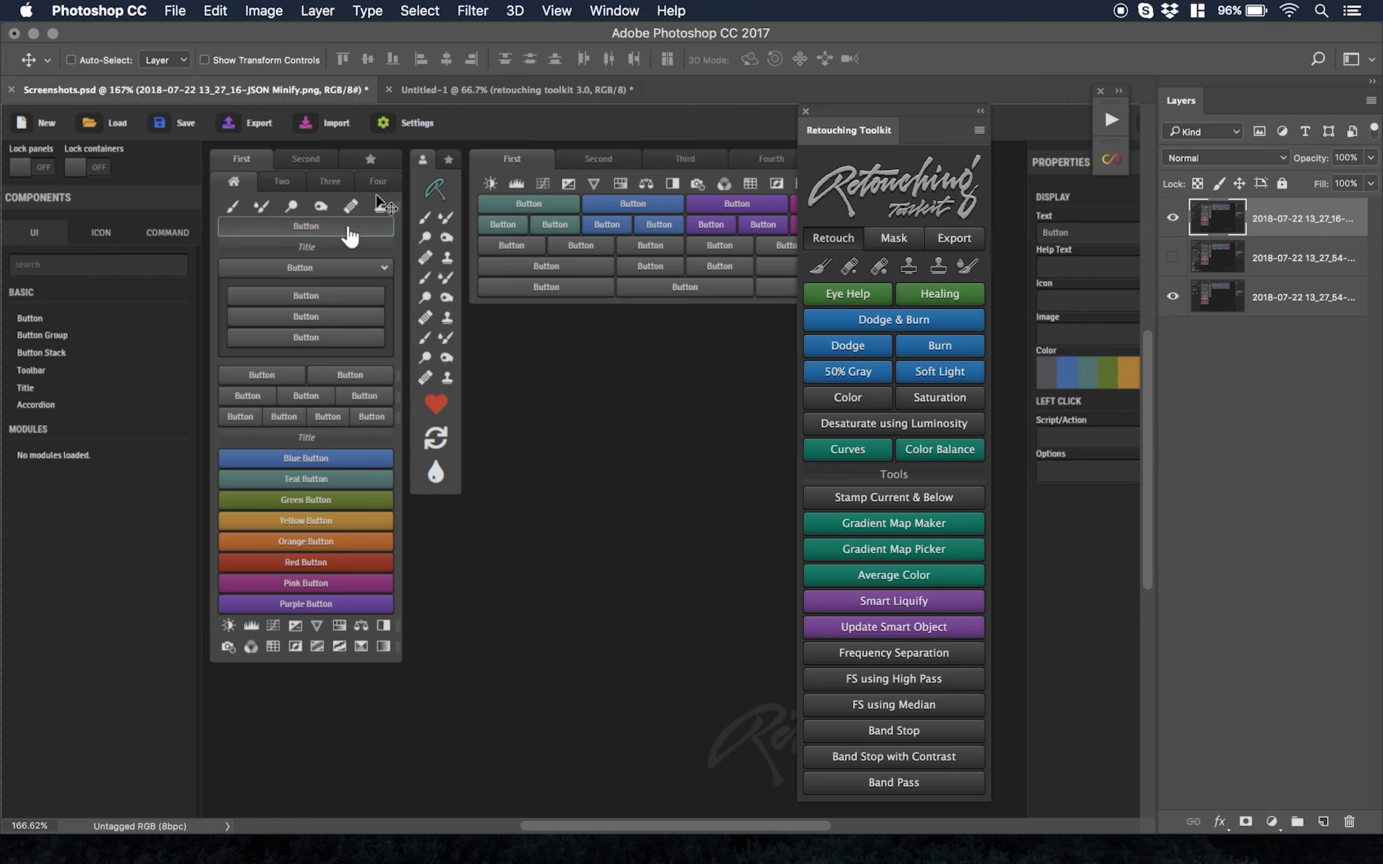
pyautogui.moveTo(331, 622)
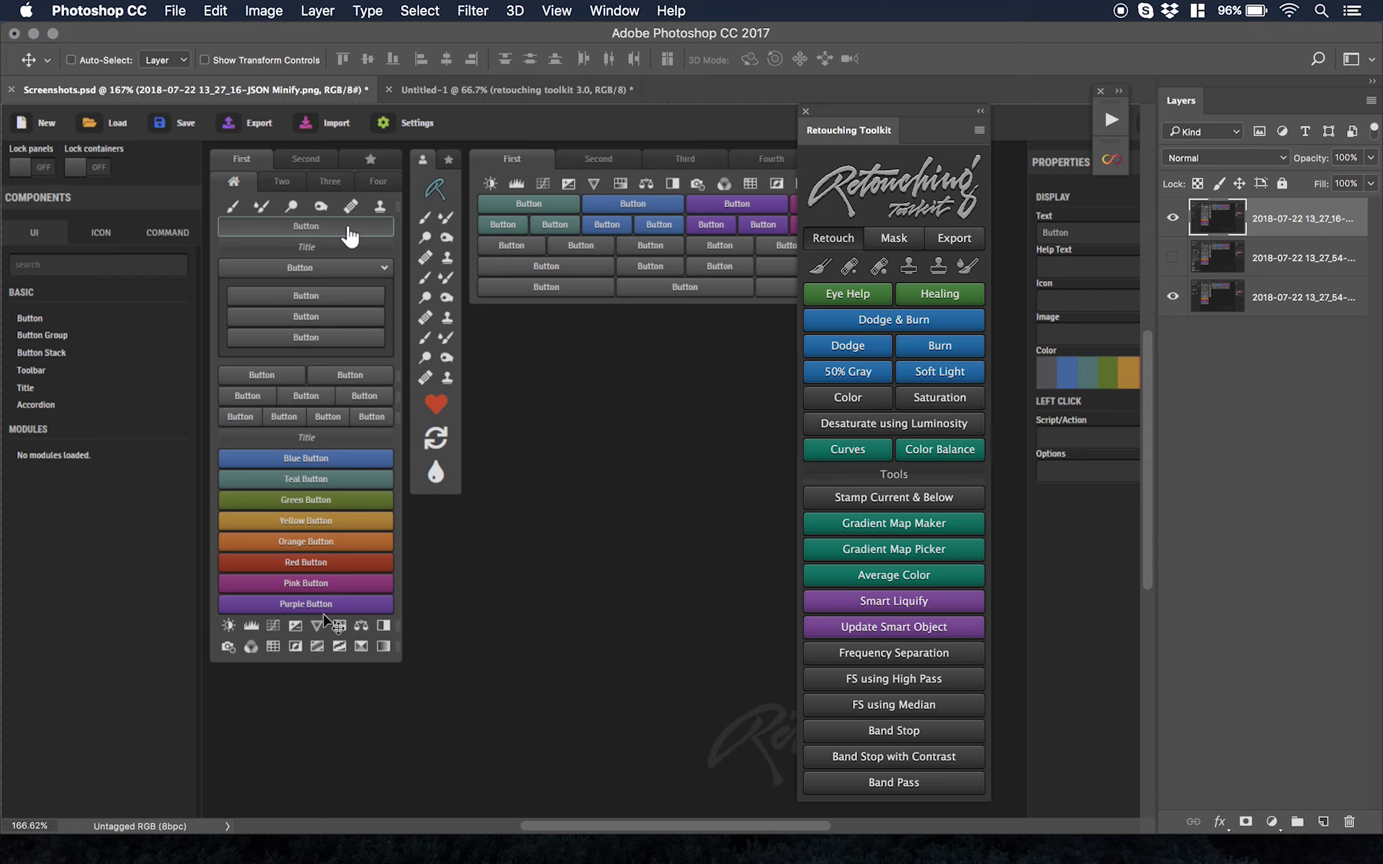
pyautogui.moveTo(386, 629)
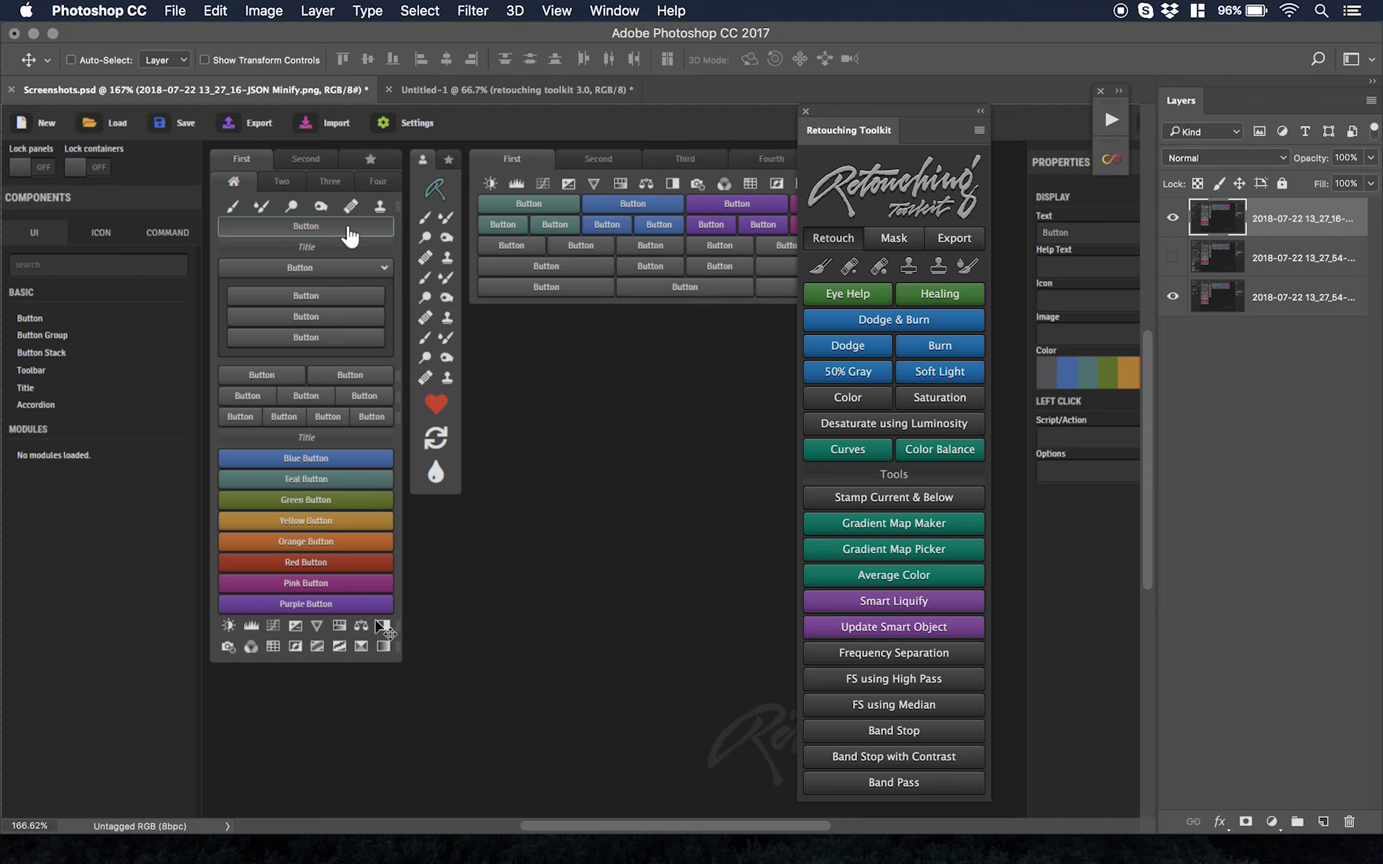
pyautogui.moveTo(531, 163)
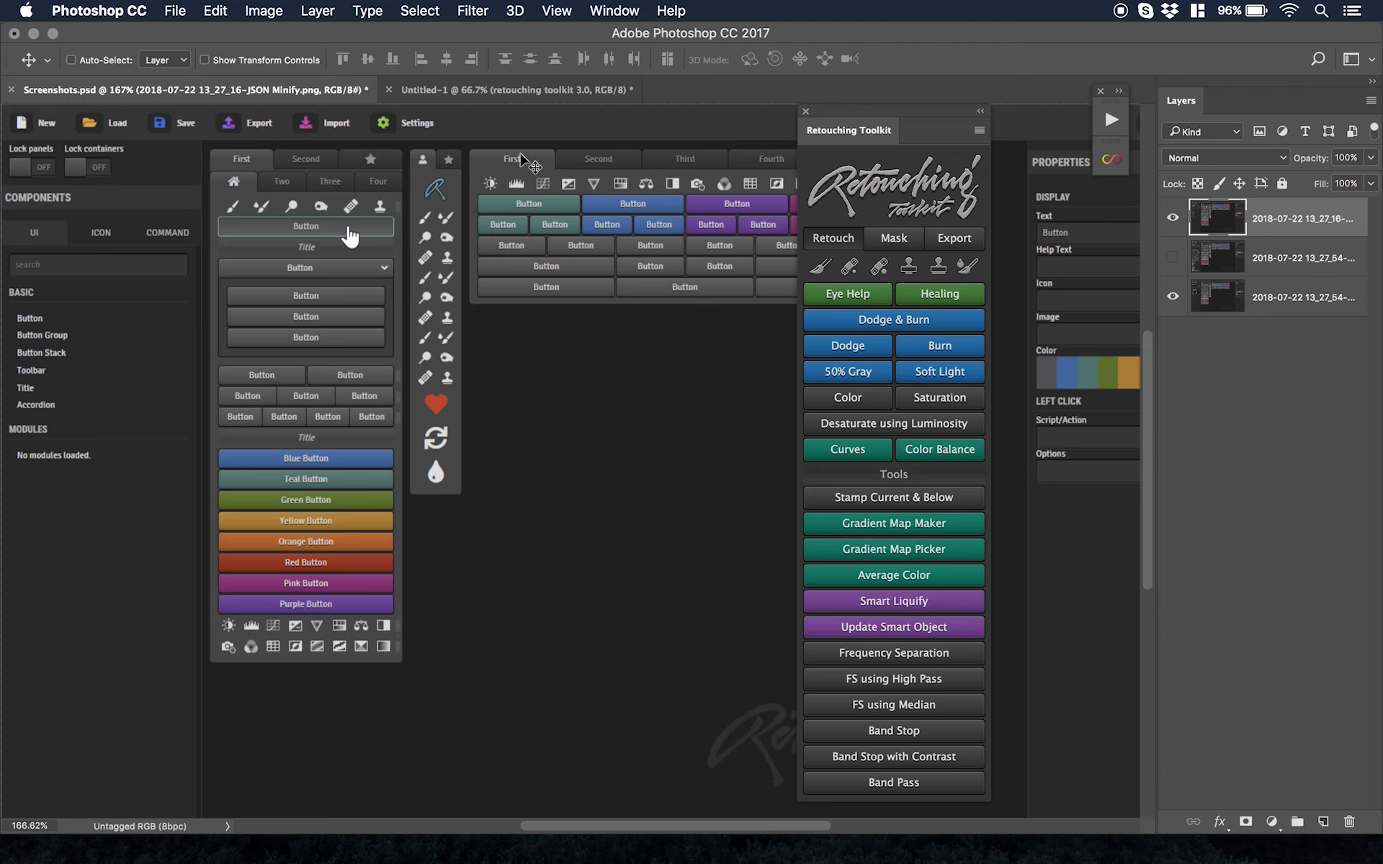
pyautogui.click(613, 10)
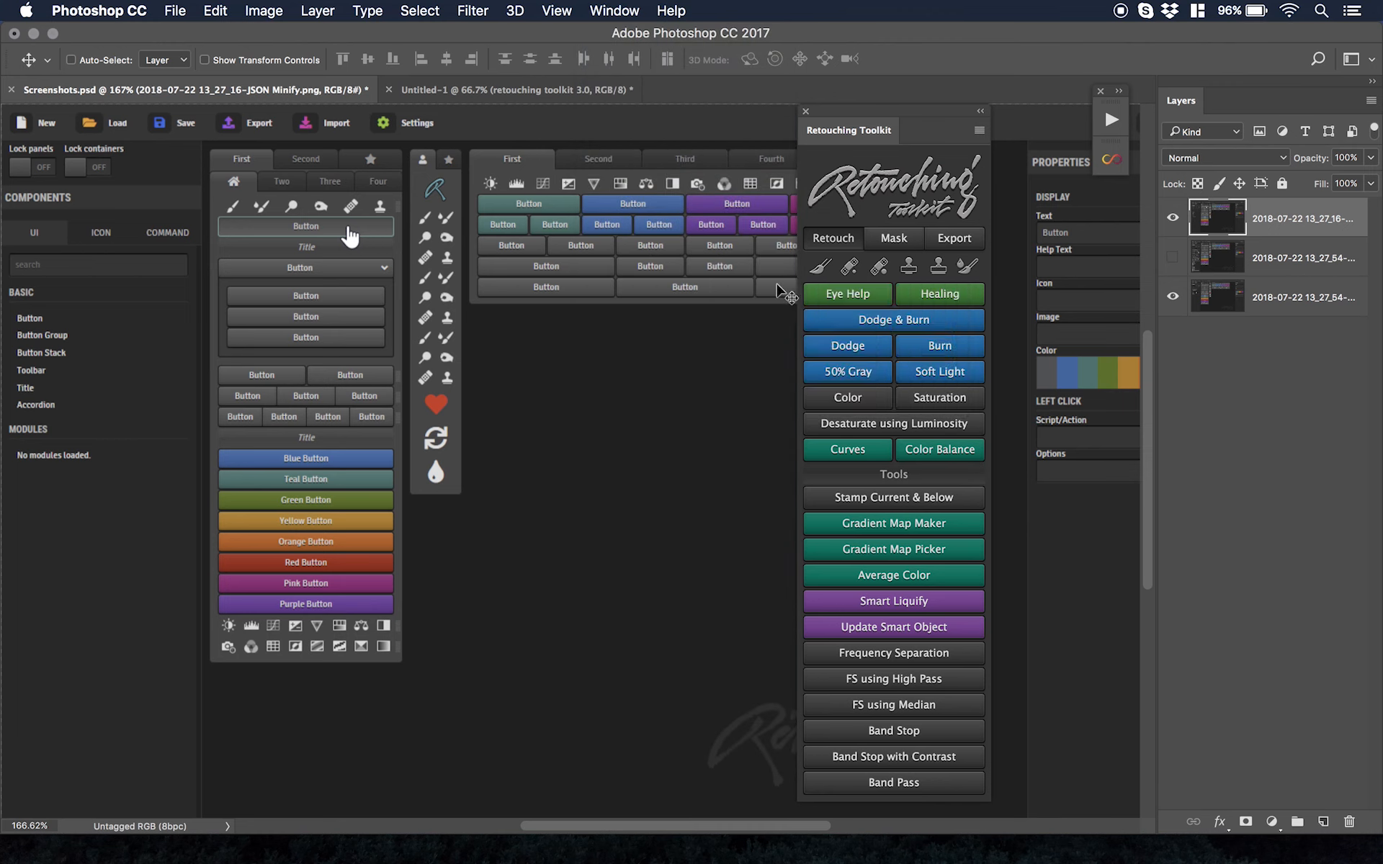
pyautogui.moveTo(451, 452)
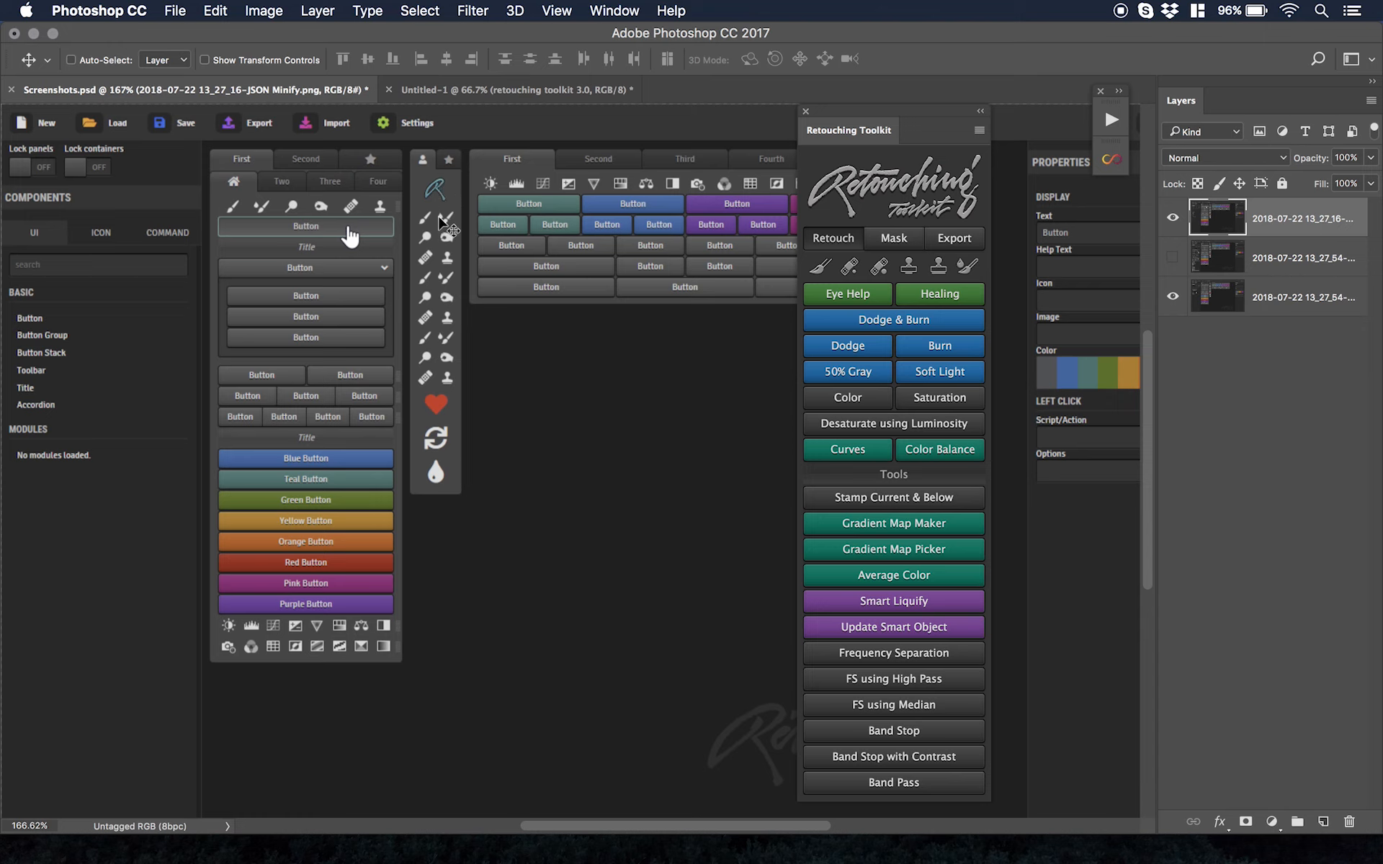
pyautogui.moveTo(441, 474)
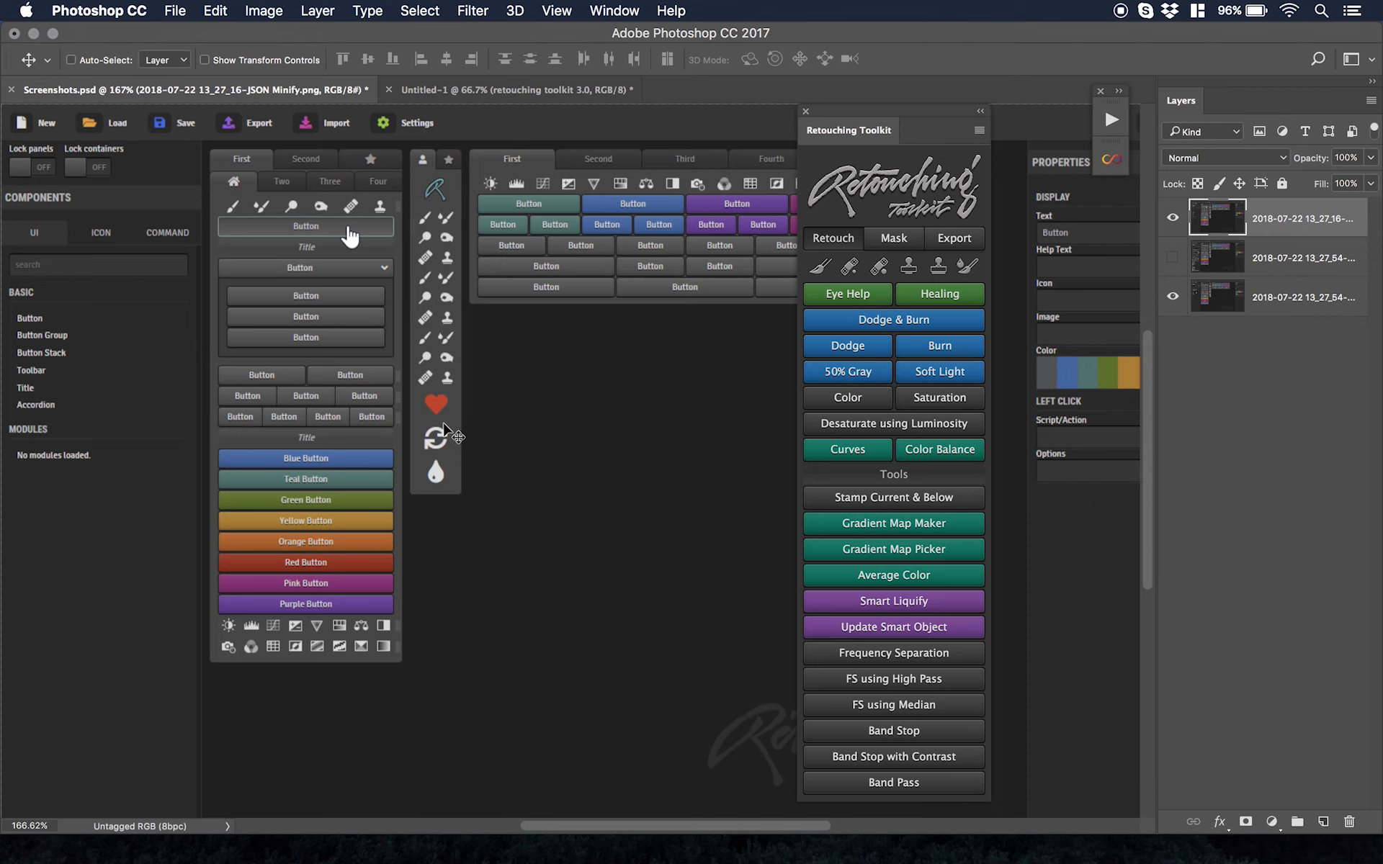
pyautogui.moveTo(478, 421)
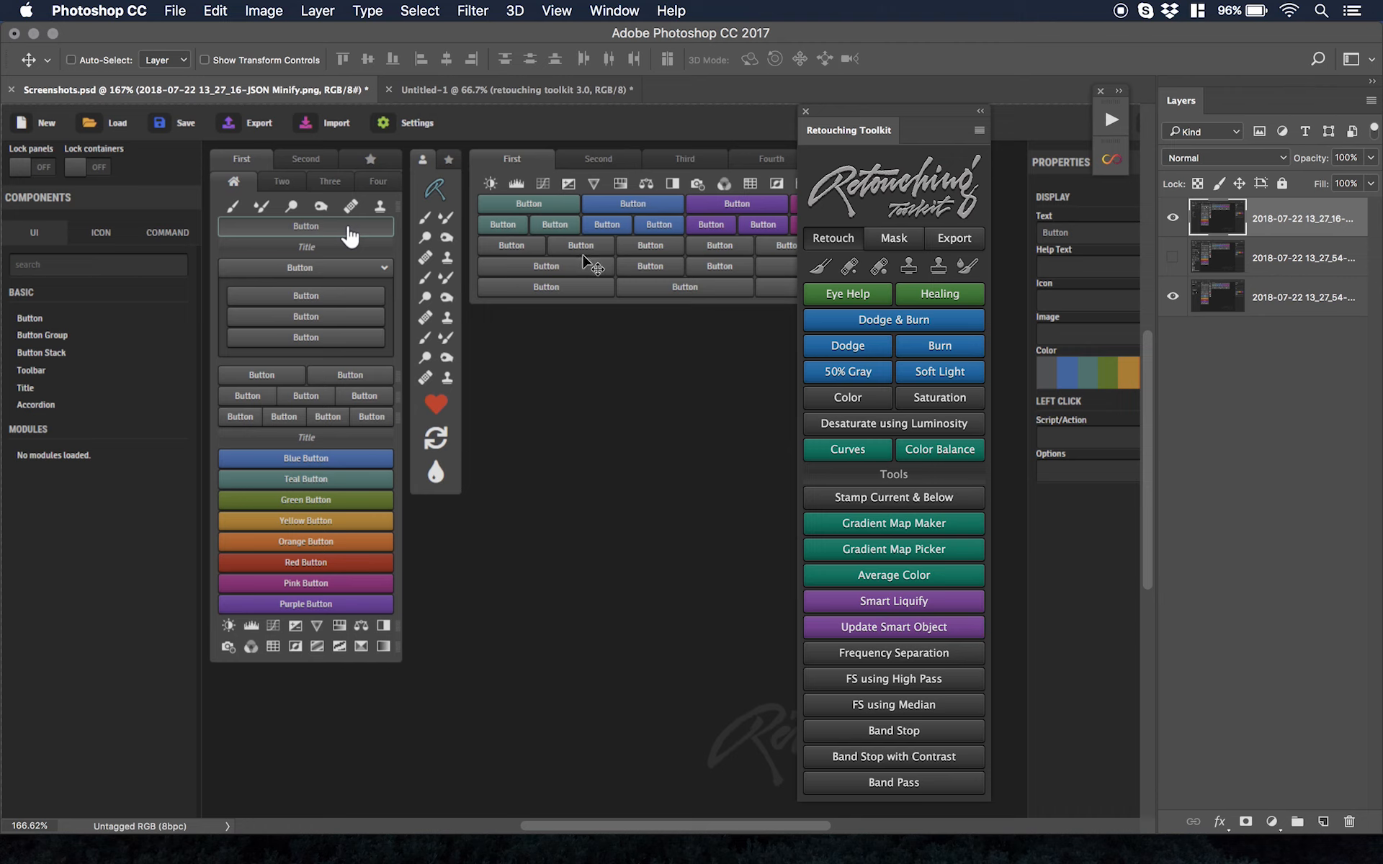
pyautogui.moveTo(592, 265)
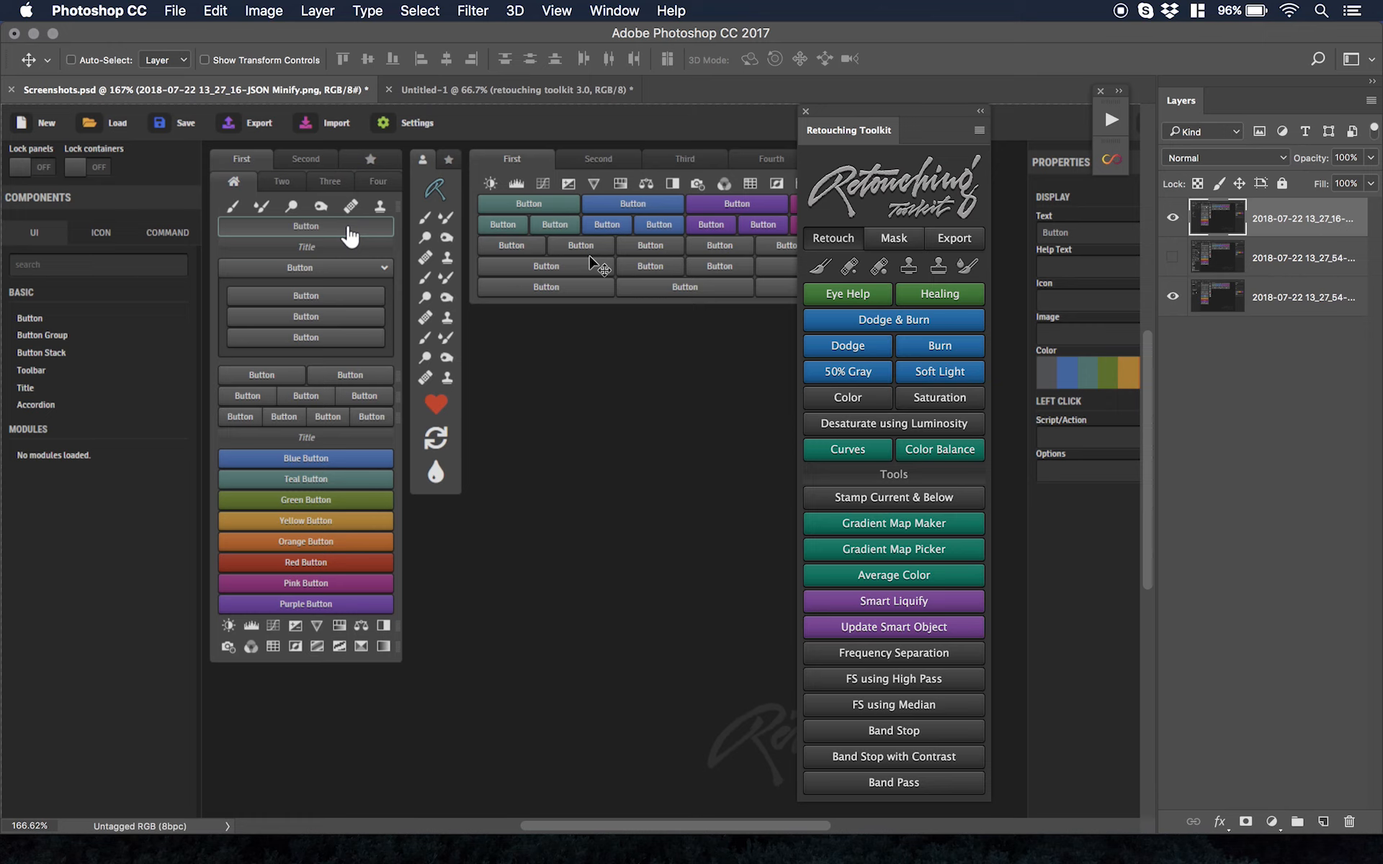
pyautogui.moveTo(587, 263)
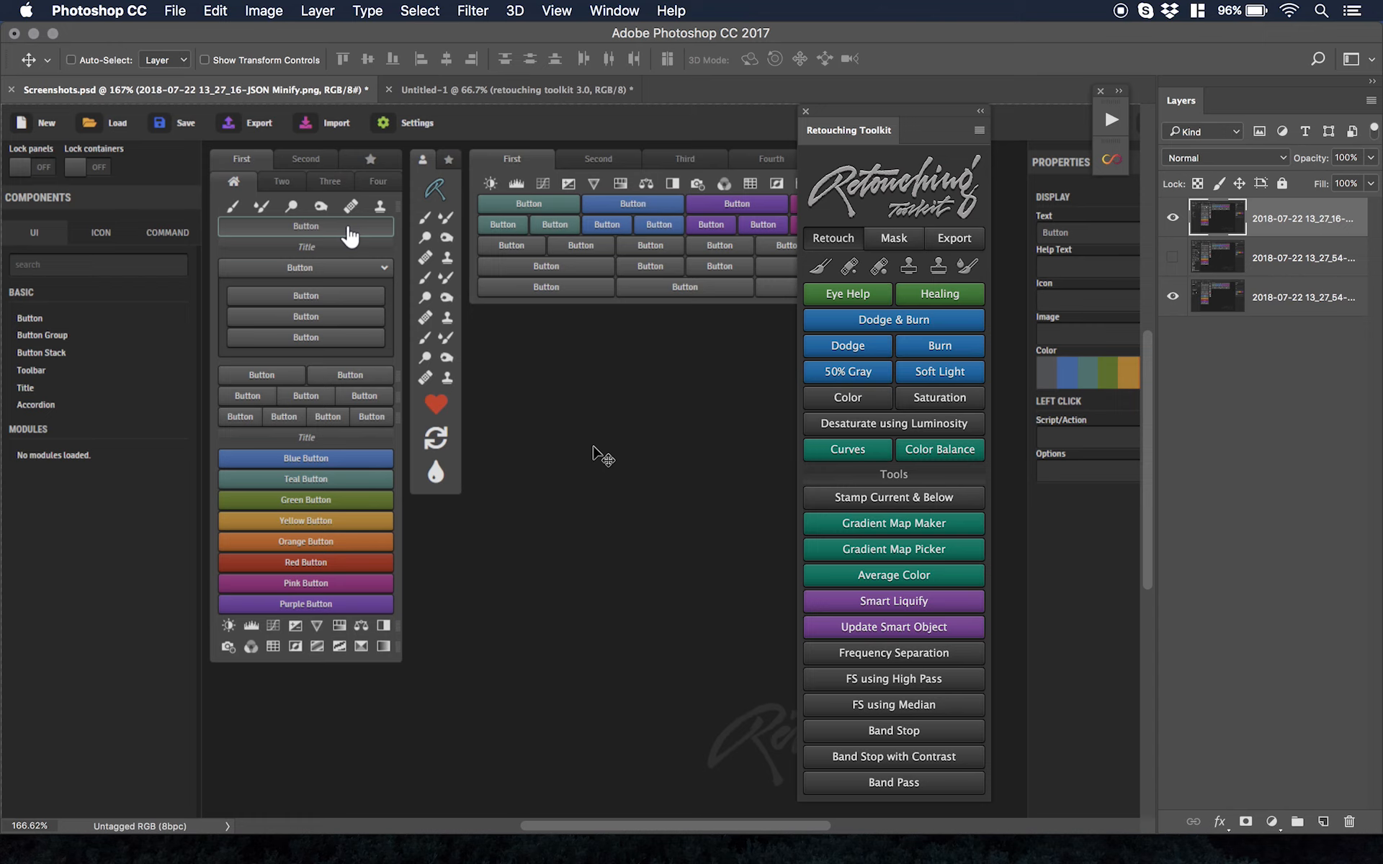
pyautogui.moveTo(543, 402)
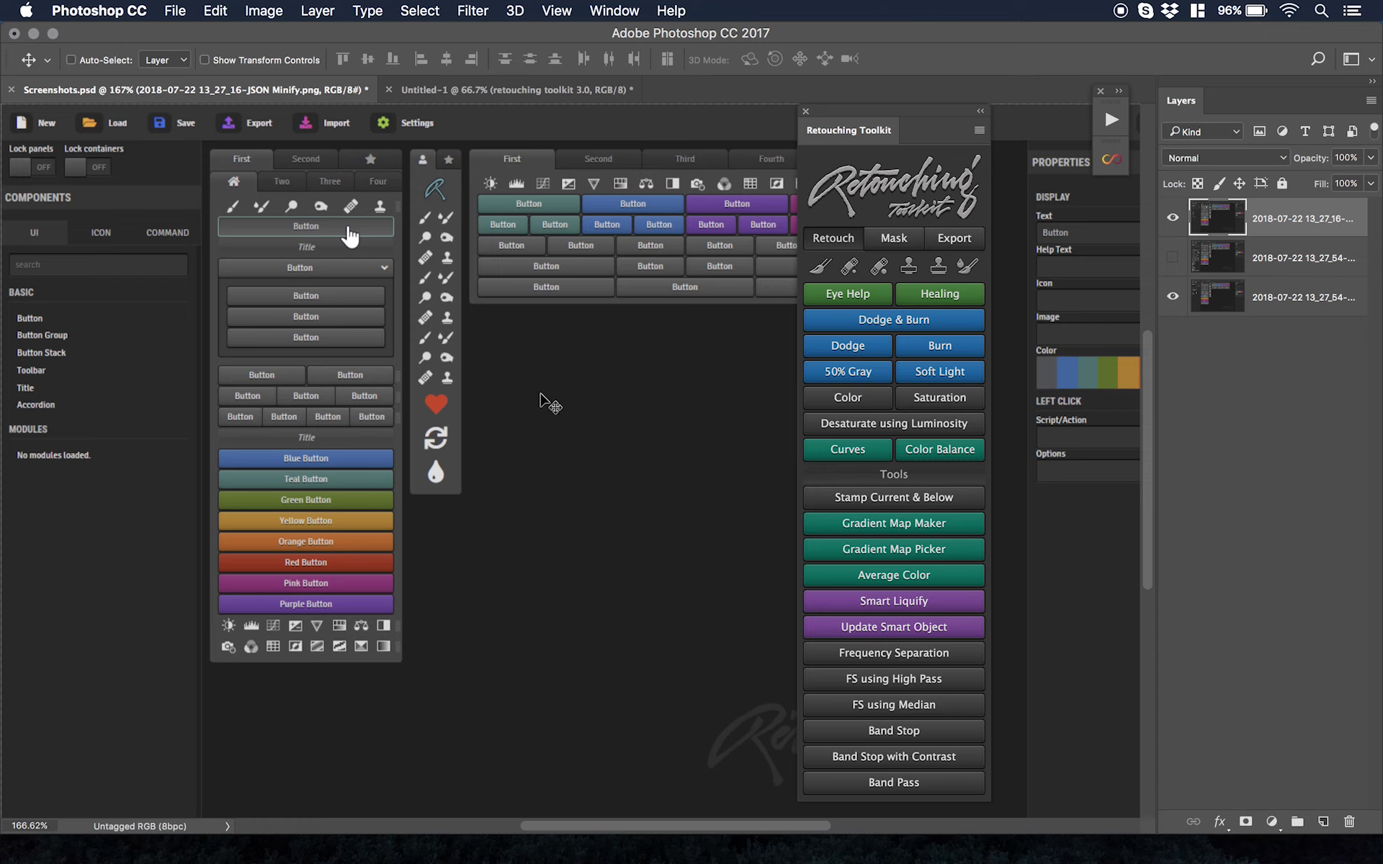
pyautogui.moveTo(486, 320)
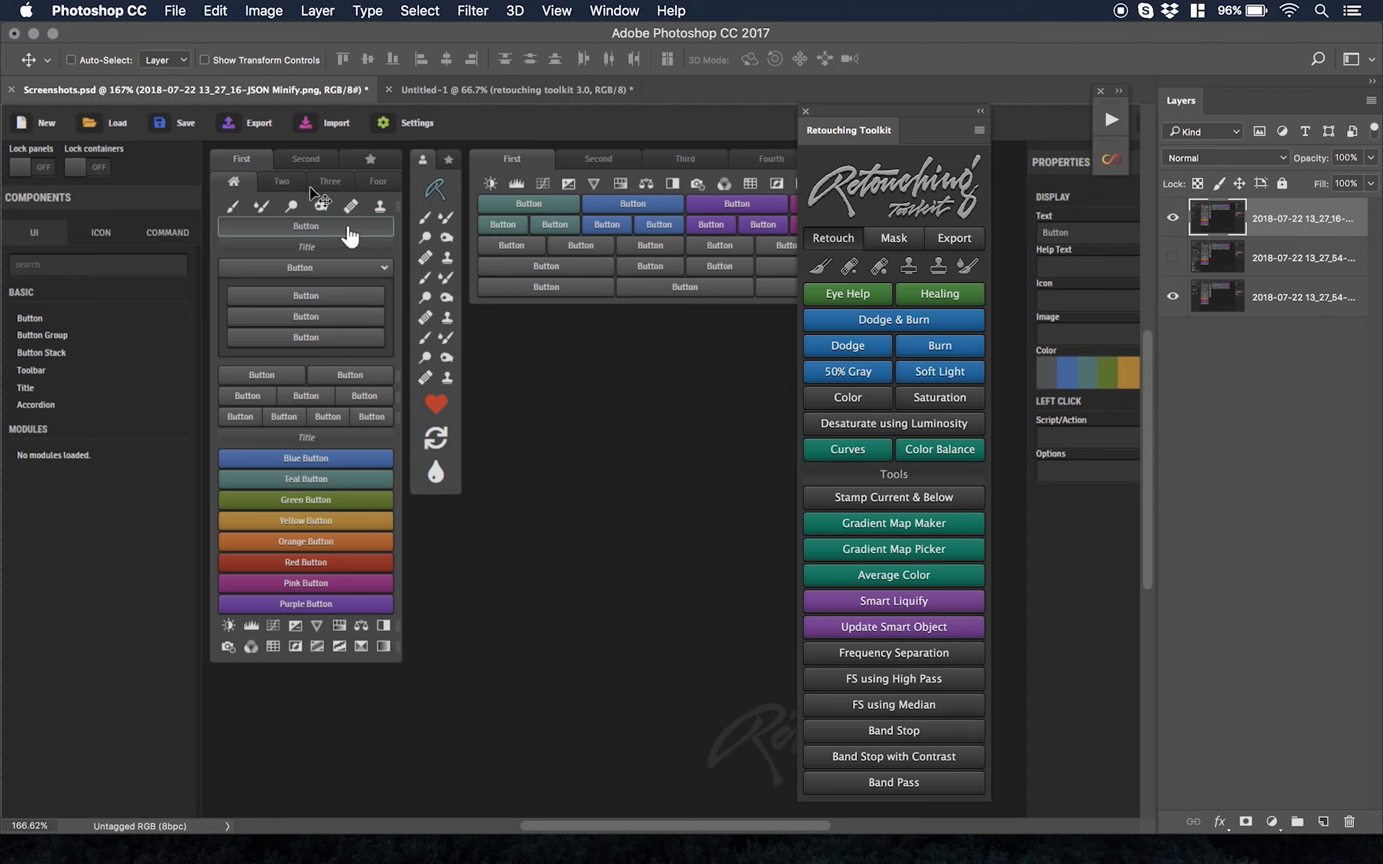
pyautogui.moveTo(316, 217)
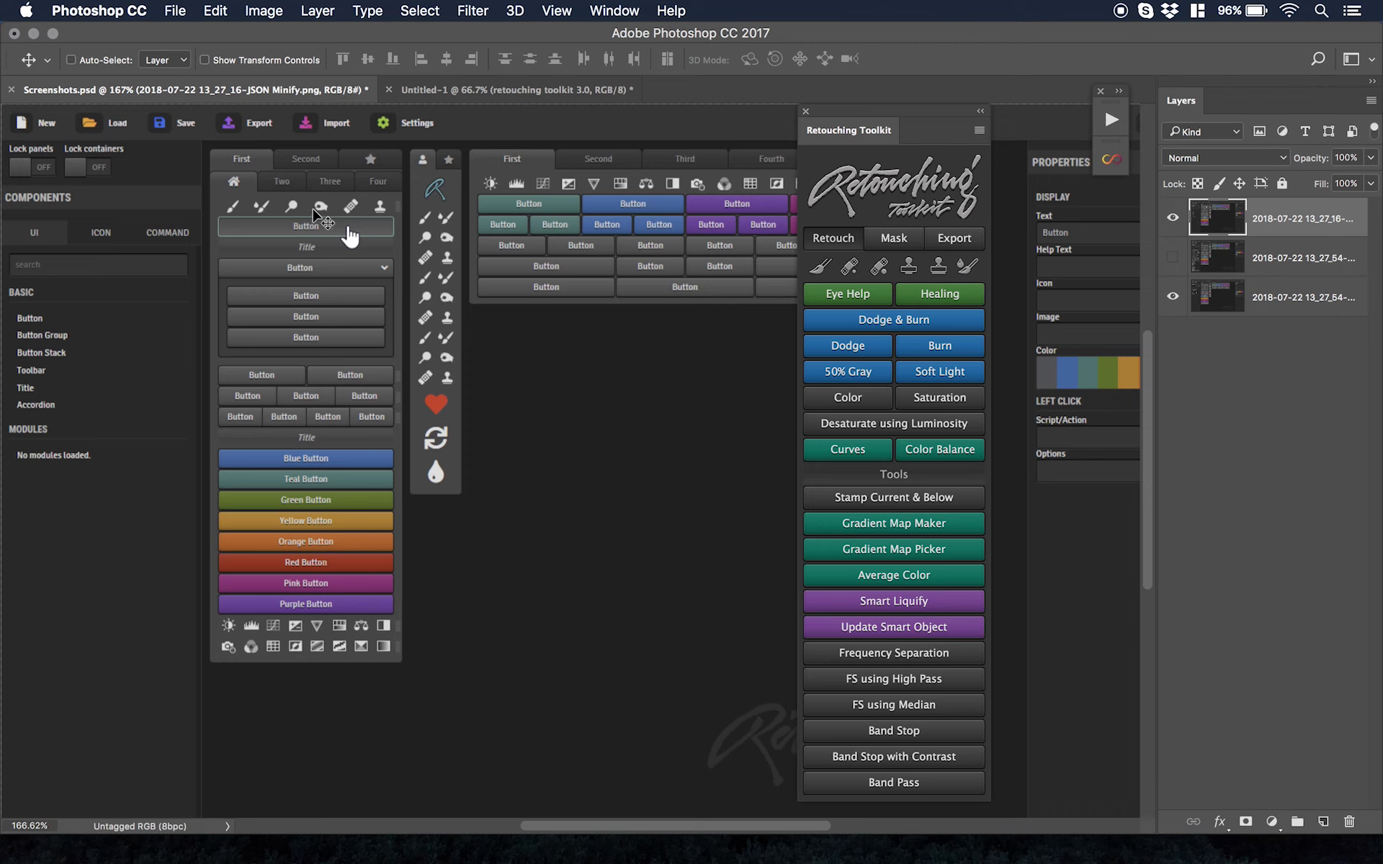
pyautogui.moveTo(326, 430)
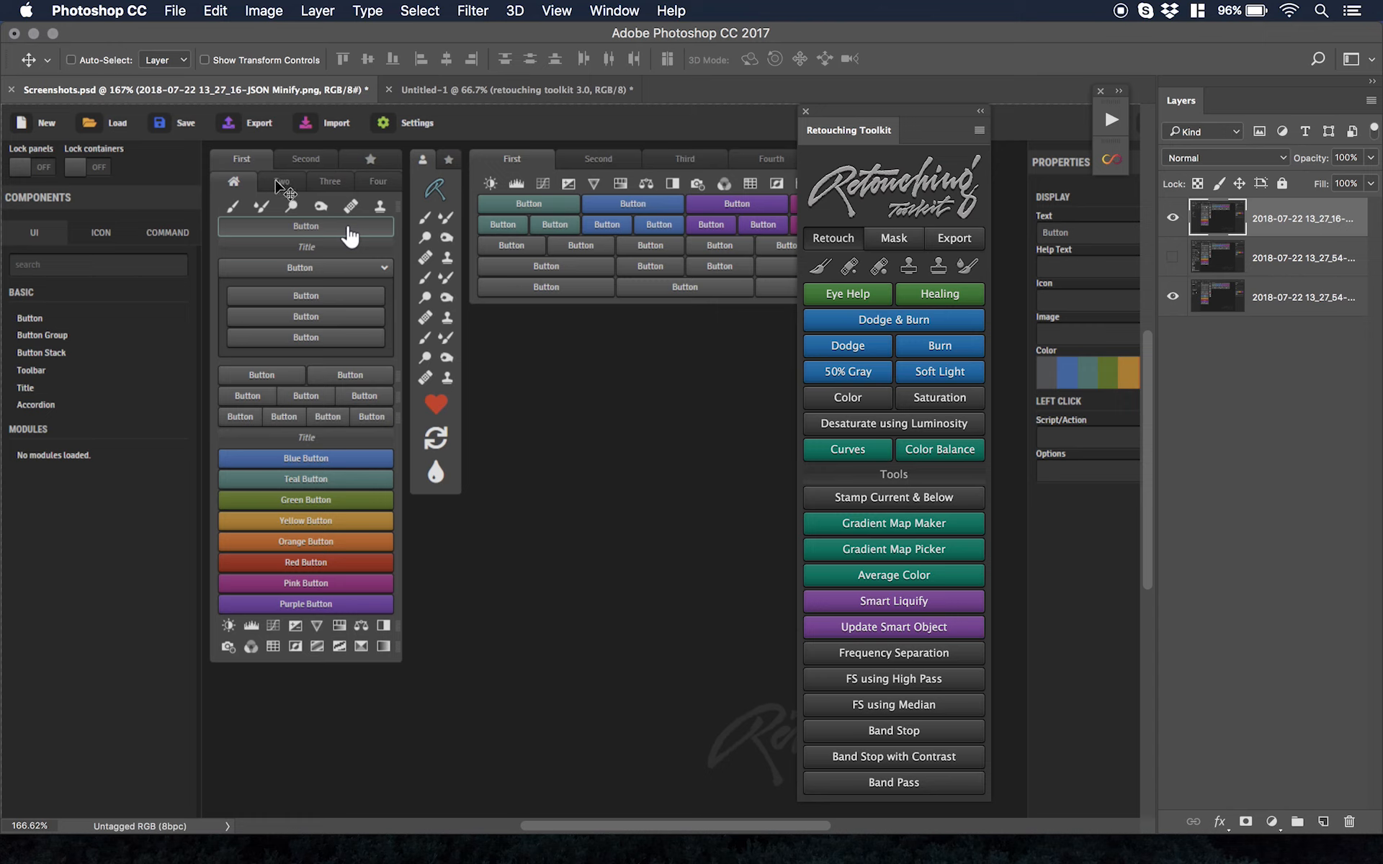
pyautogui.moveTo(395, 192)
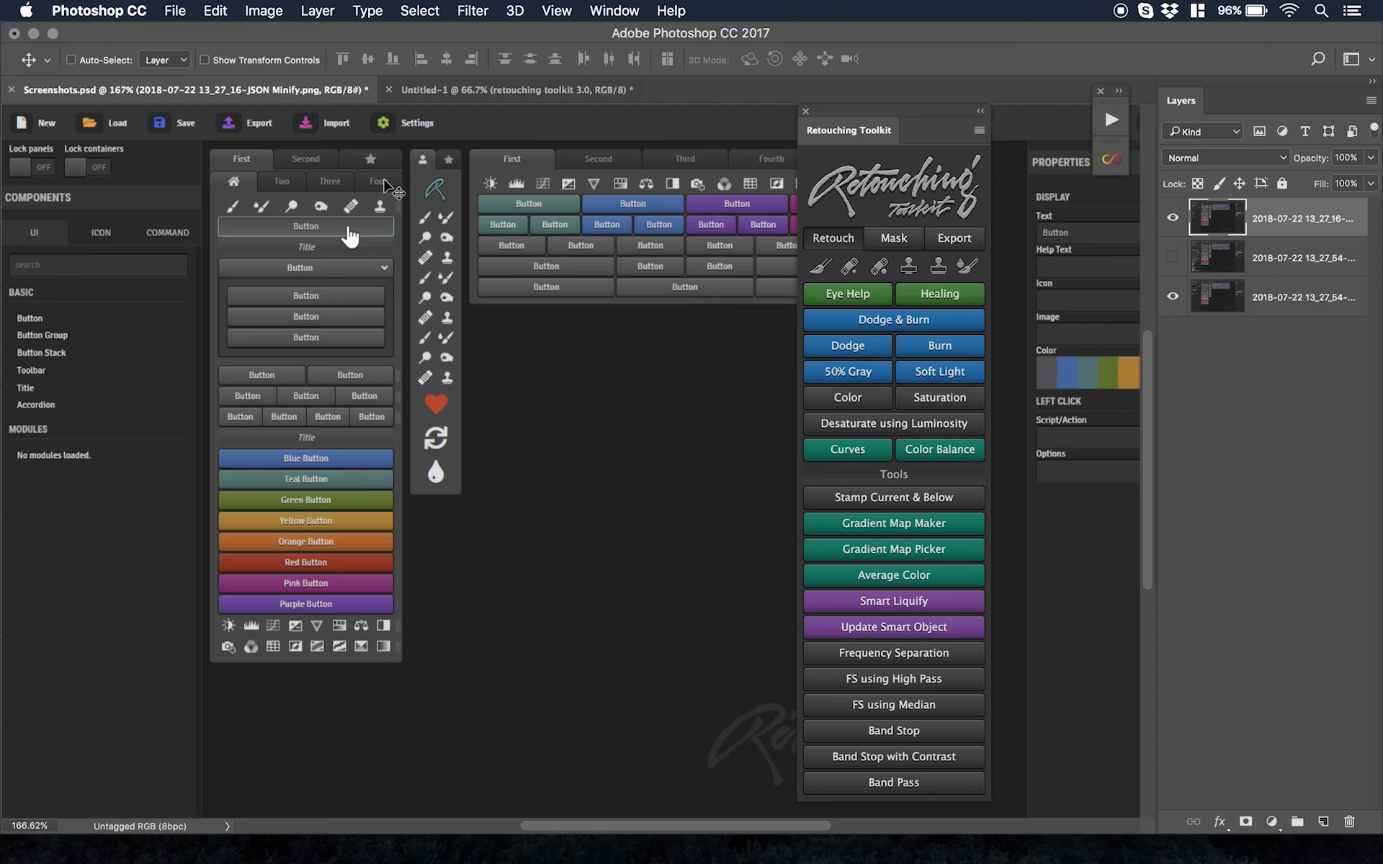
pyautogui.moveTo(297, 191)
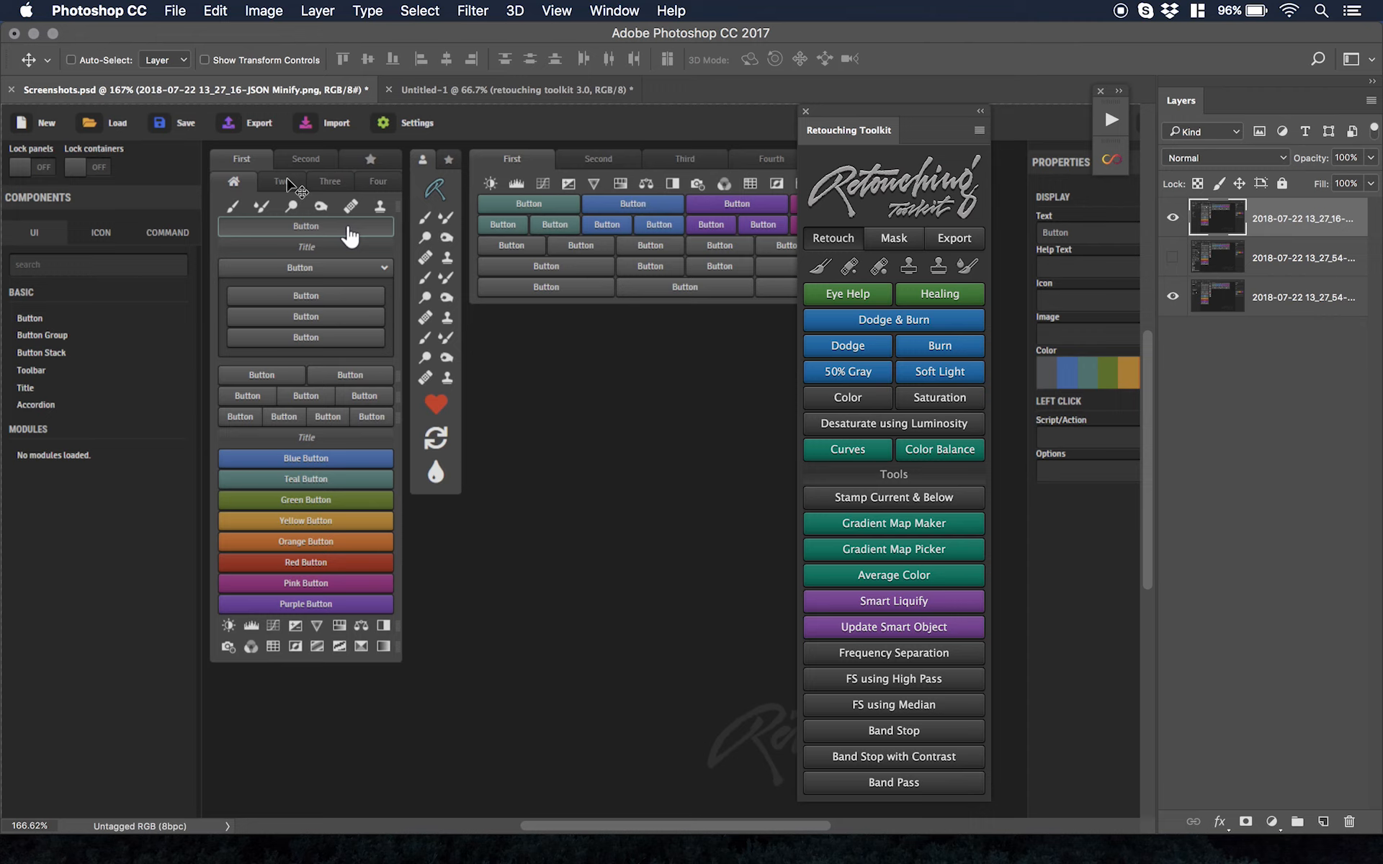
pyautogui.moveTo(370, 190)
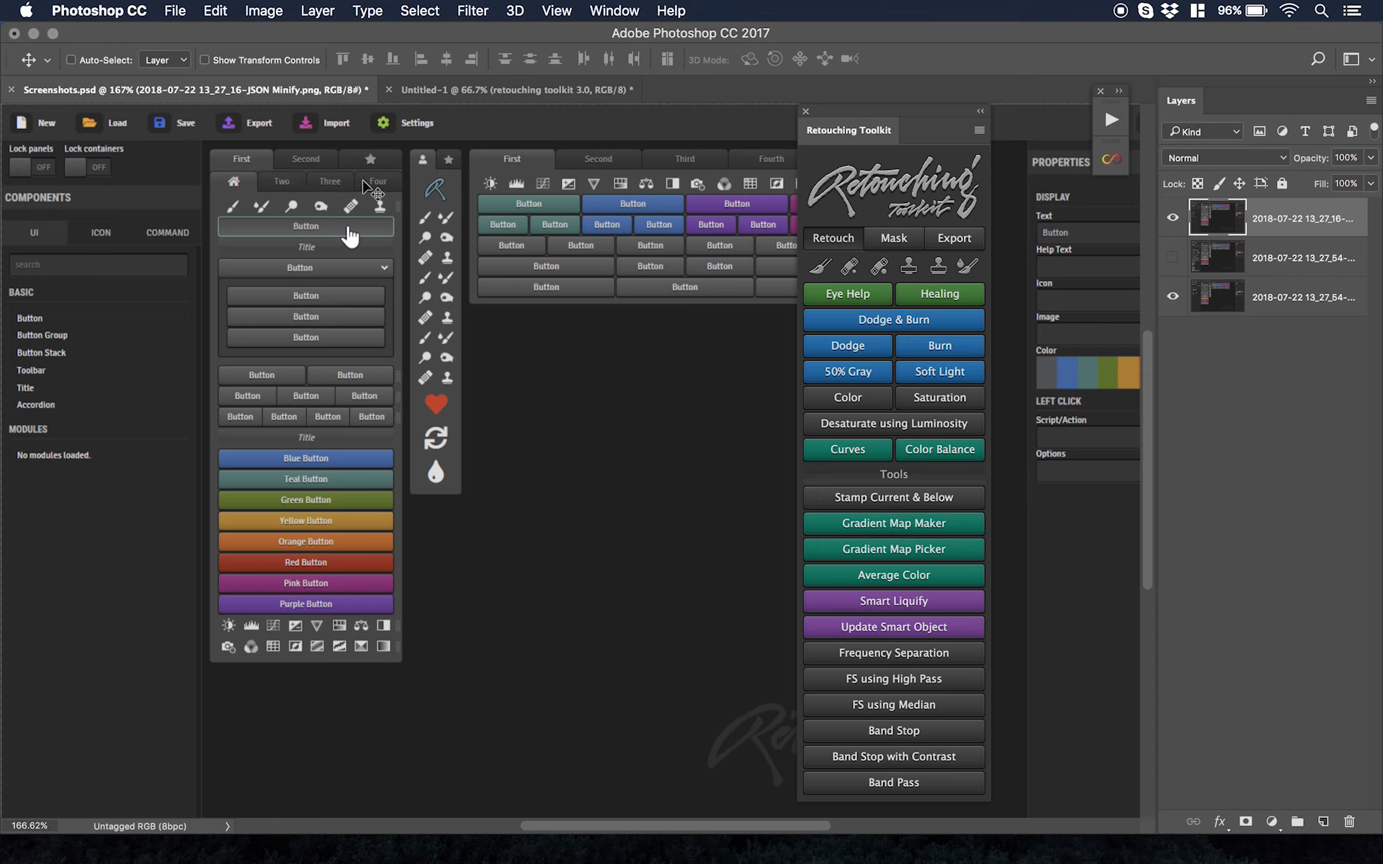
pyautogui.moveTo(294, 188)
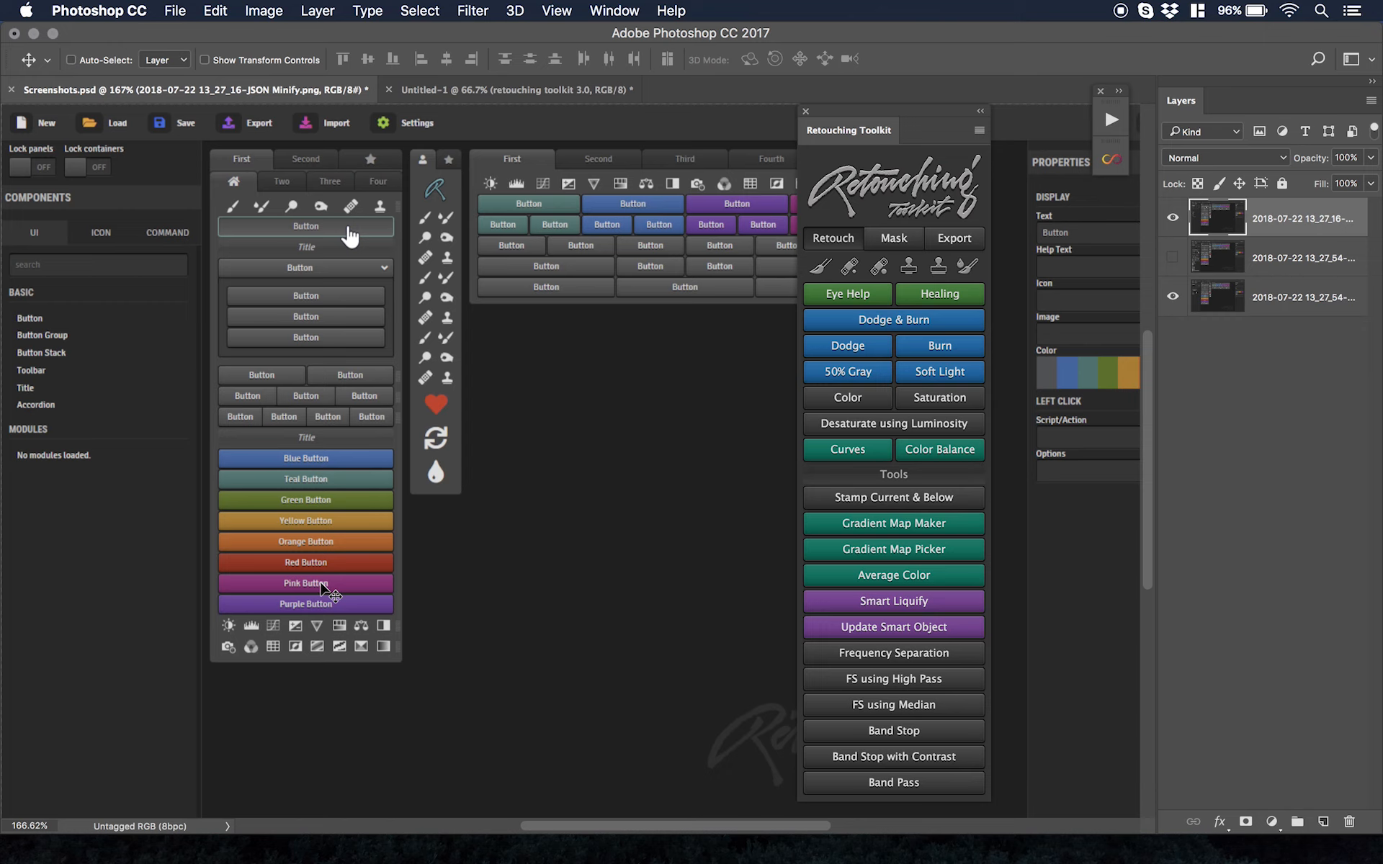
pyautogui.moveTo(386, 240)
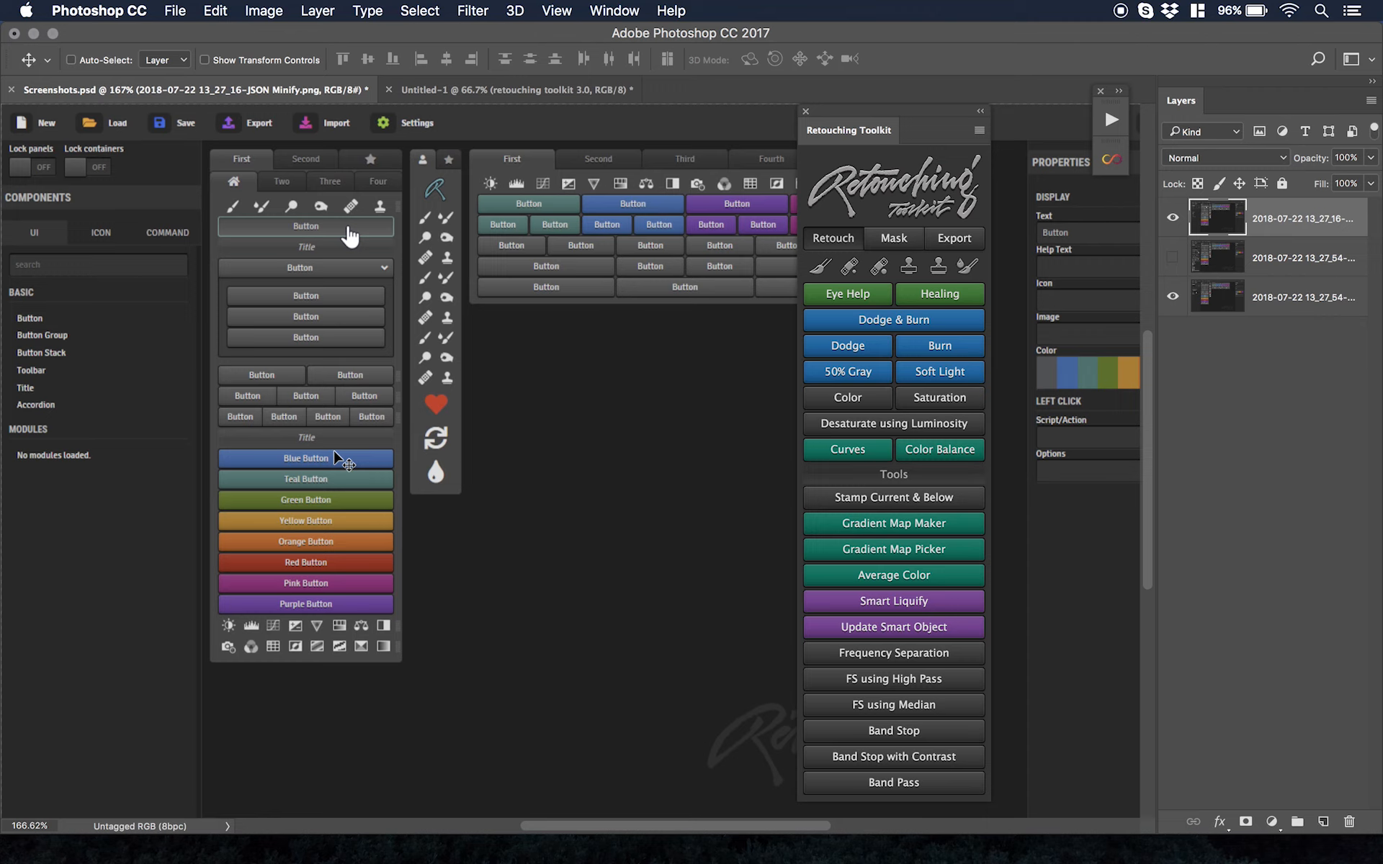
pyautogui.moveTo(332, 457)
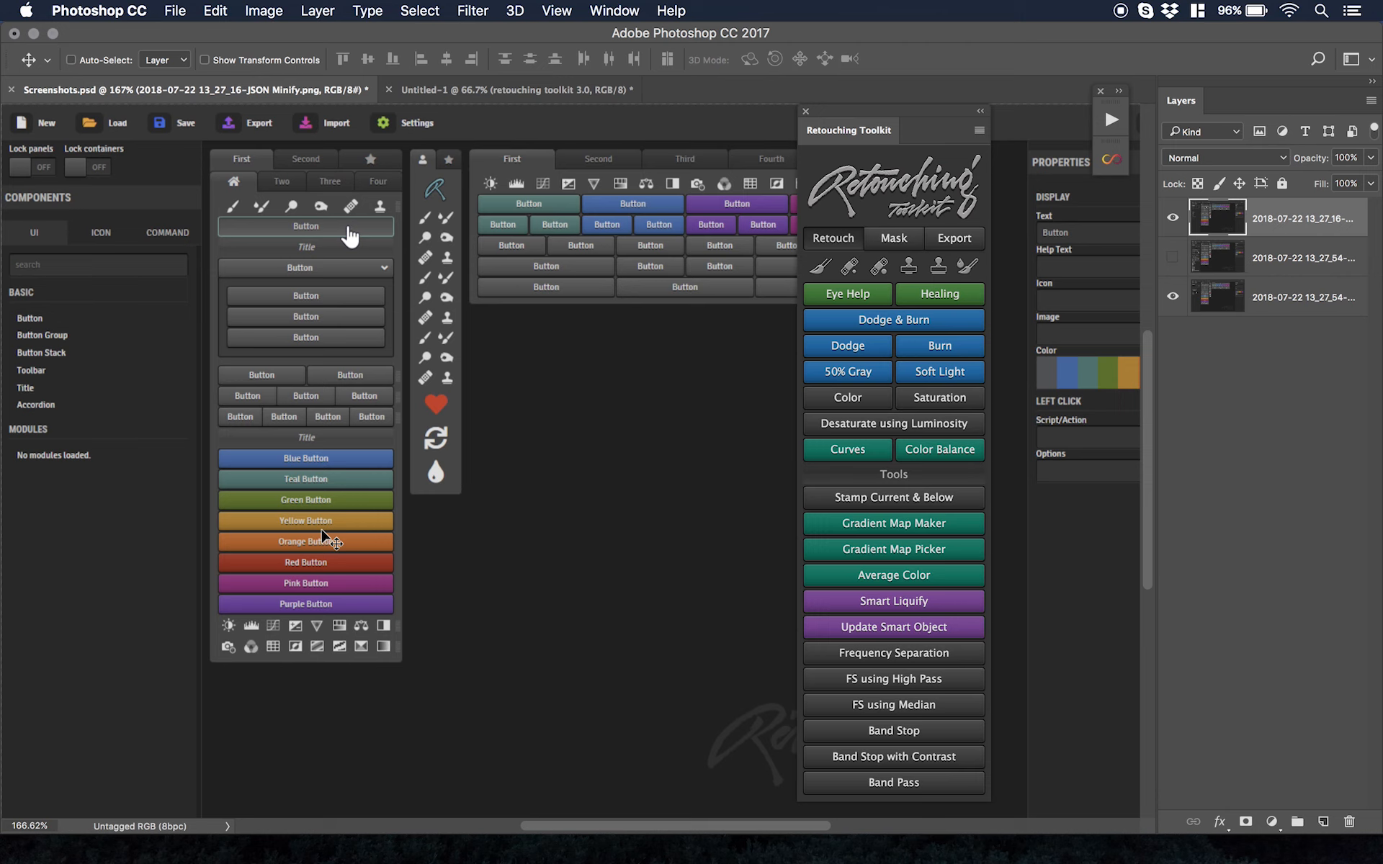
pyautogui.moveTo(918, 129)
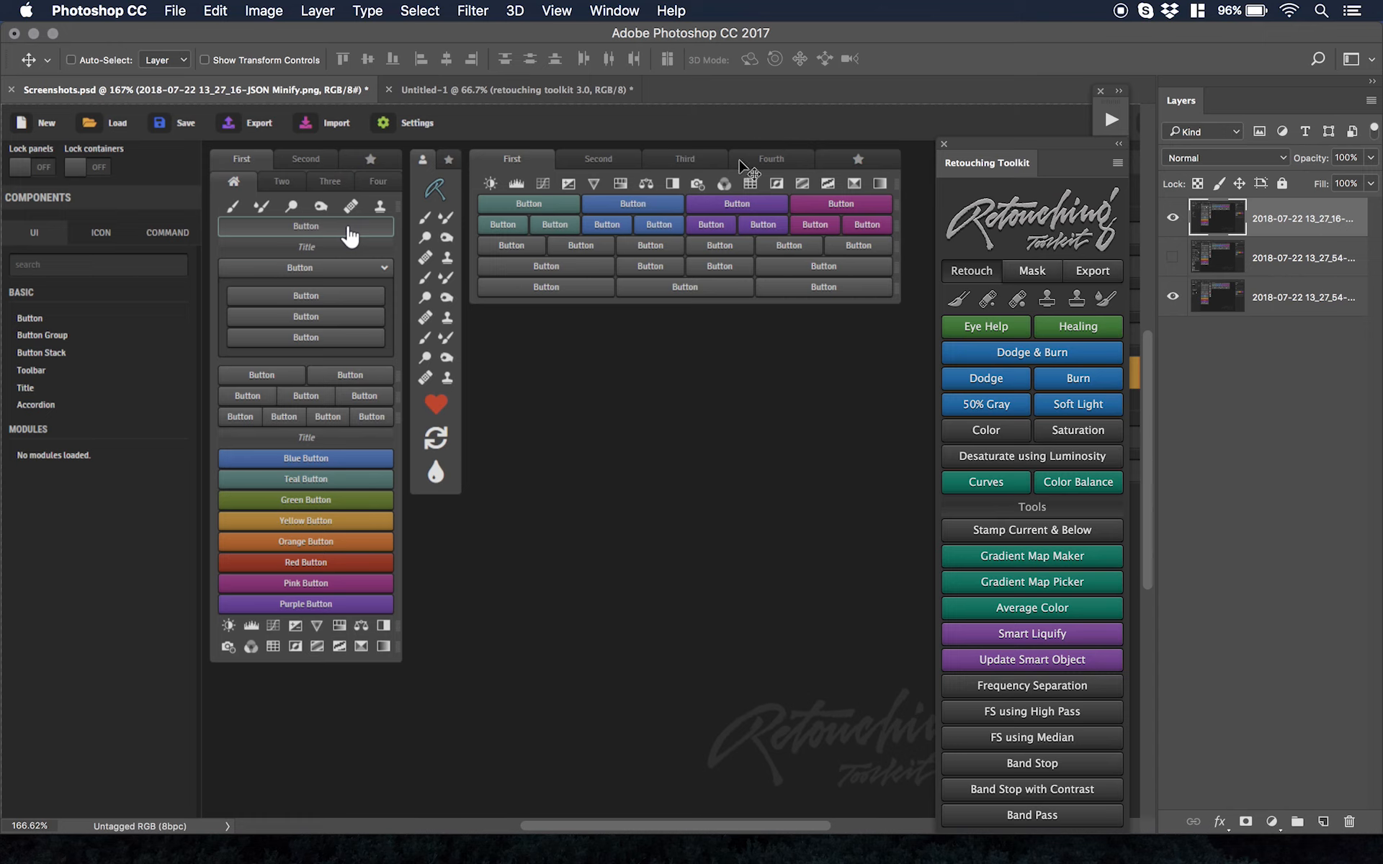
pyautogui.moveTo(739, 196)
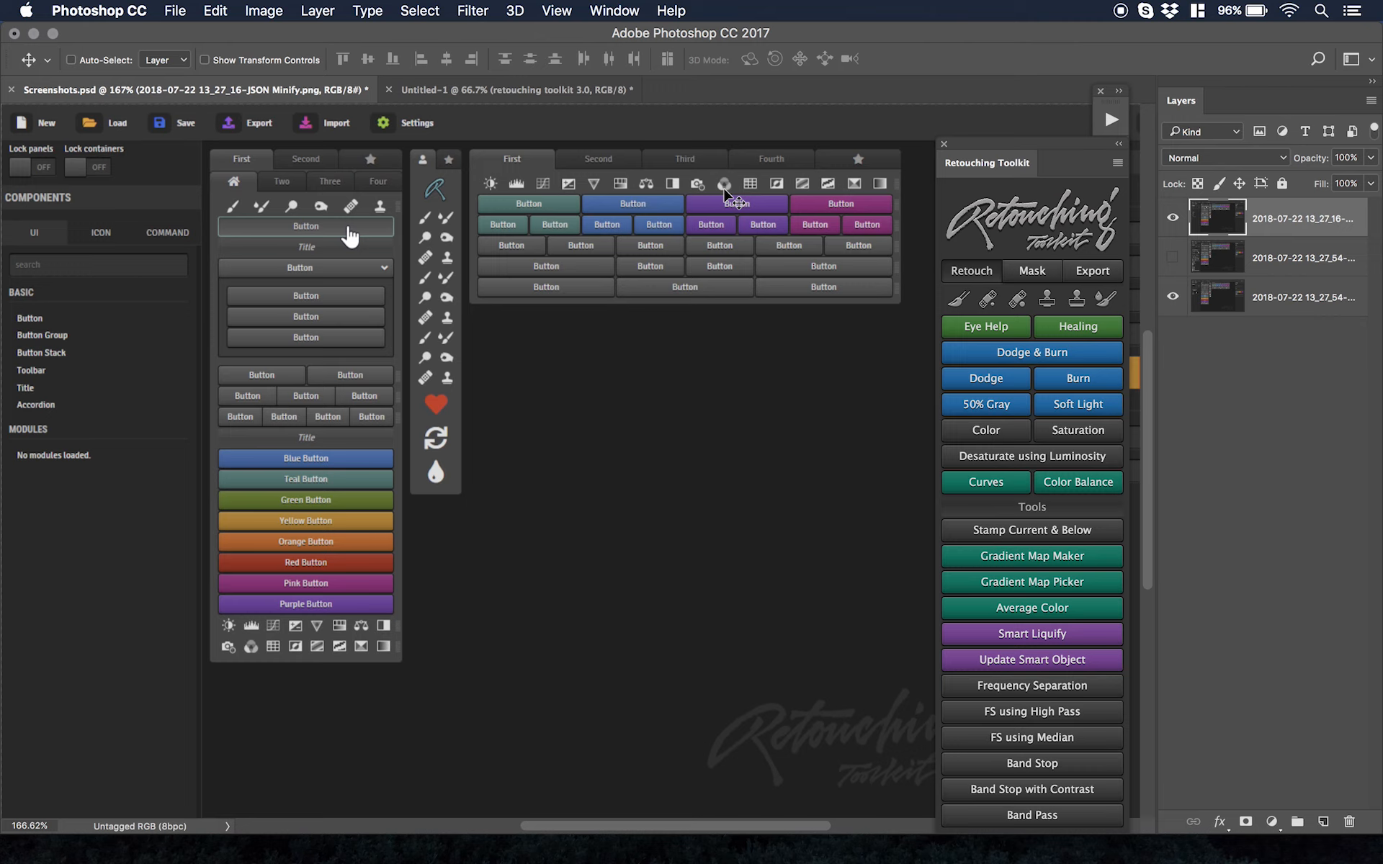
# - Move the Retouching Toolkit panel aside to reveal the full button grid and Fourth tab
pyautogui.click(72, 60)
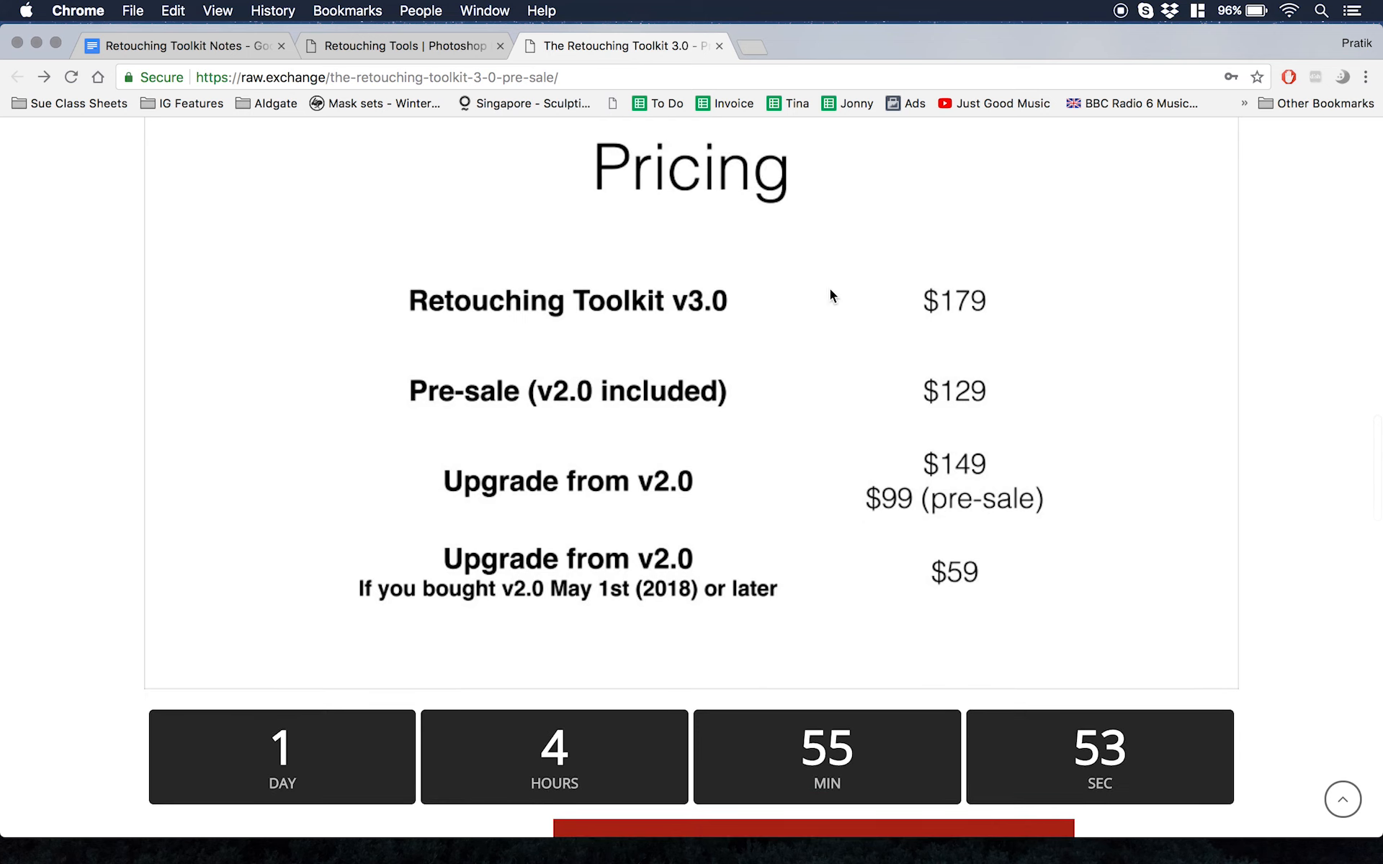
pyautogui.moveTo(781, 404)
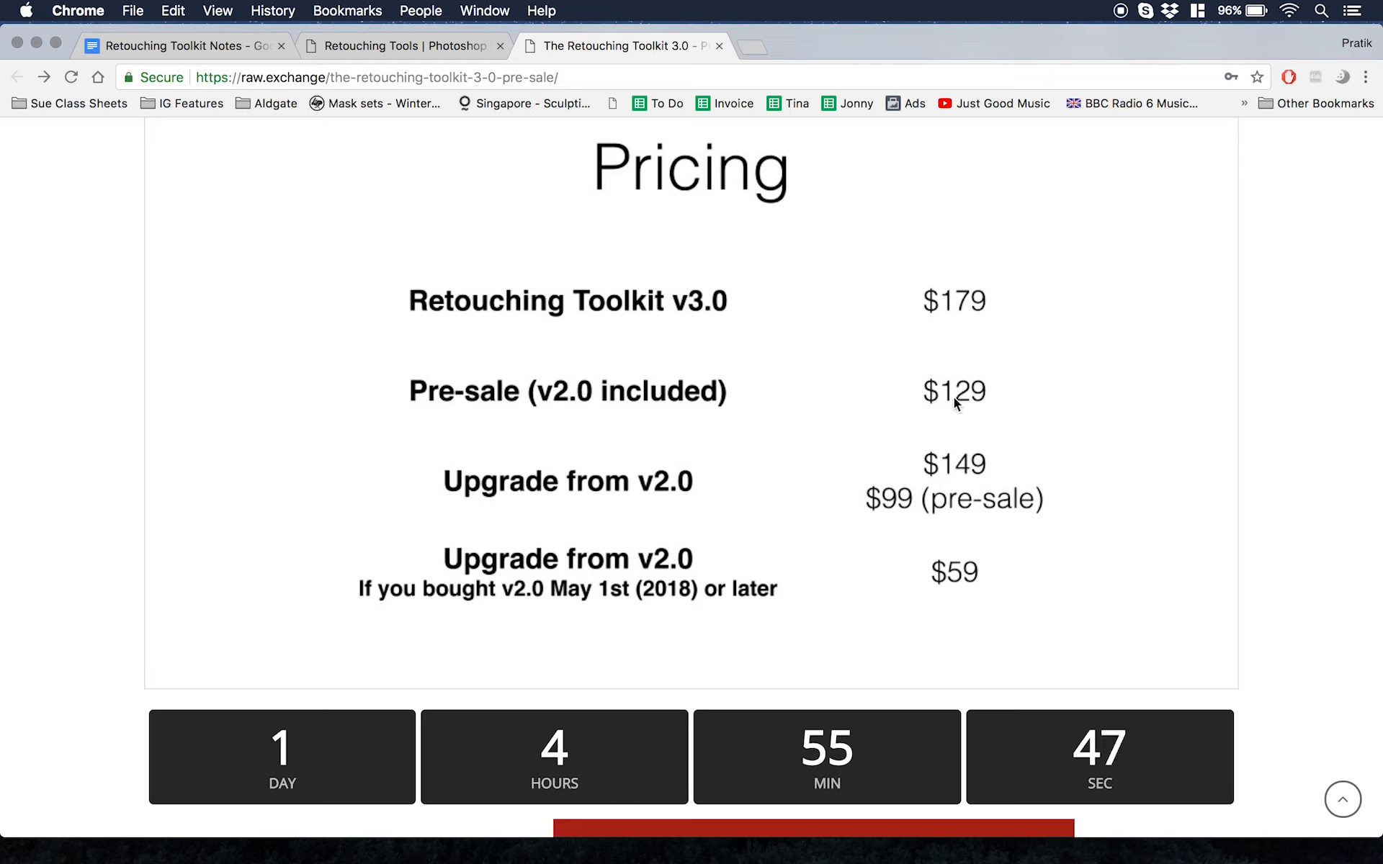
pyautogui.moveTo(855, 306)
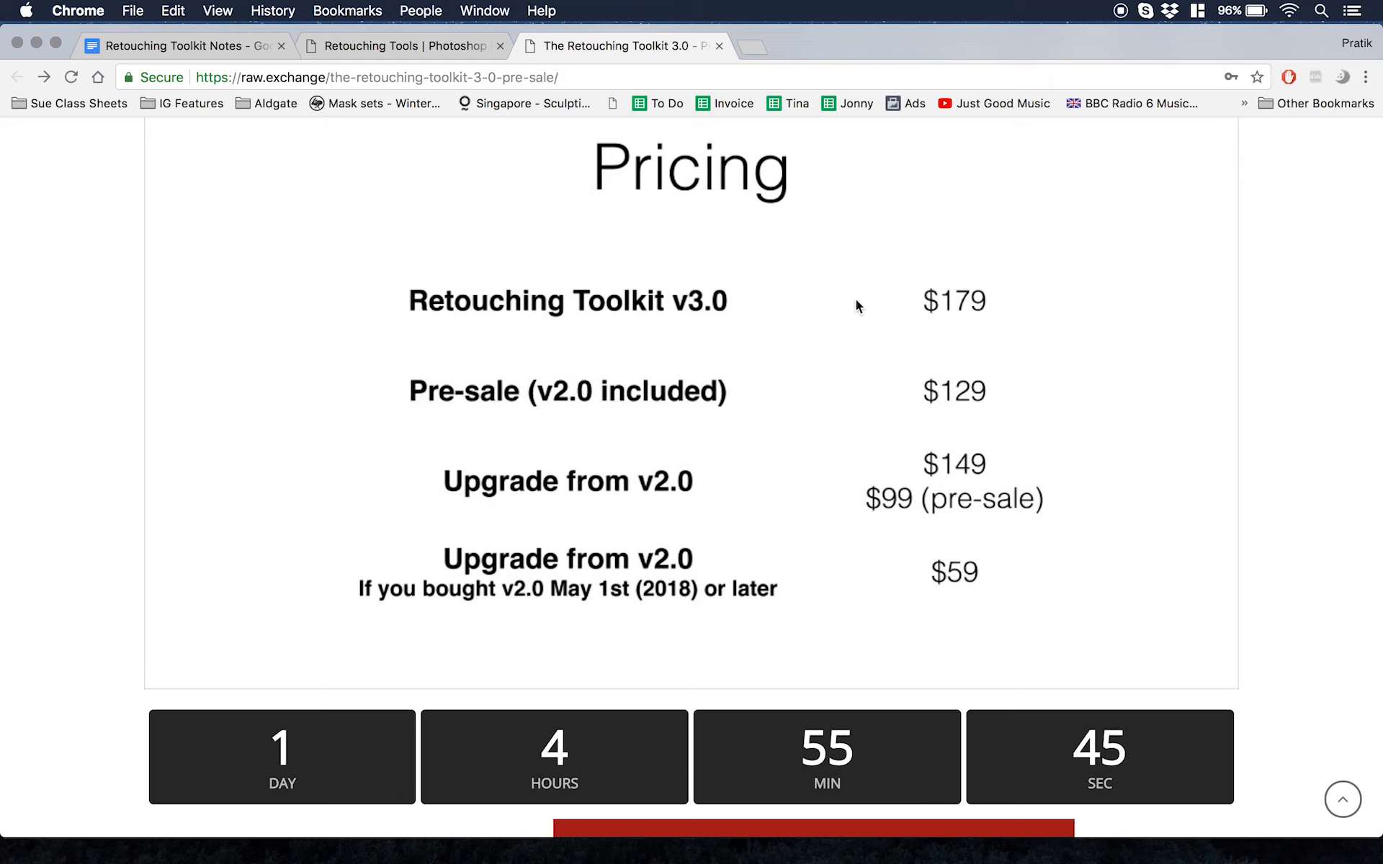
pyautogui.moveTo(698, 497)
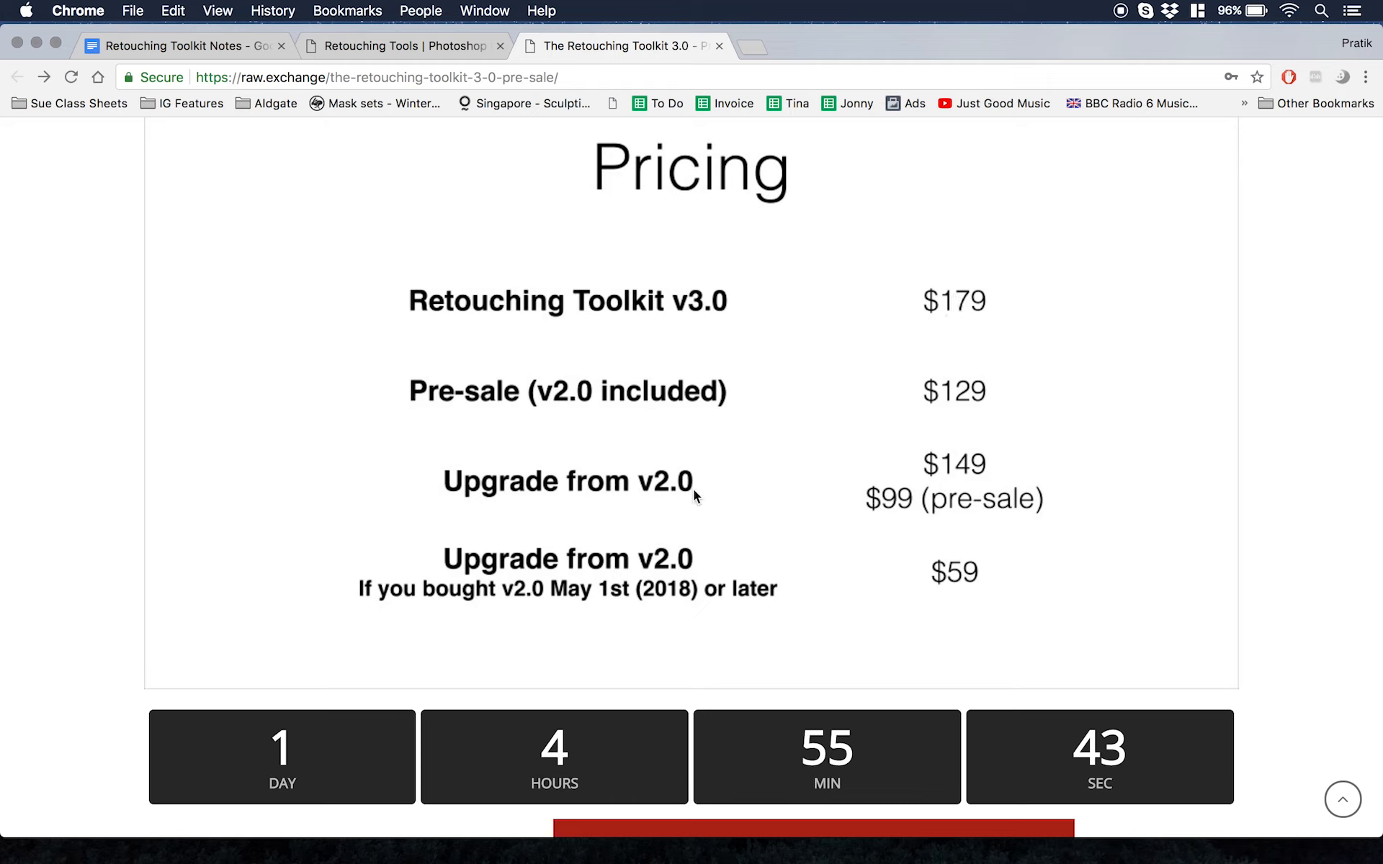
pyautogui.moveTo(840, 489)
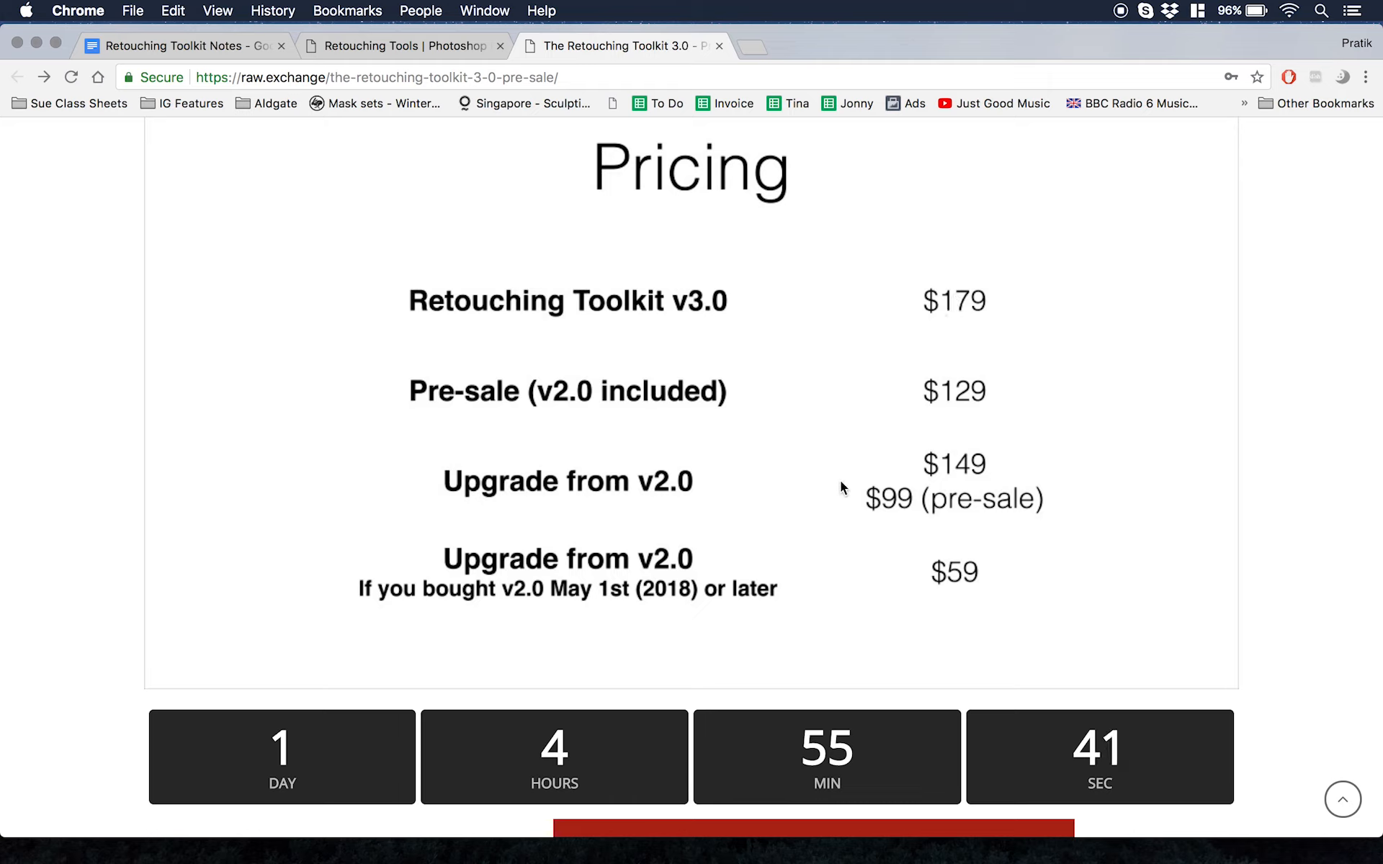
pyautogui.moveTo(627, 595)
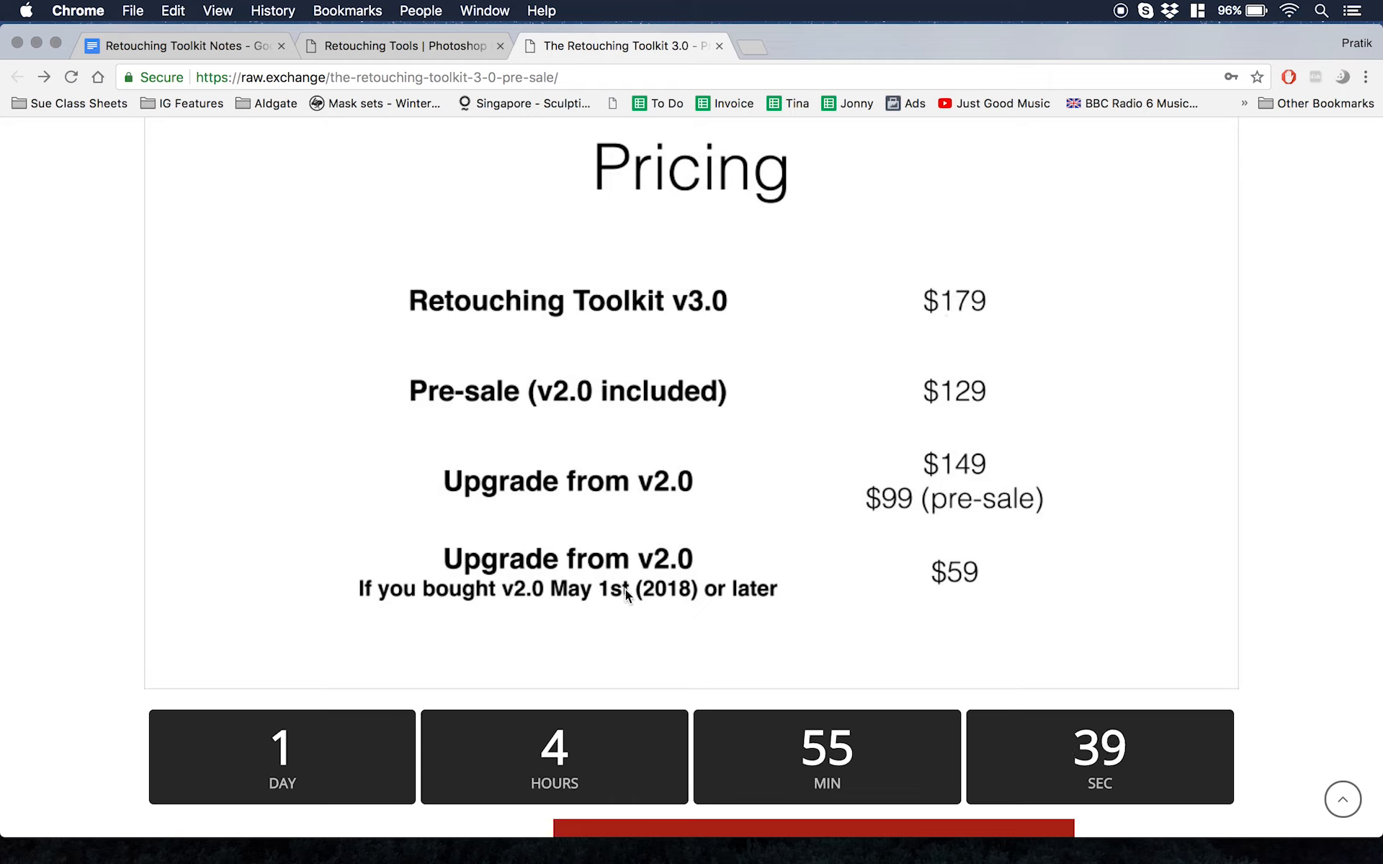
pyautogui.moveTo(811, 541)
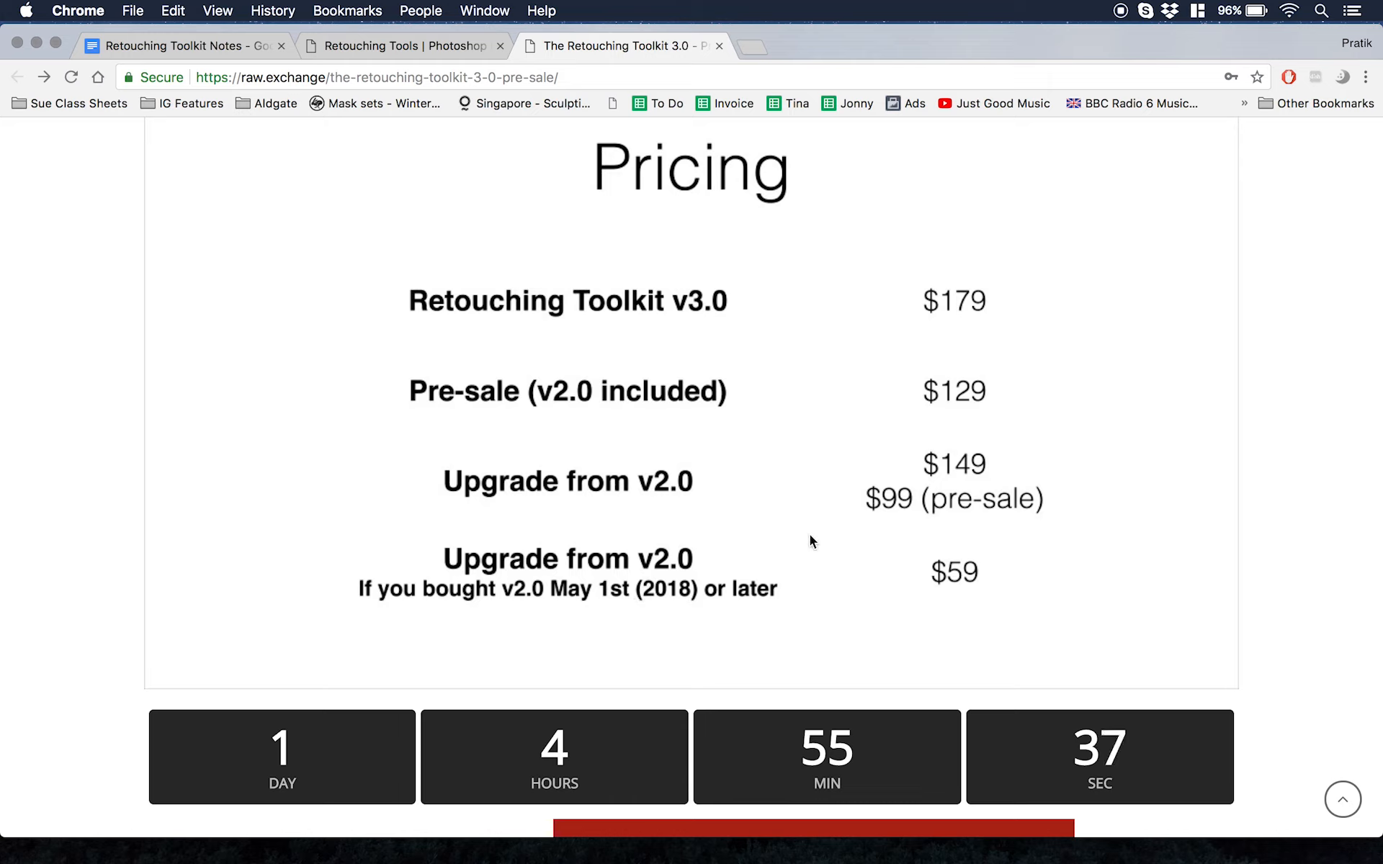
pyautogui.moveTo(935, 473)
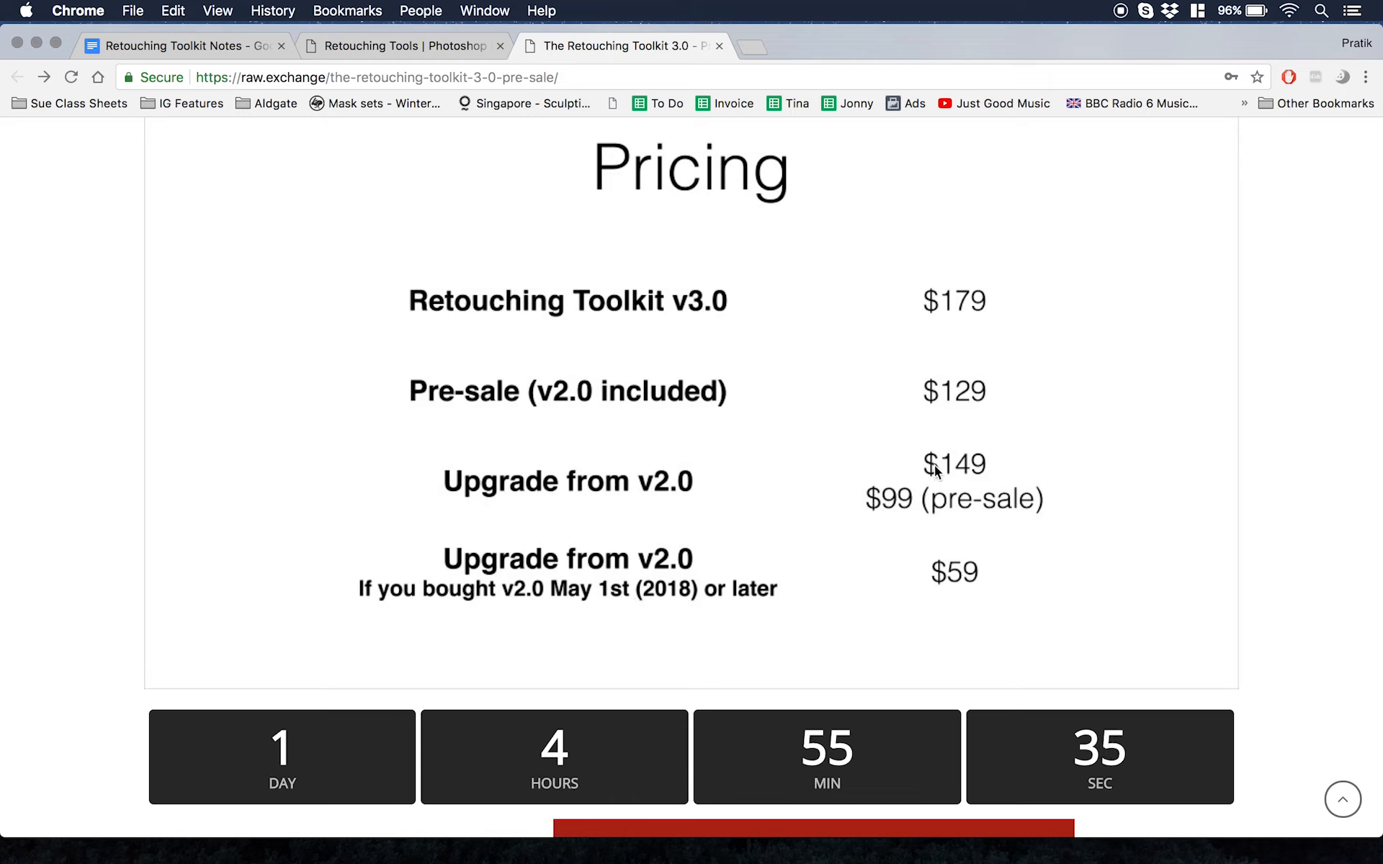
pyautogui.moveTo(696, 493)
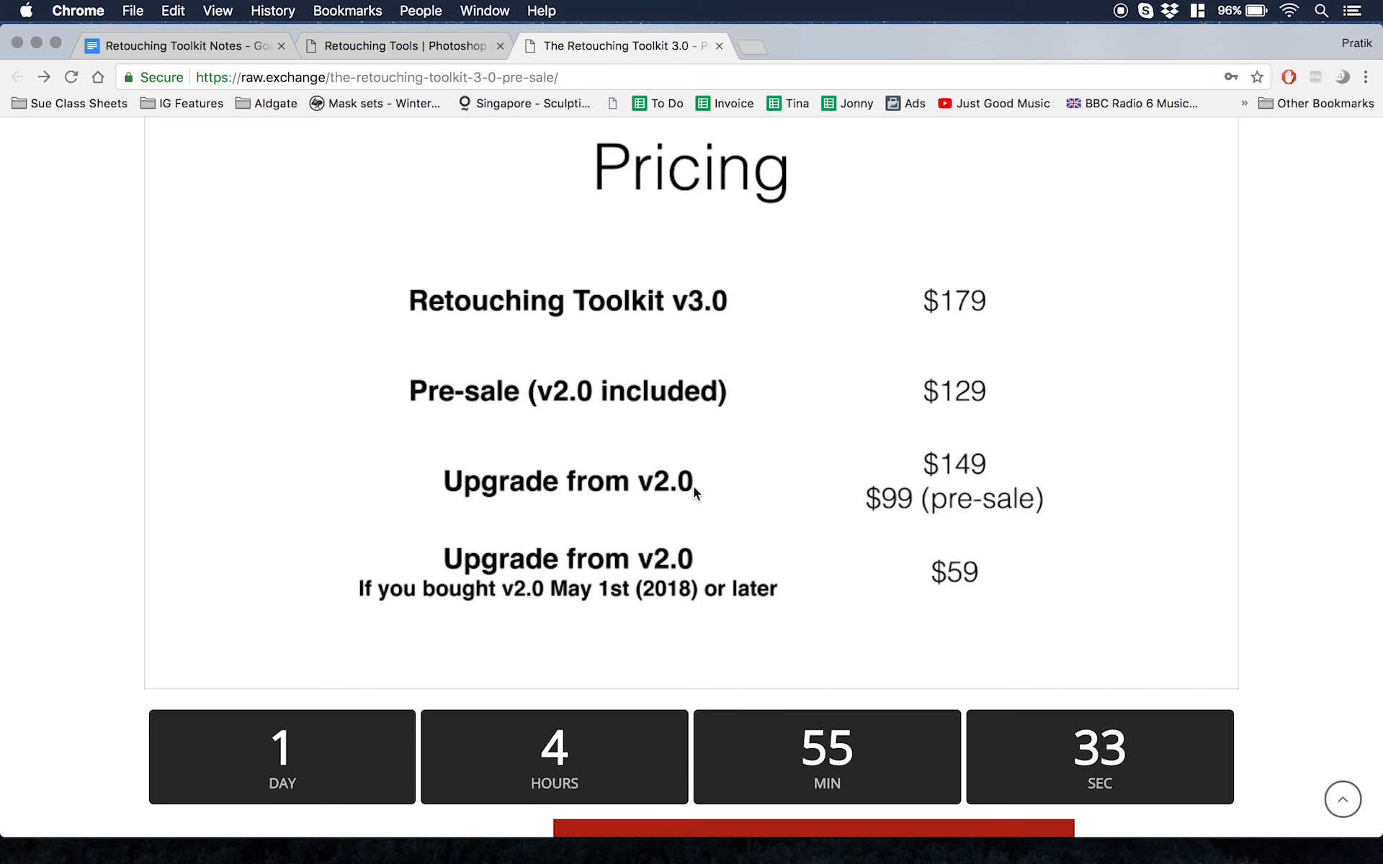
# - Scroll the pre-sale page down to the Pricing tiers, countdown and purchase links
pyautogui.scroll(-3)
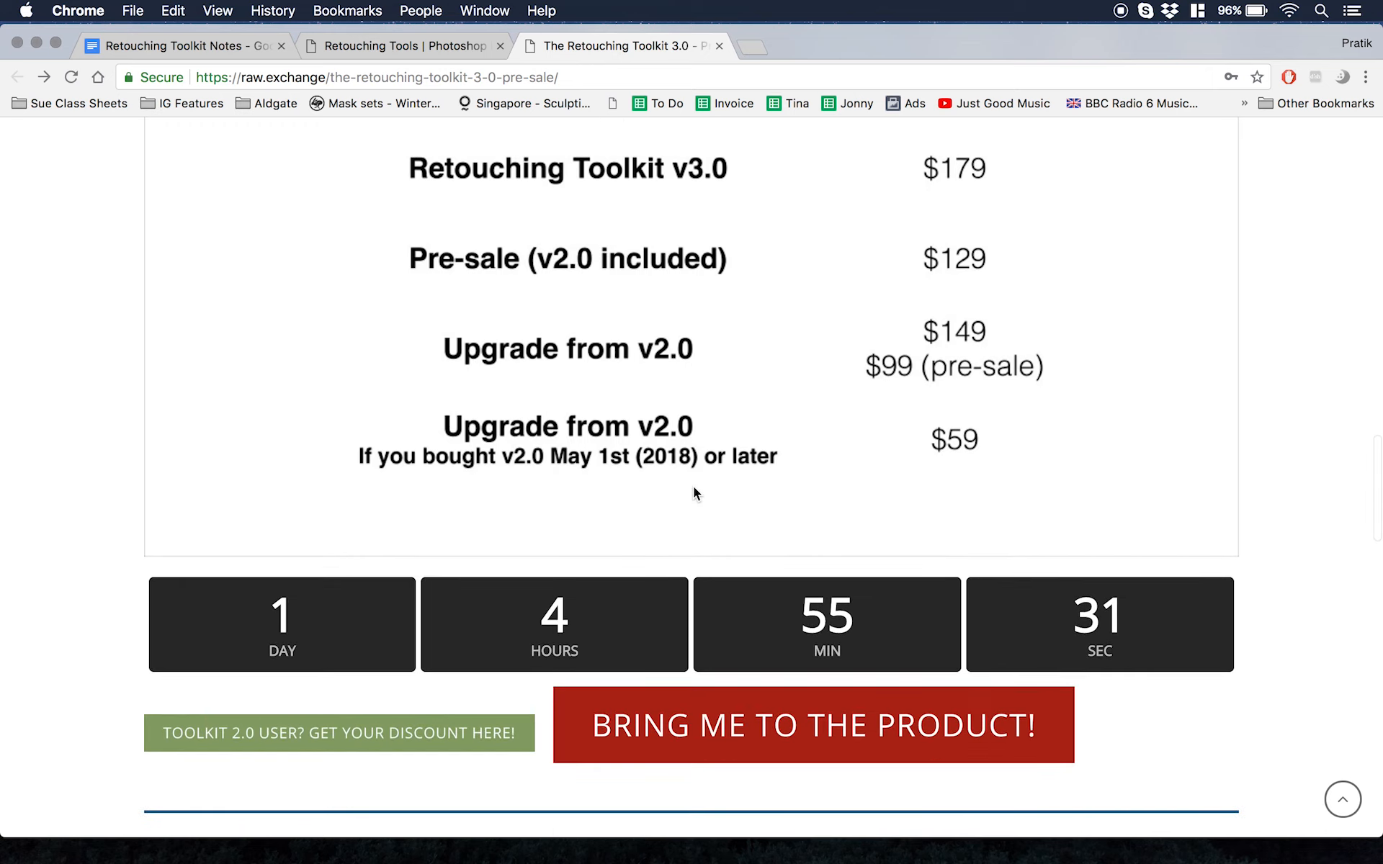
pyautogui.scroll(-3)
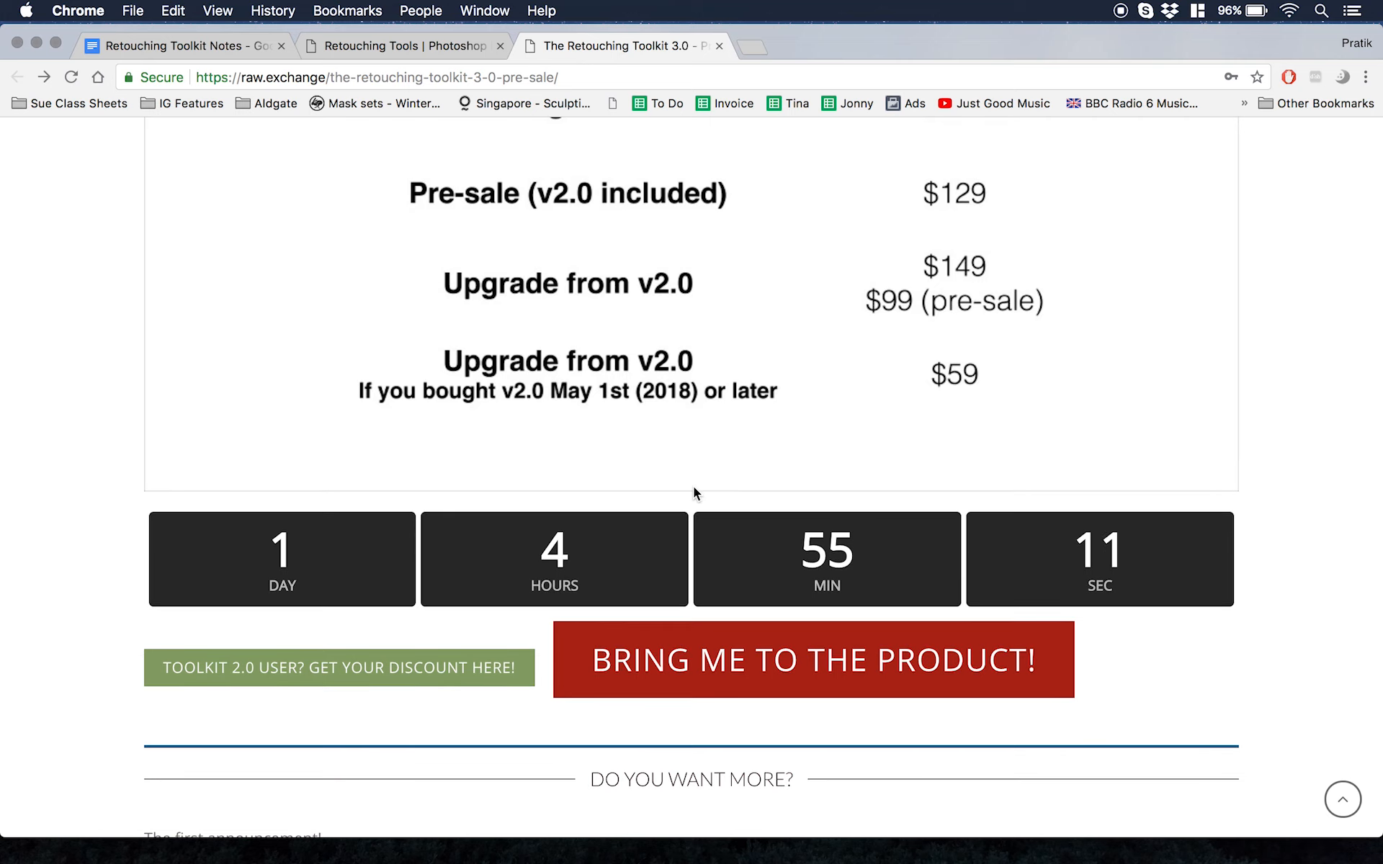
# - Scroll to 'The first announcement!' video, start it playing, then pause it midway
pyautogui.scroll(3)
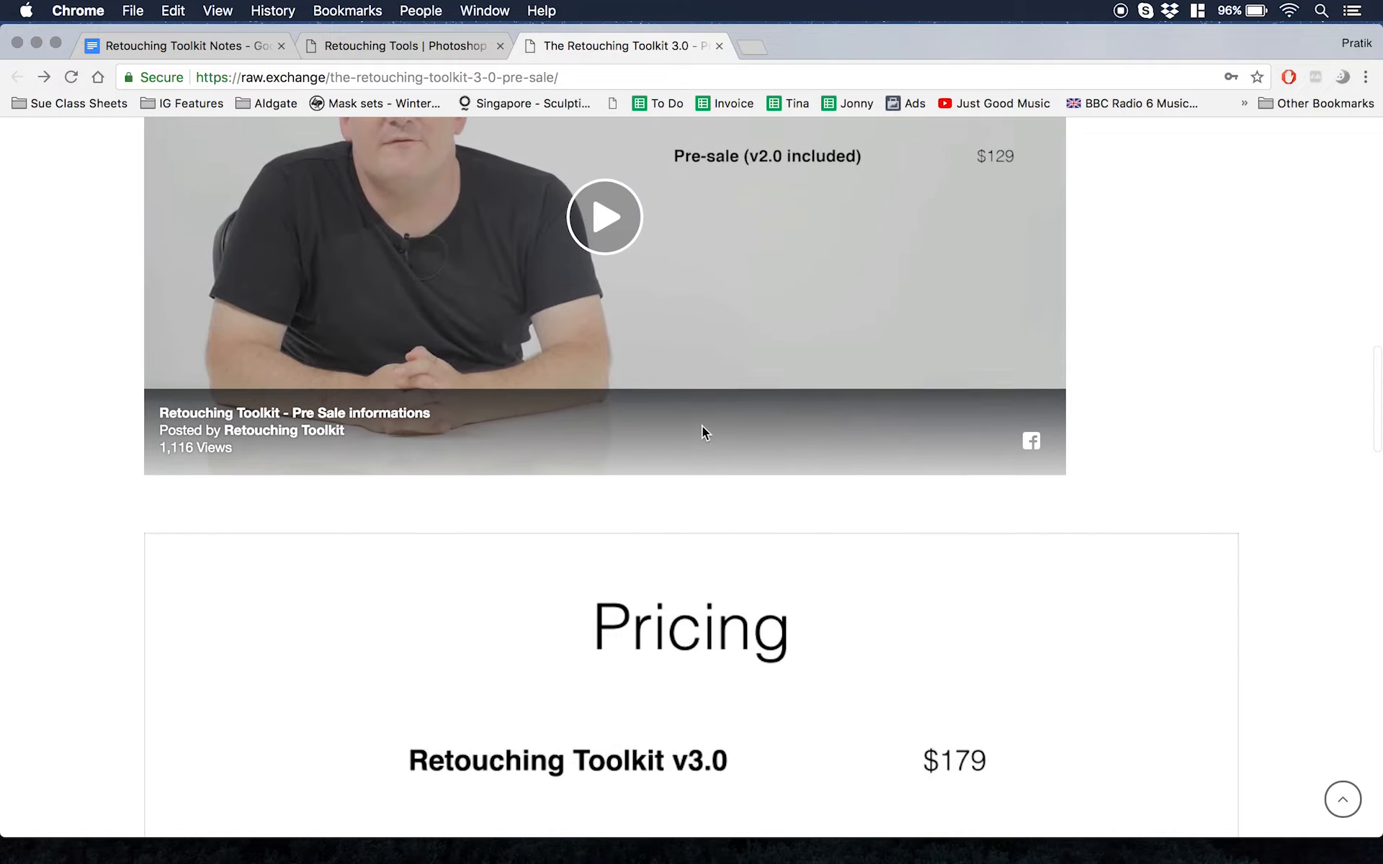
pyautogui.scroll(3)
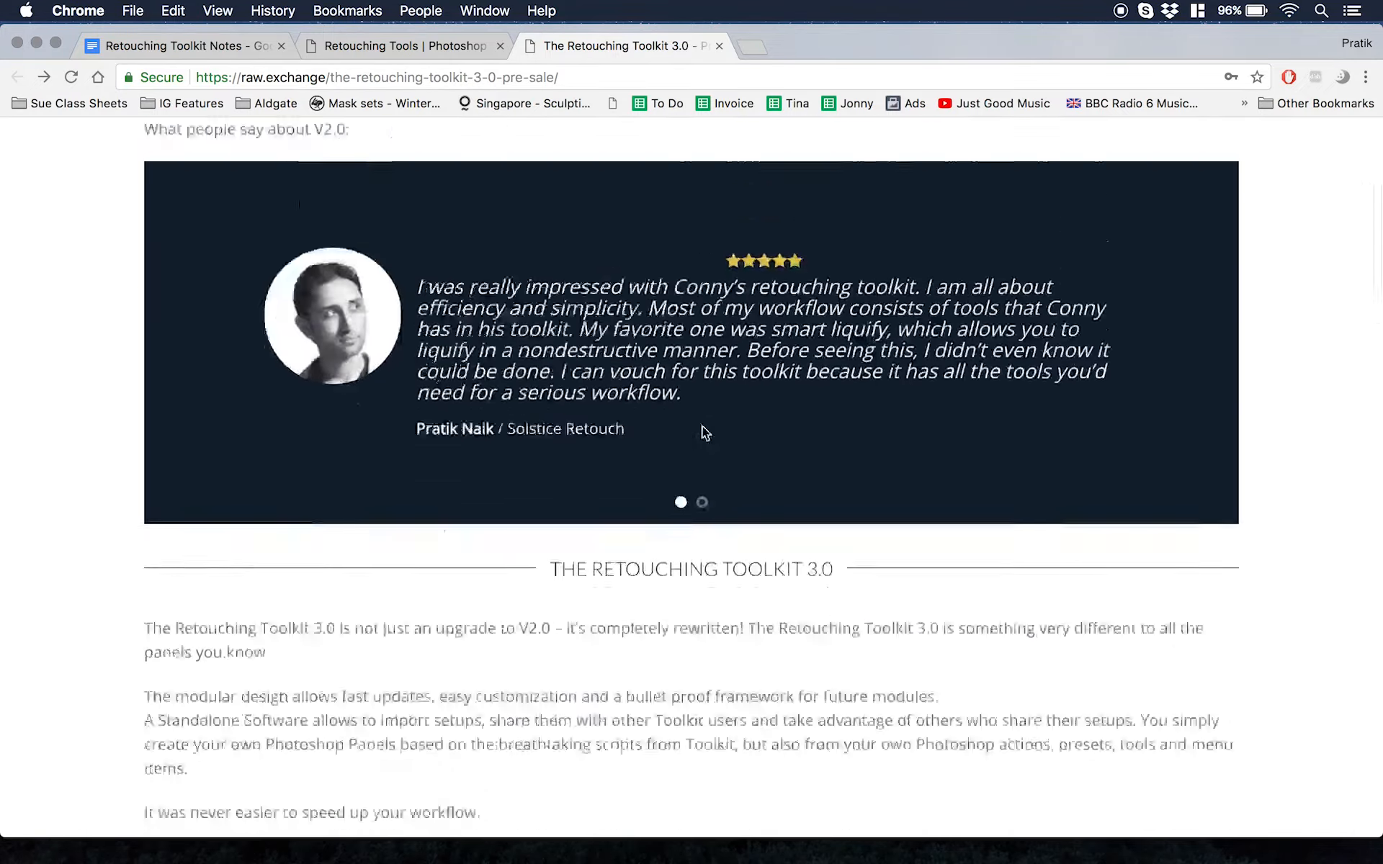
pyautogui.scroll(-3)
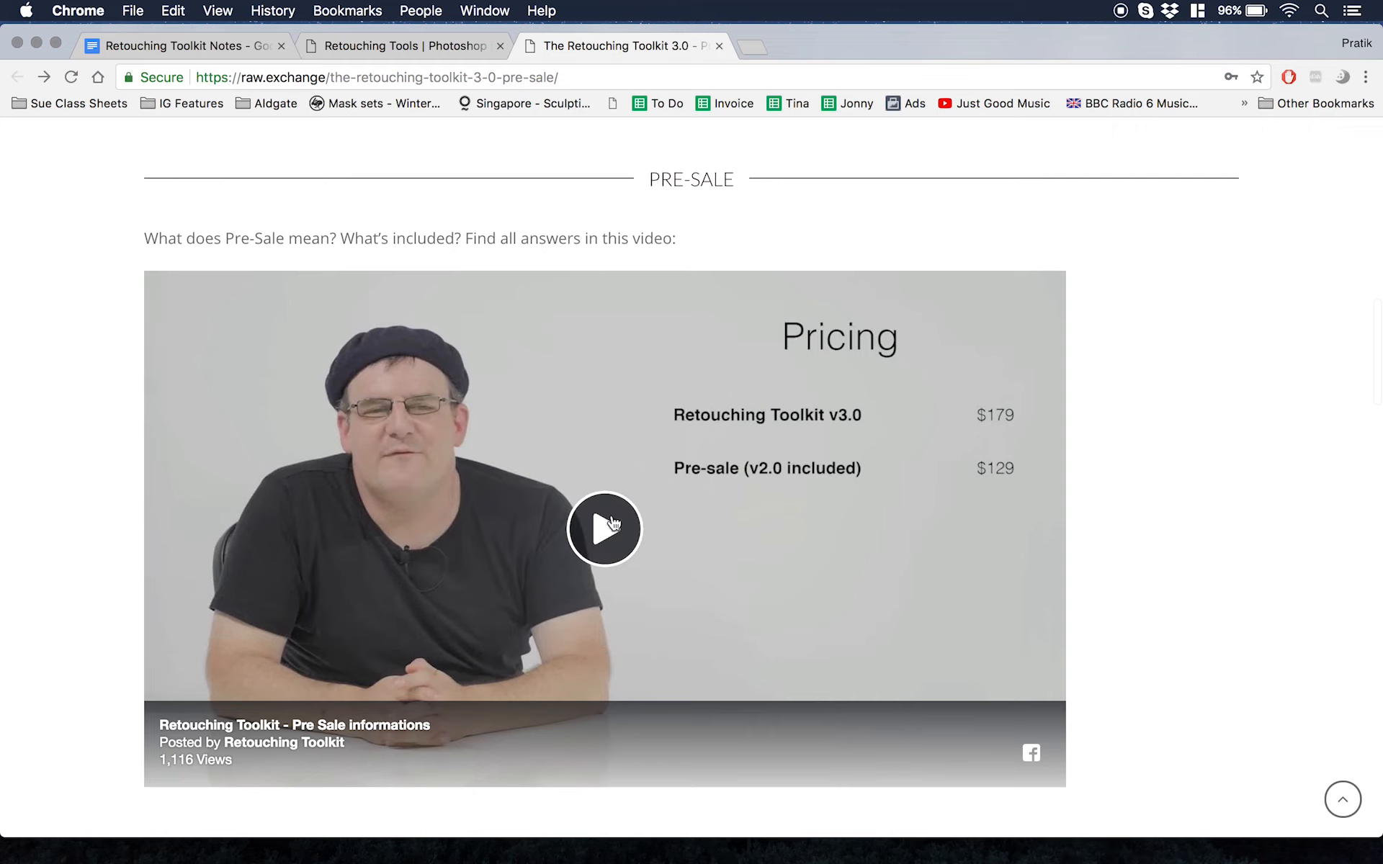
pyautogui.scroll(-3)
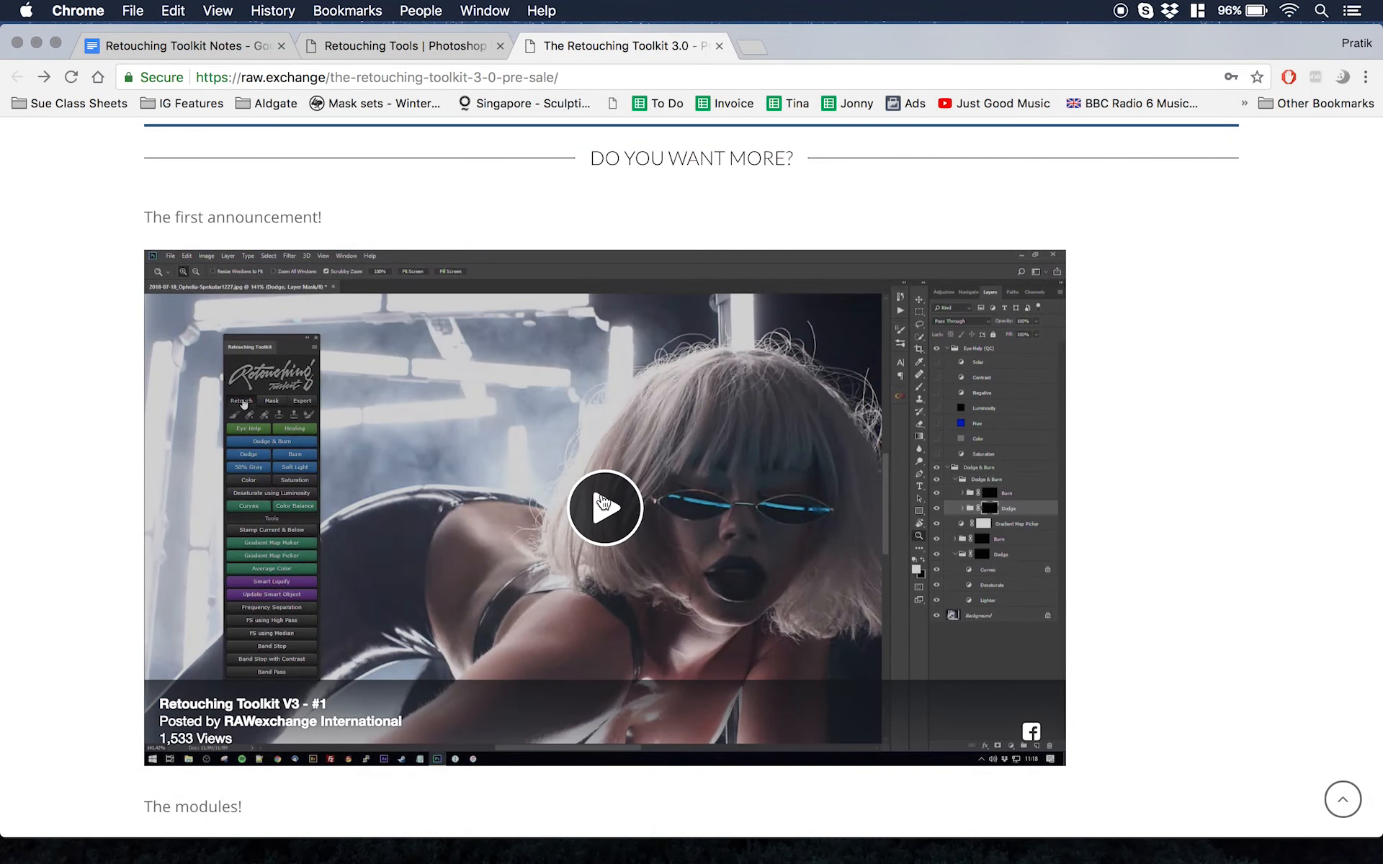
pyautogui.click(604, 507)
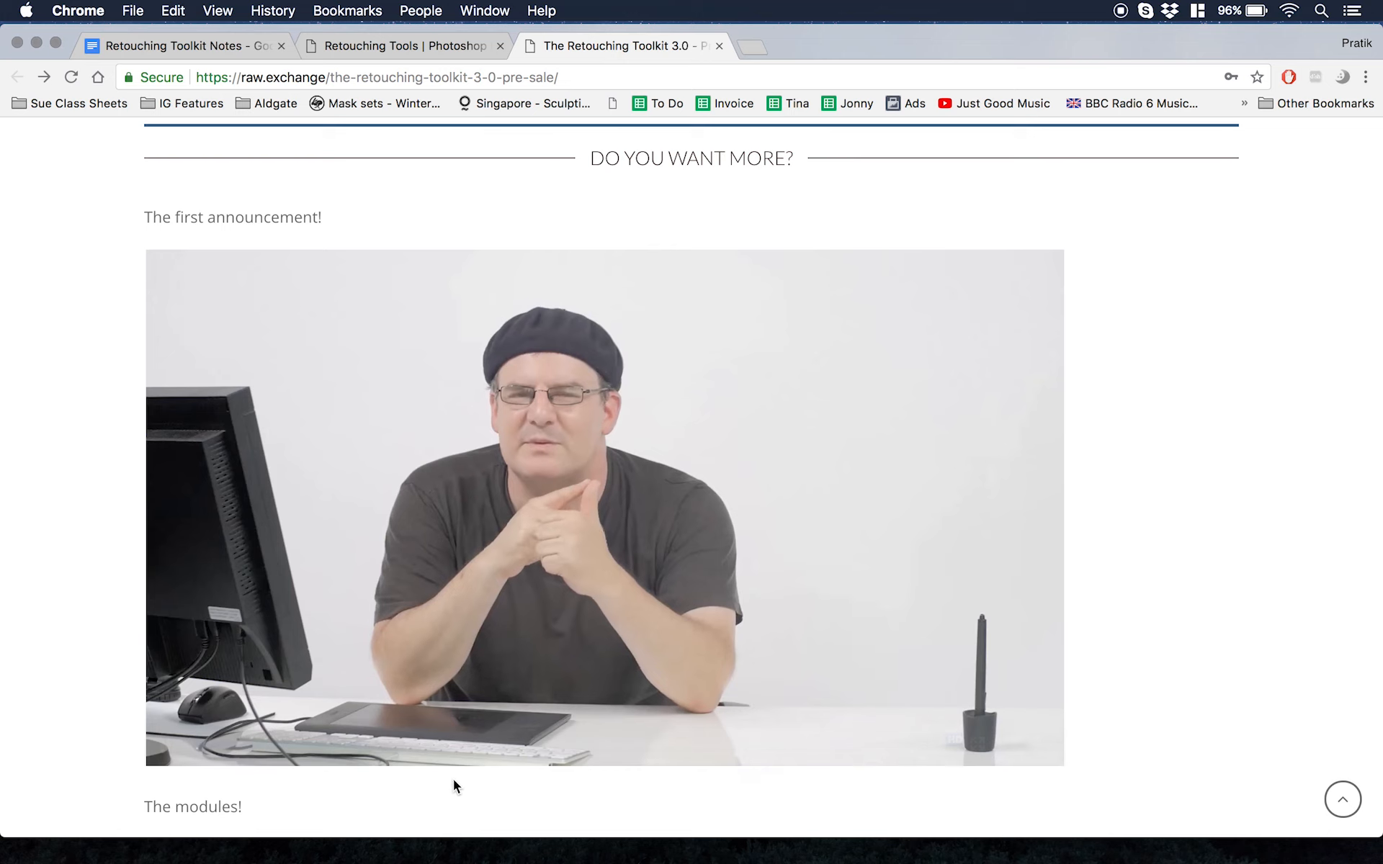
pyautogui.click(603, 507)
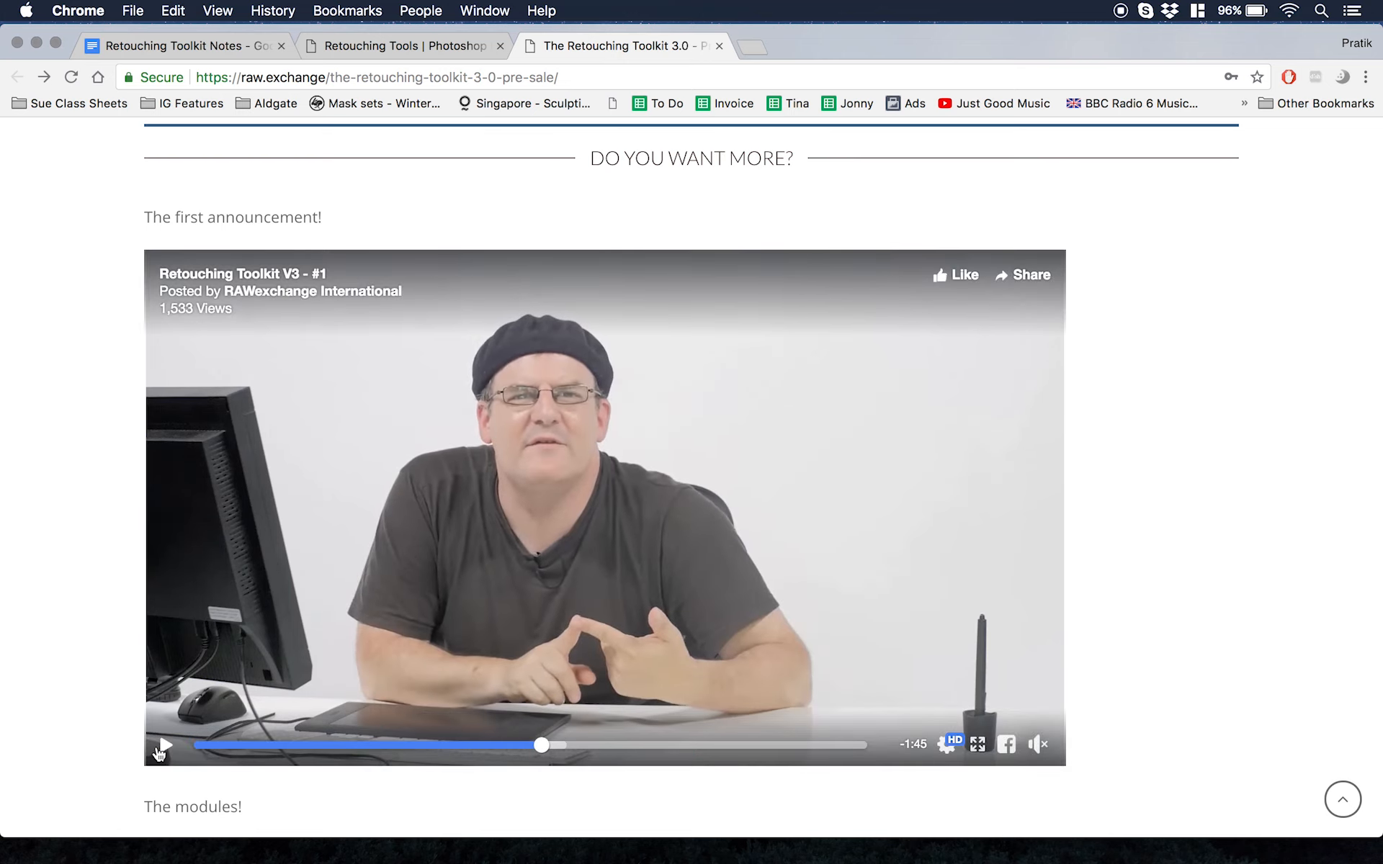
# - Scroll the page back to the upgrade prices and countdown timer
pyautogui.scroll(-3)
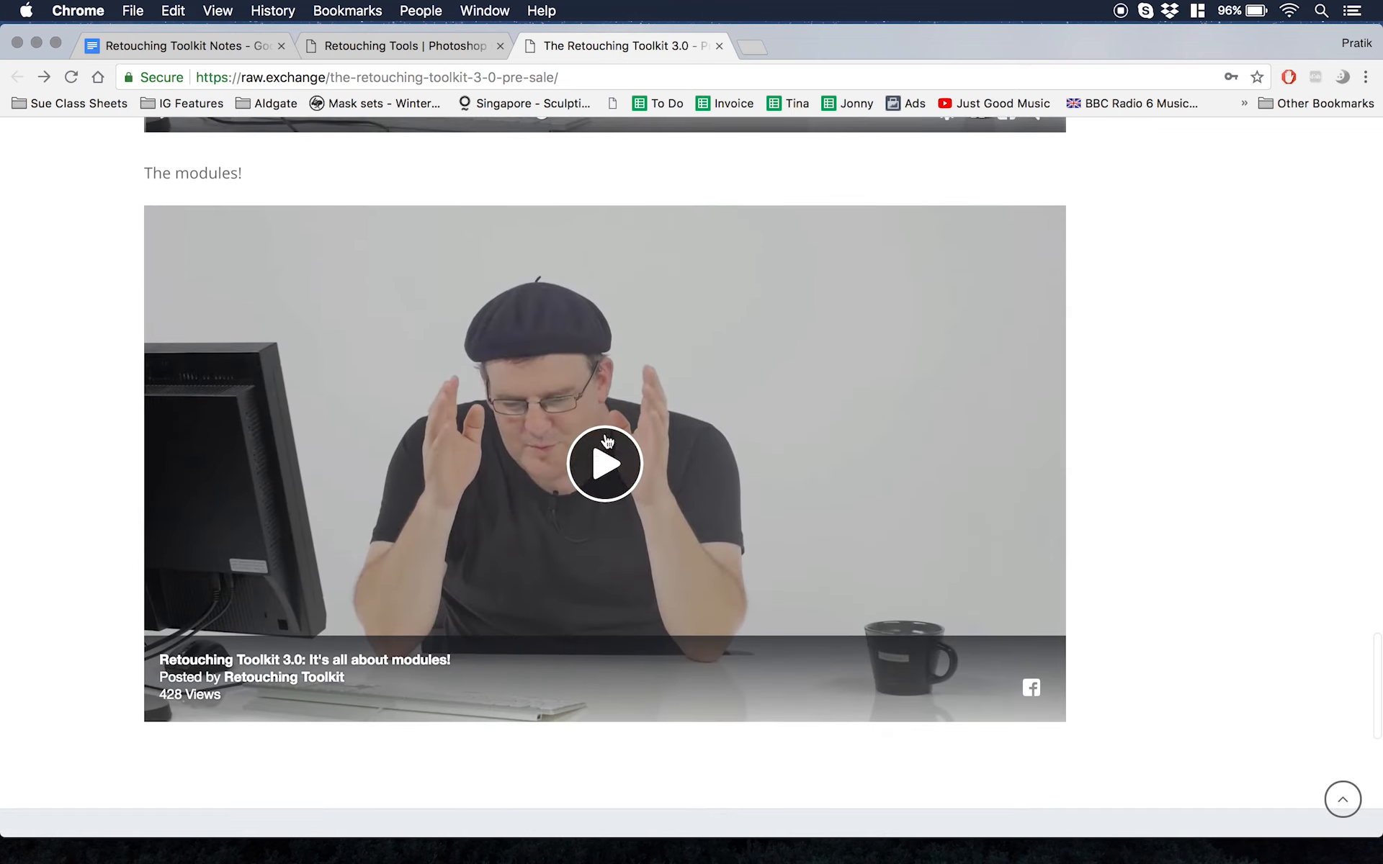
pyautogui.scroll(-3)
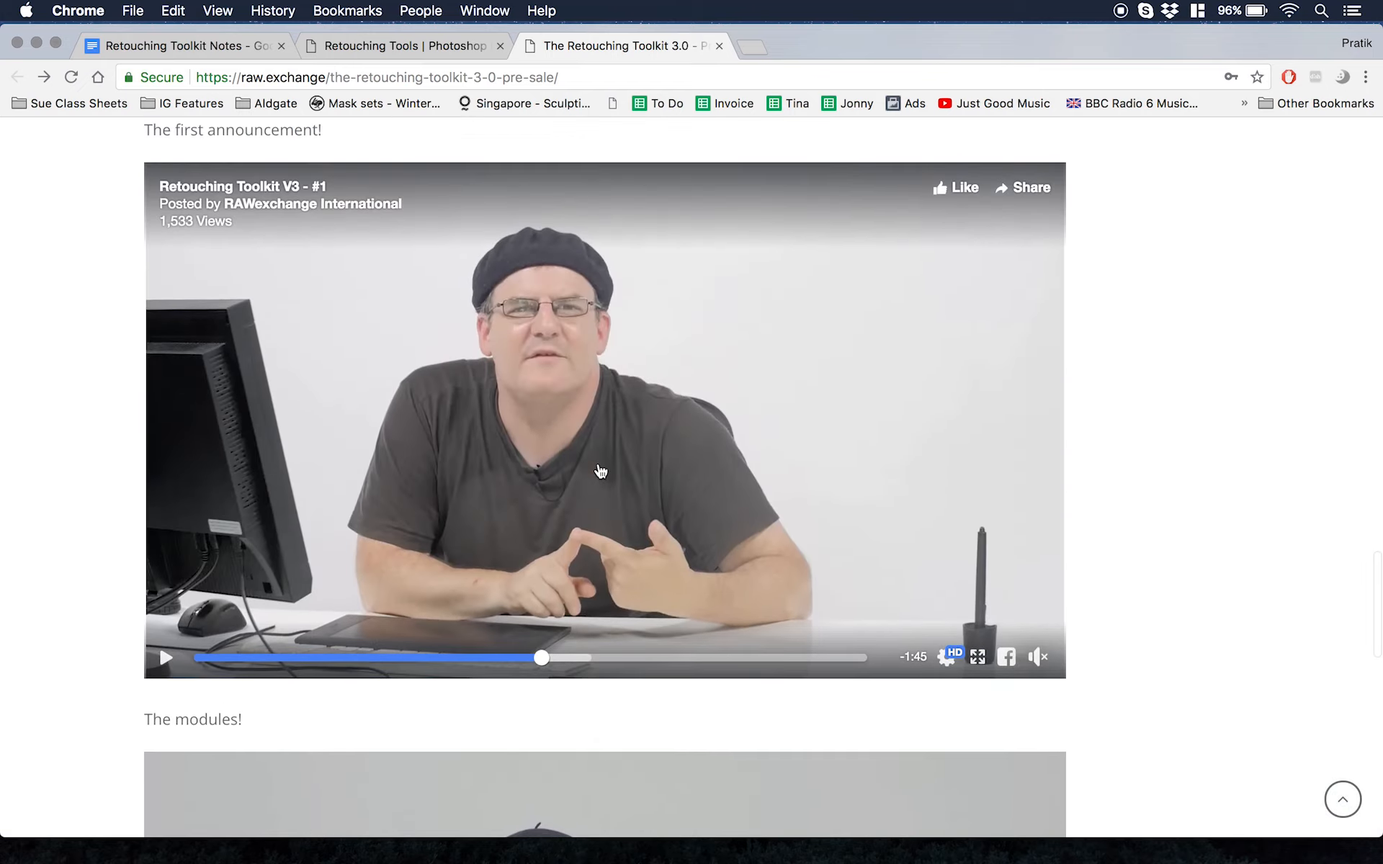
pyautogui.scroll(3)
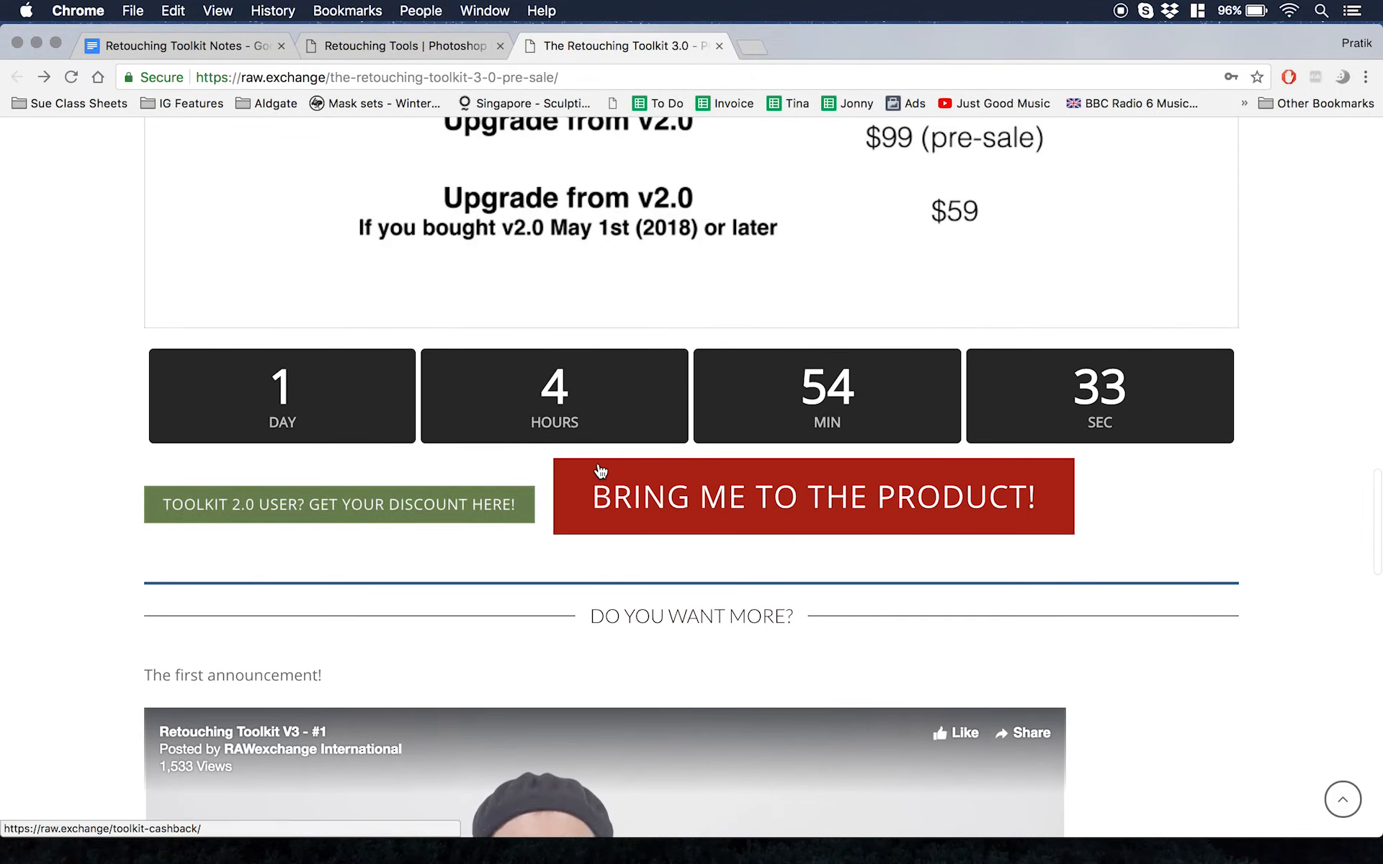
pyautogui.scroll(-3)
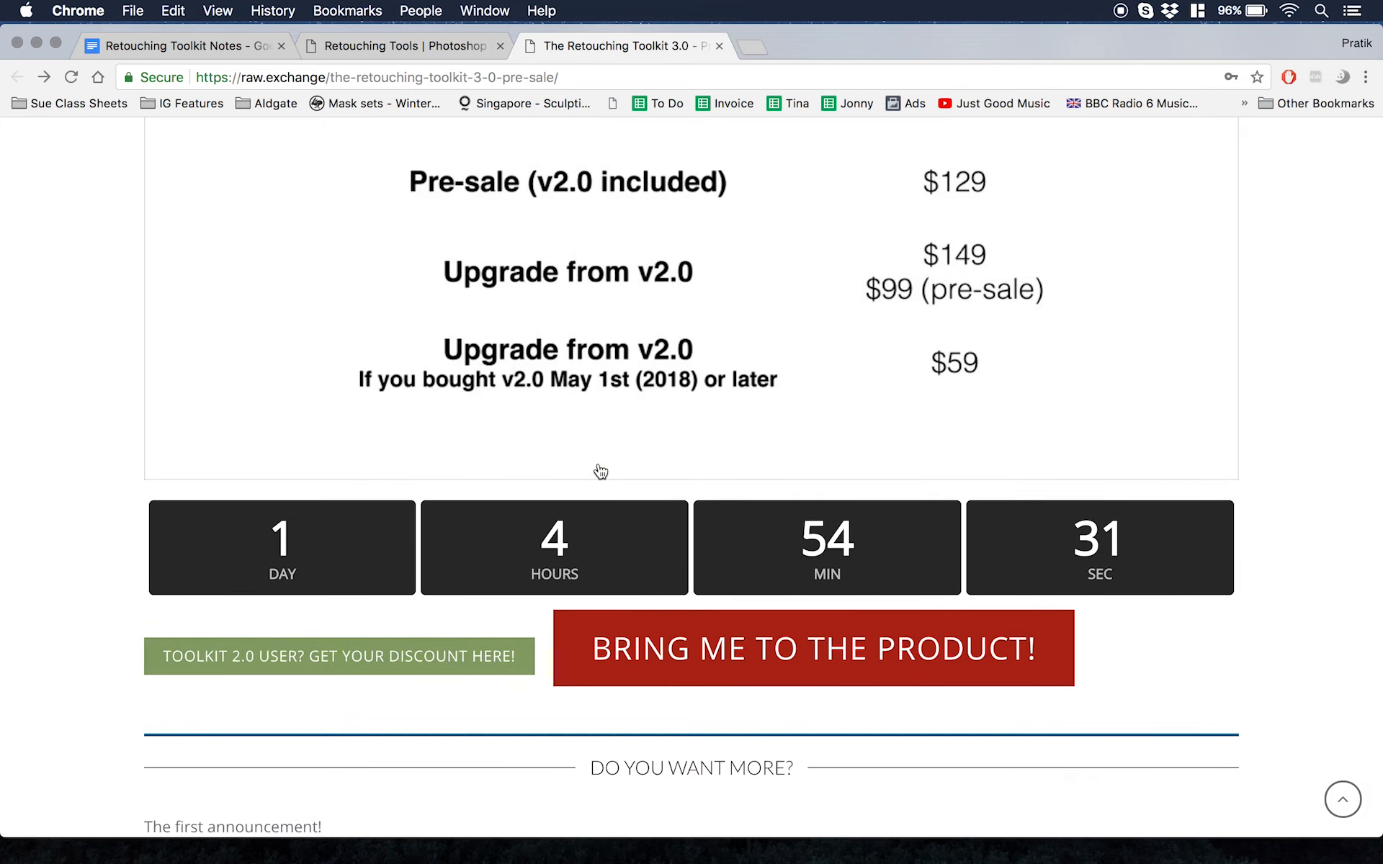
pyautogui.scroll(-3)
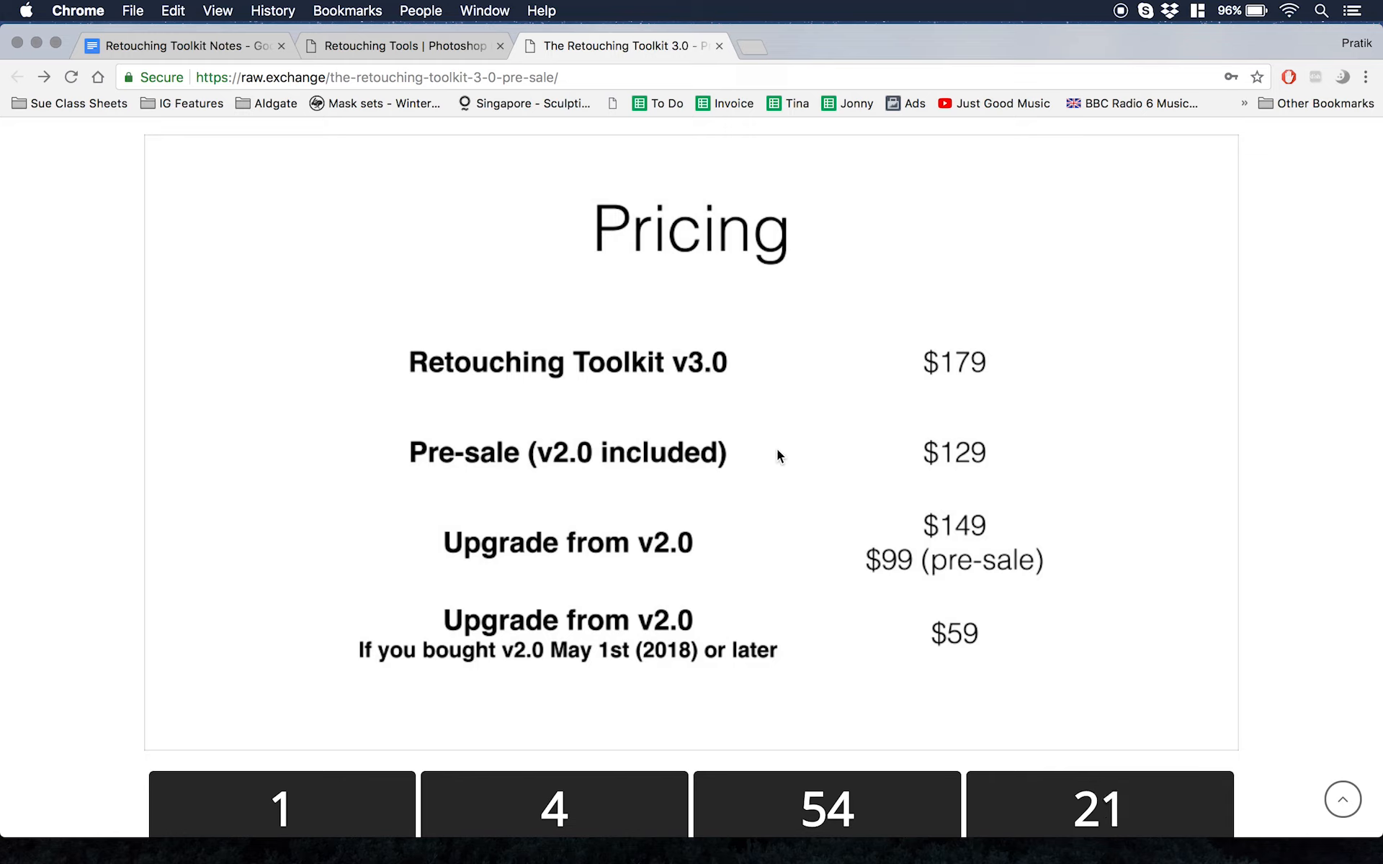
pyautogui.moveTo(988, 451)
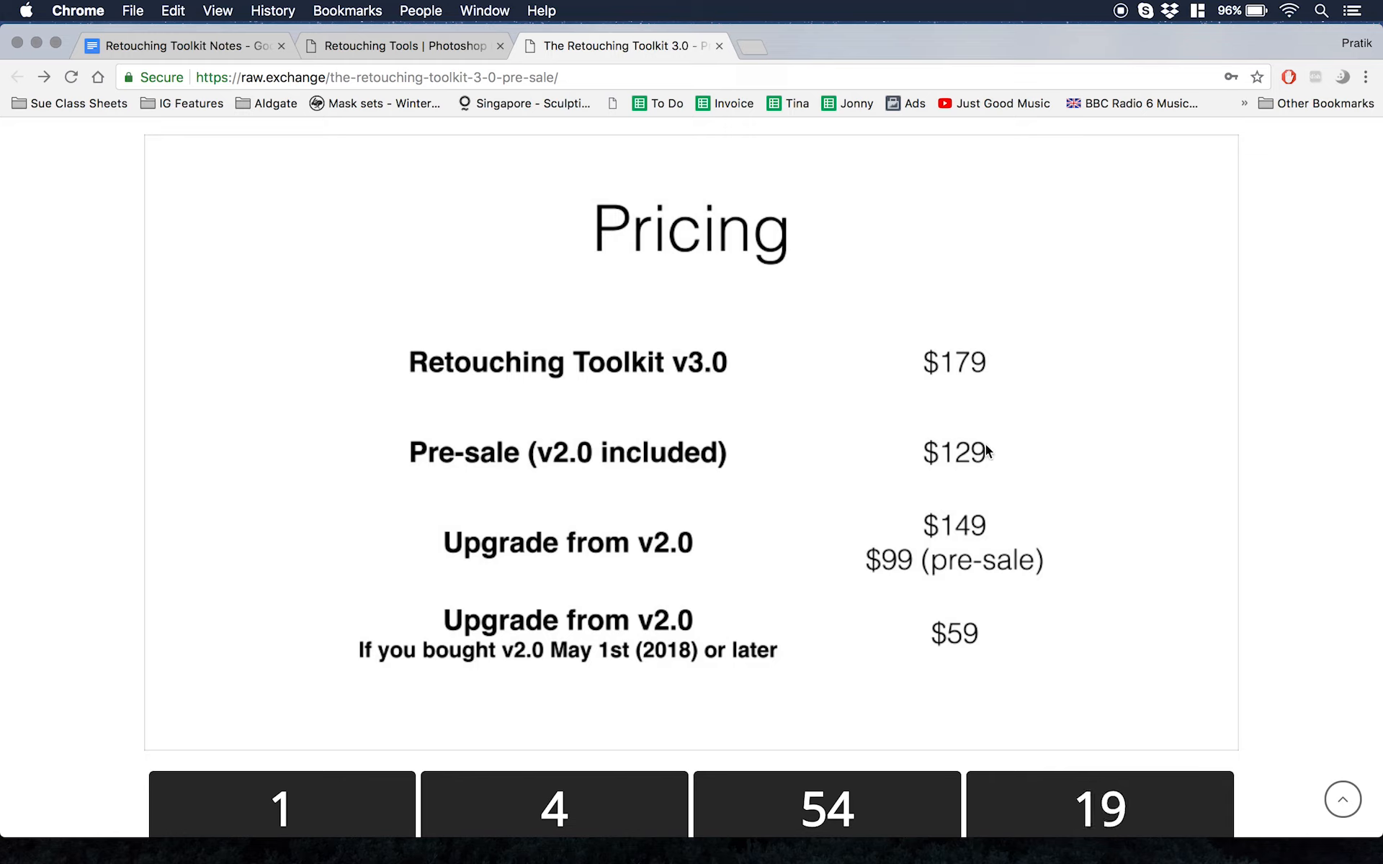
pyautogui.scroll(-3)
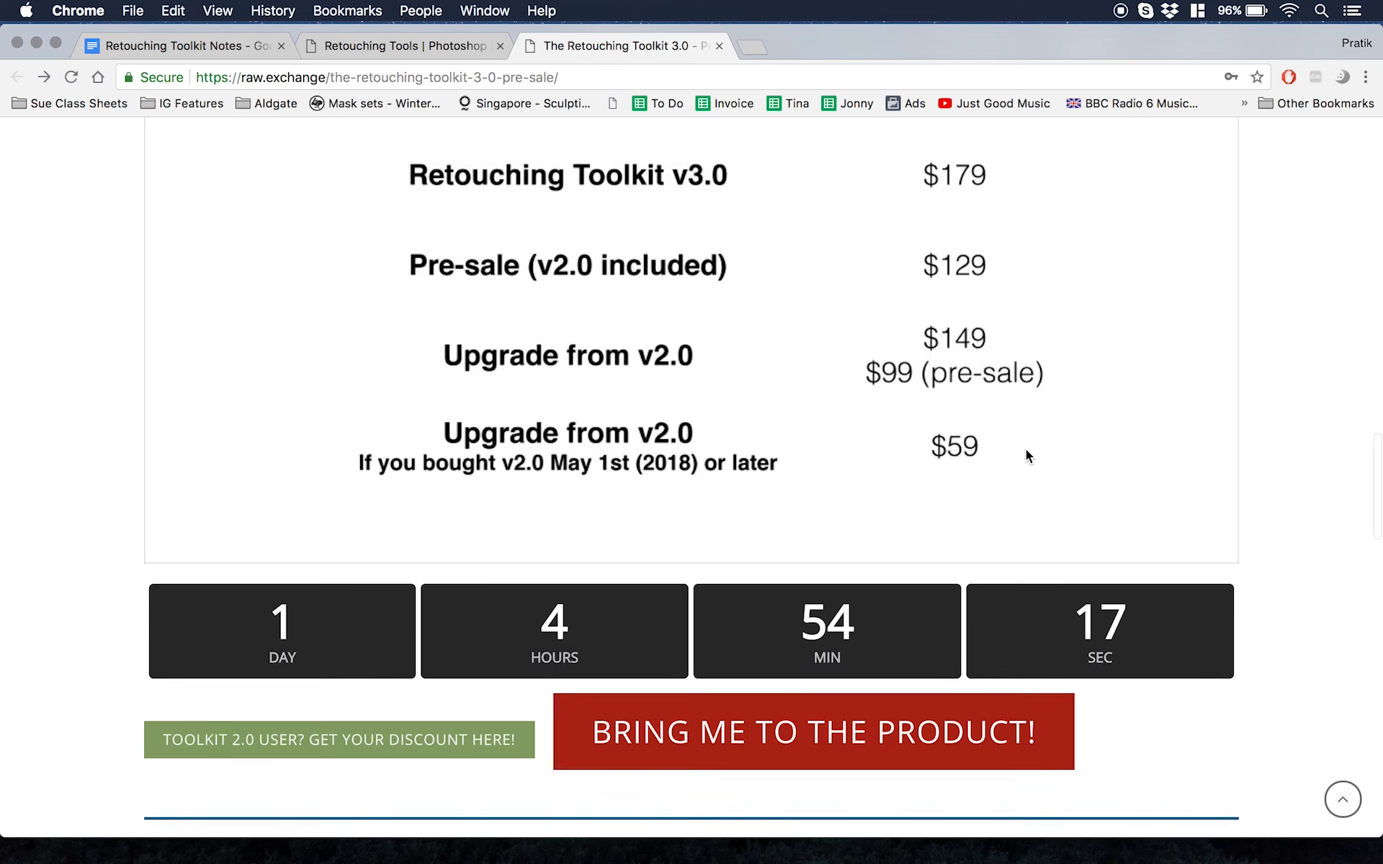
pyautogui.scroll(-3)
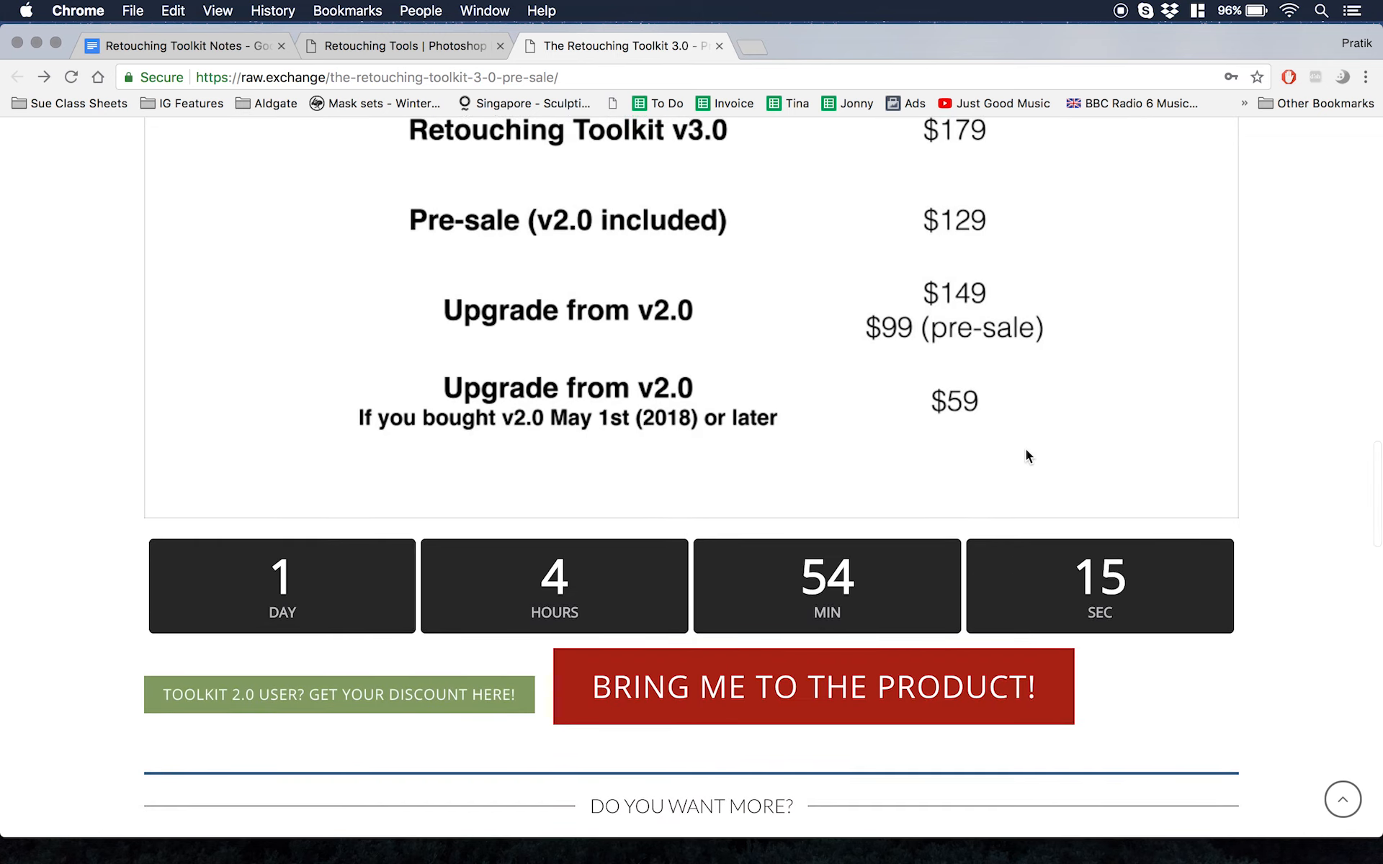
pyautogui.scroll(-3)
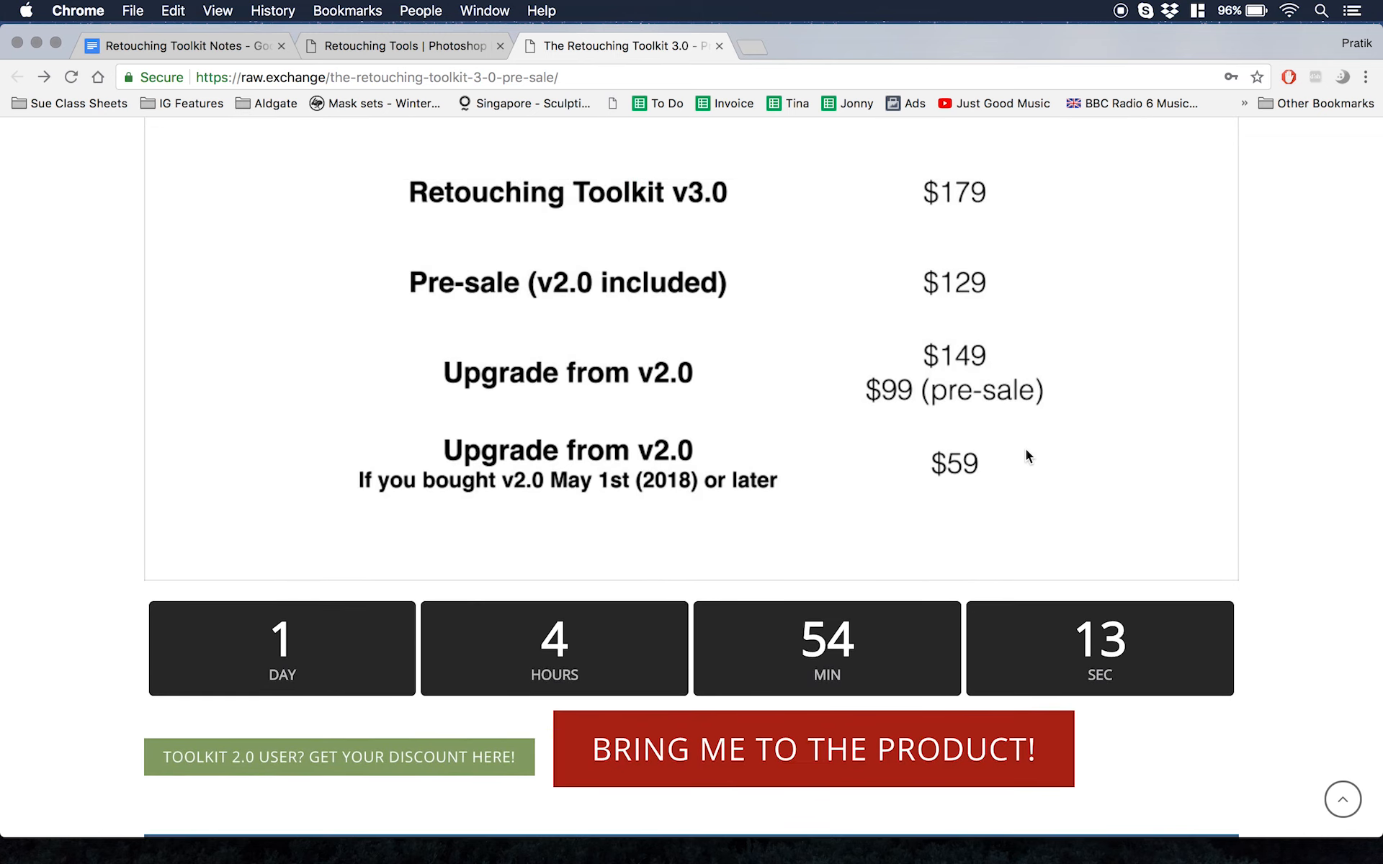
pyautogui.moveTo(428, 624)
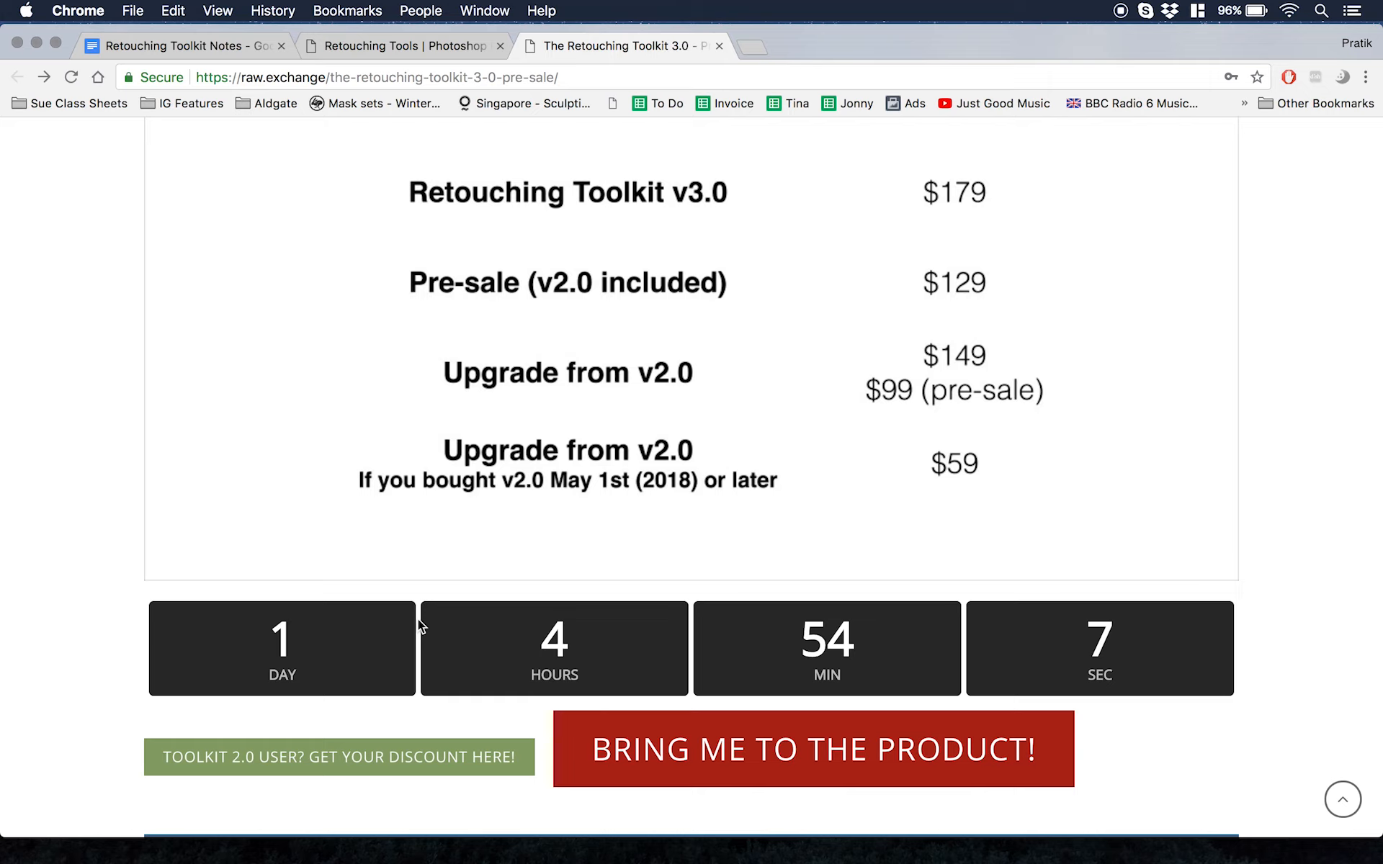
pyautogui.moveTo(665, 666)
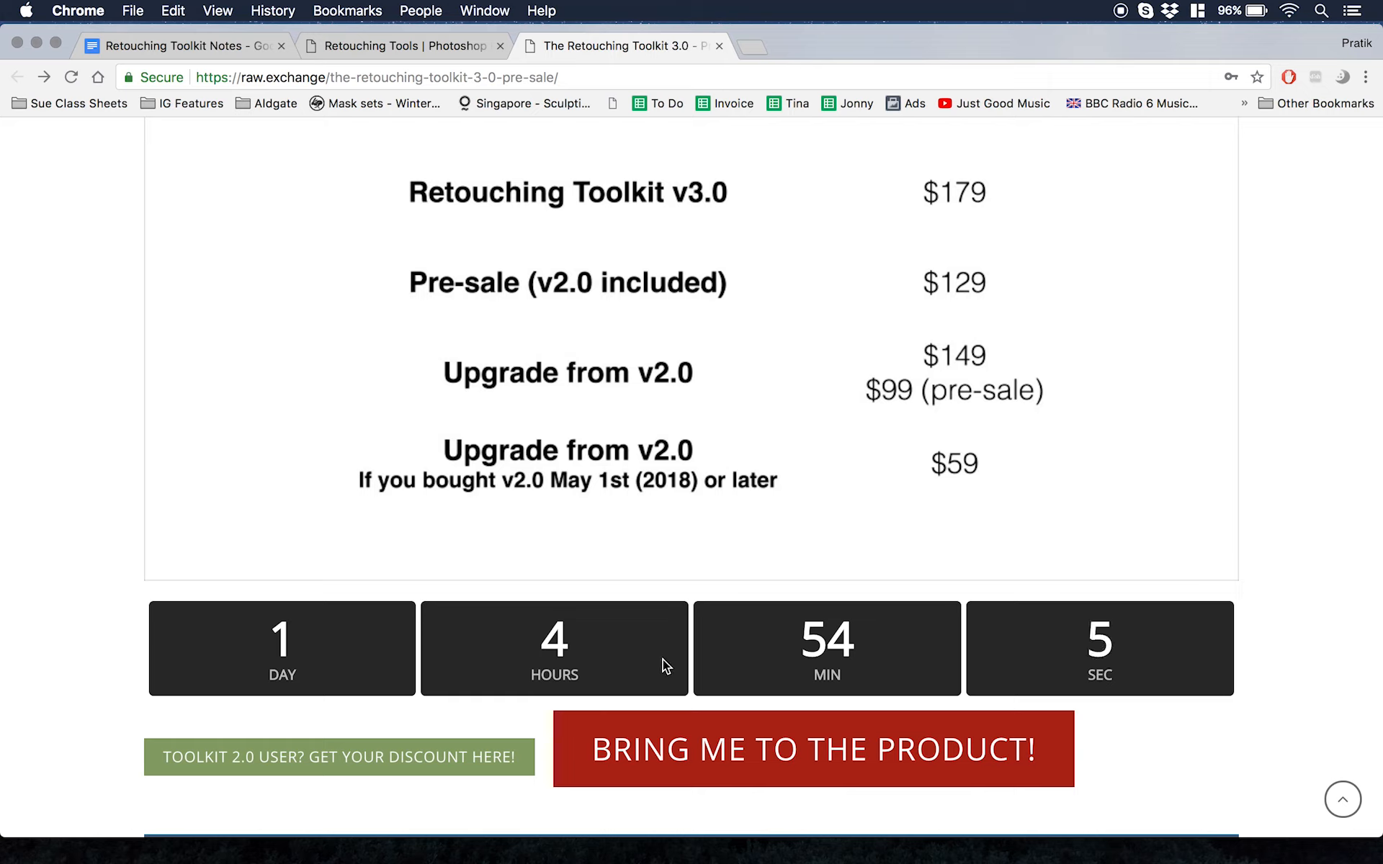
pyautogui.moveTo(710, 665)
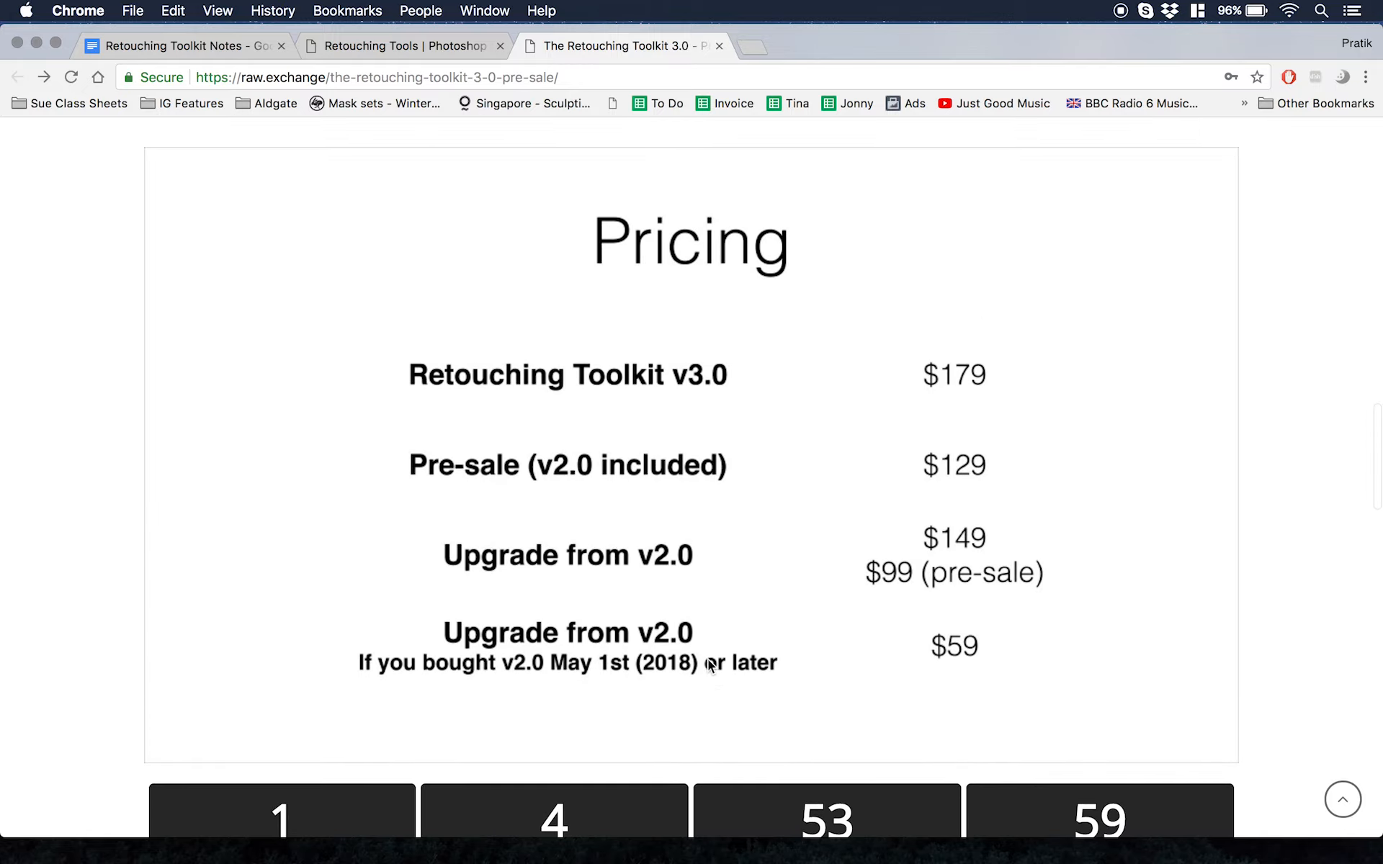
pyautogui.scroll(3)
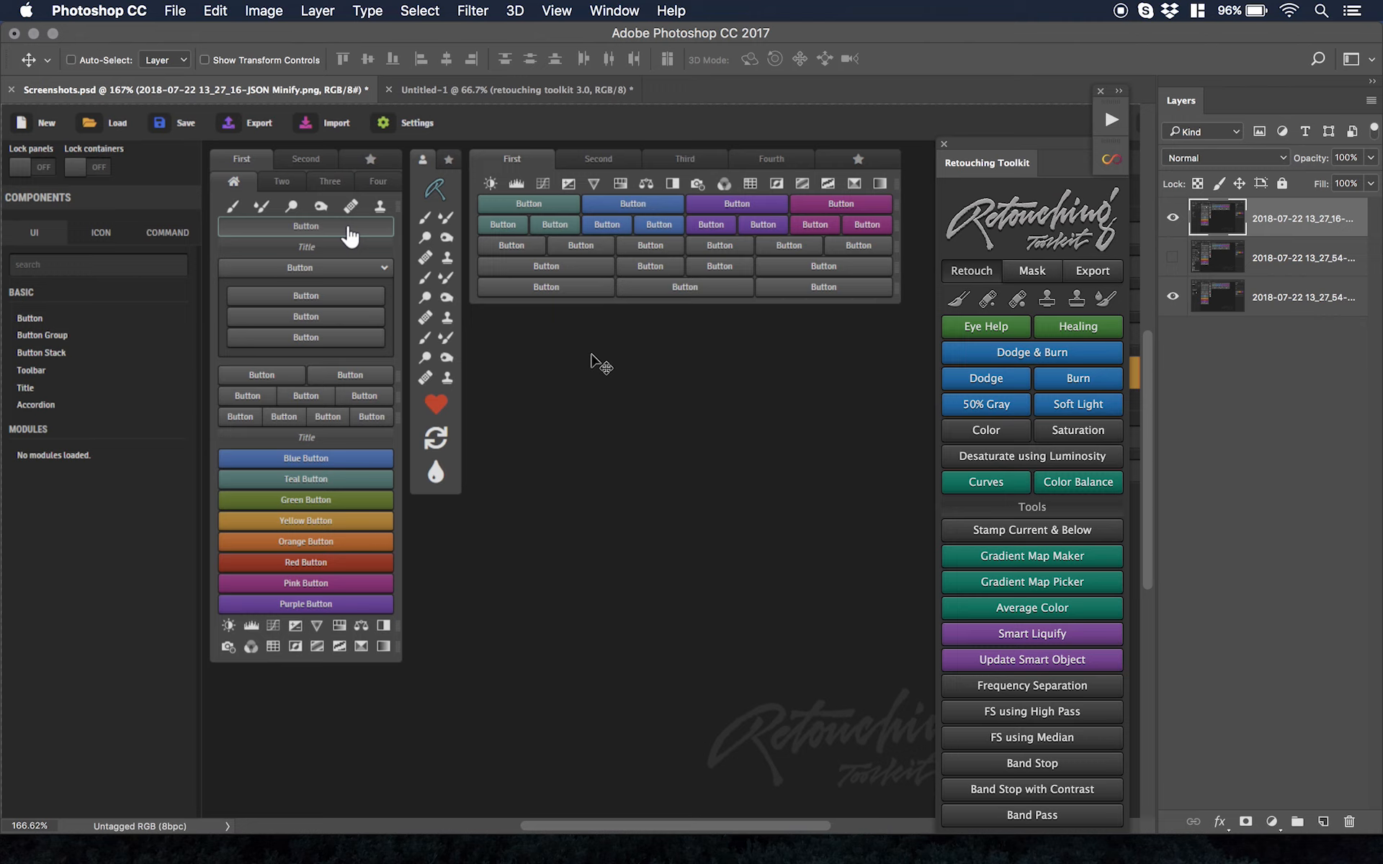
pyautogui.moveTo(393, 230)
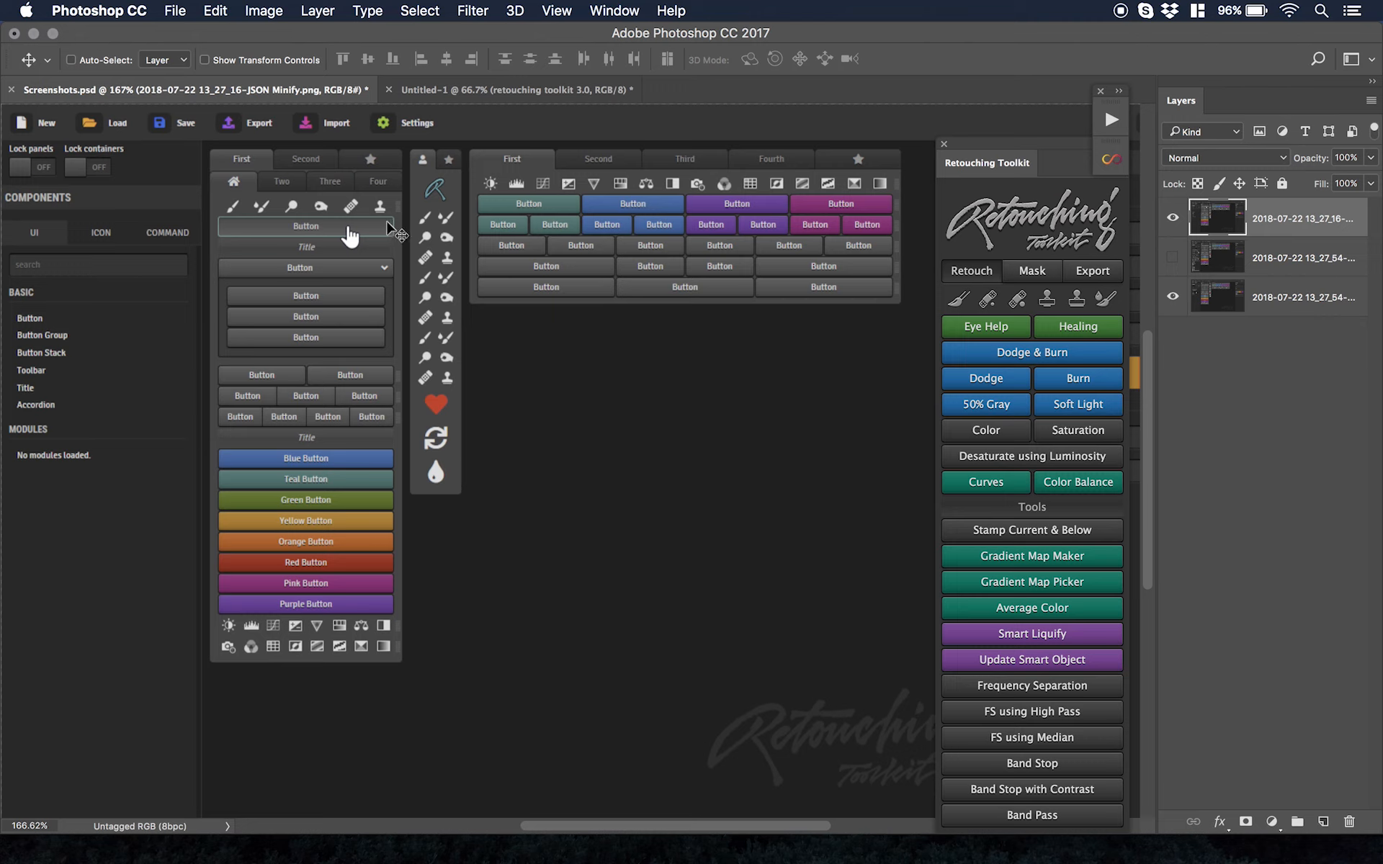